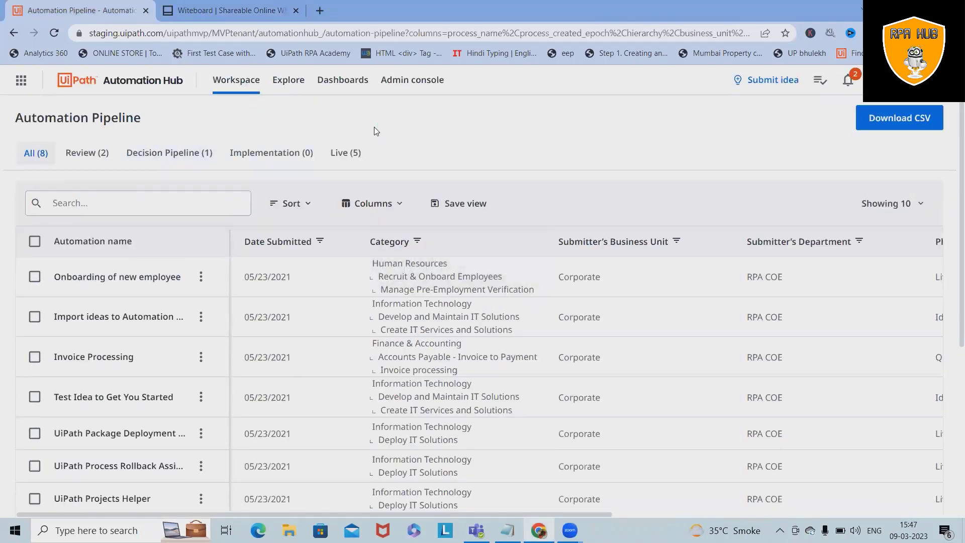
{"action": "mouse_move", "coordinate": [564, 297]}
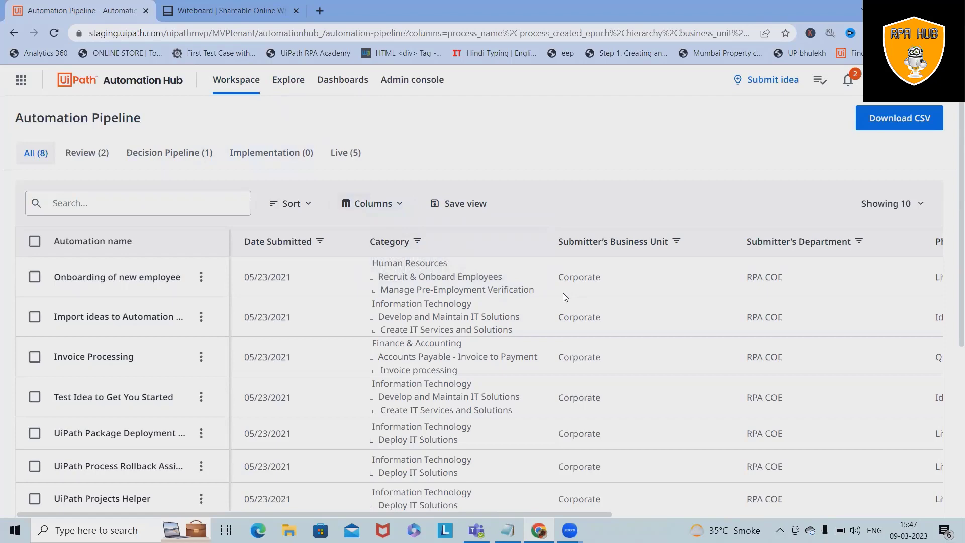
Write 'Process Identification' and 'Pipeline Management' as two stacked text lines on the board
{"action": "left_click", "coordinate": [228, 10]}
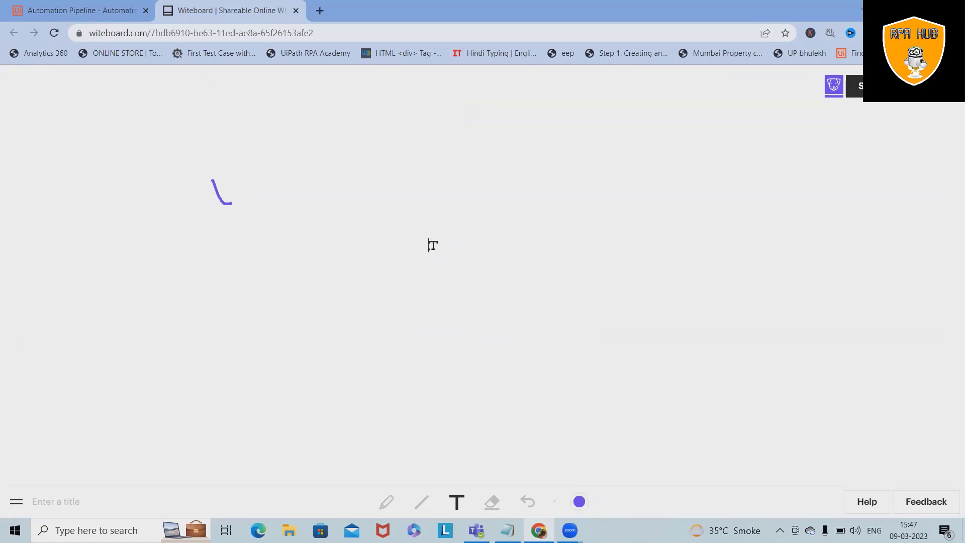
{"action": "type", "text": "Process Identification"}
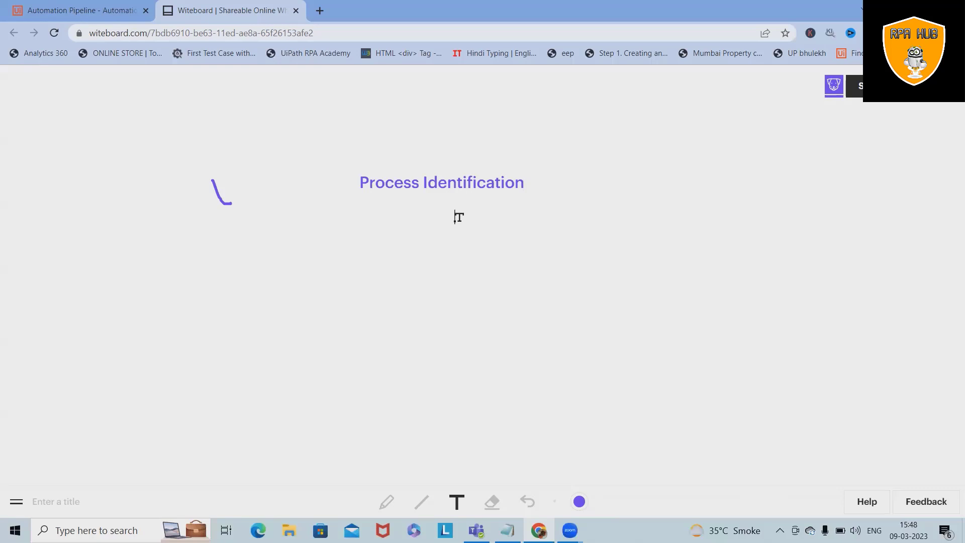
{"action": "left_click", "coordinate": [368, 204]}
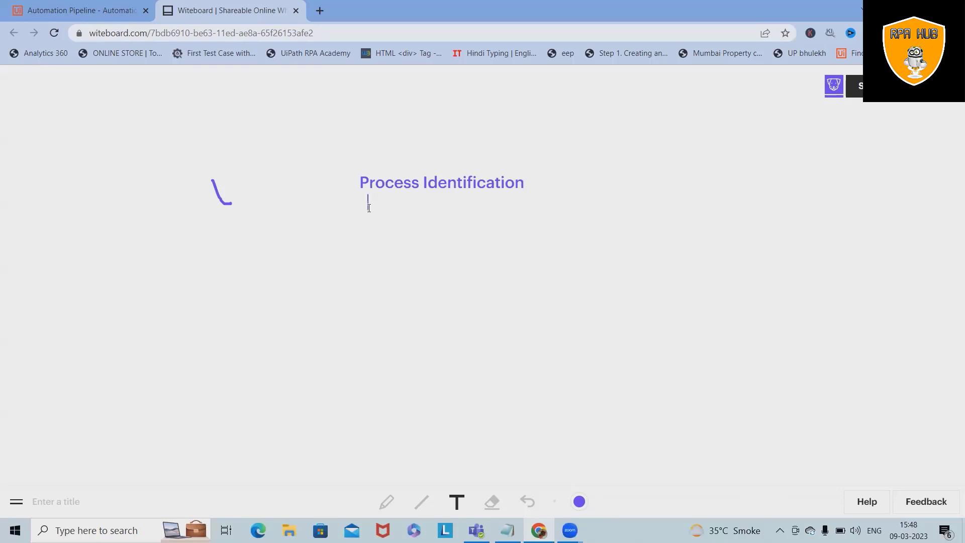
{"action": "type", "text": "Pipeline Mana"}
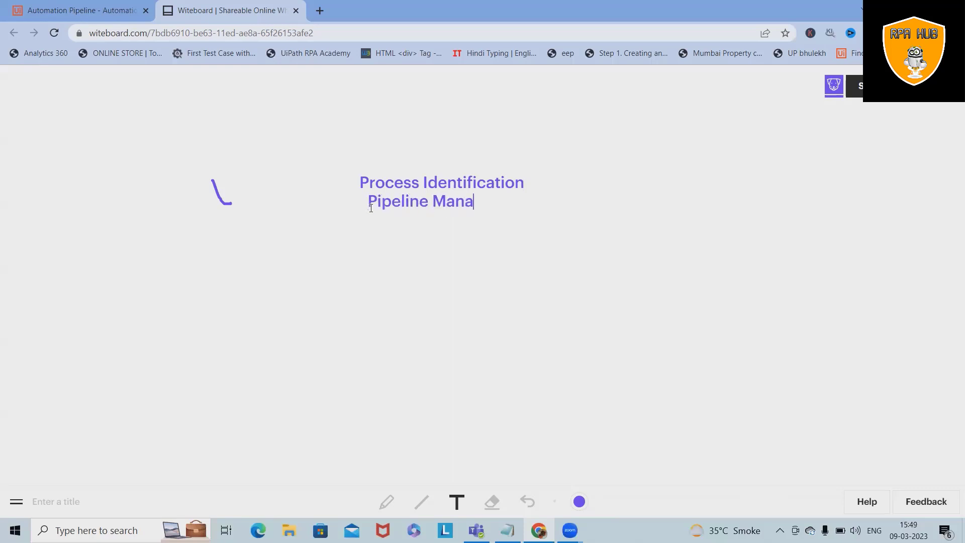
{"action": "type", "text": "gement"}
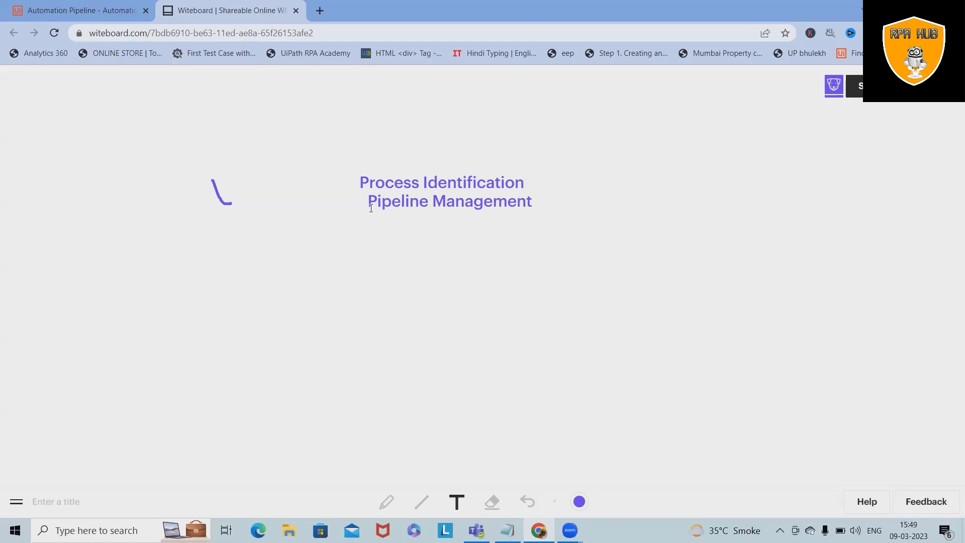
{"action": "left_click", "coordinate": [533, 202]}
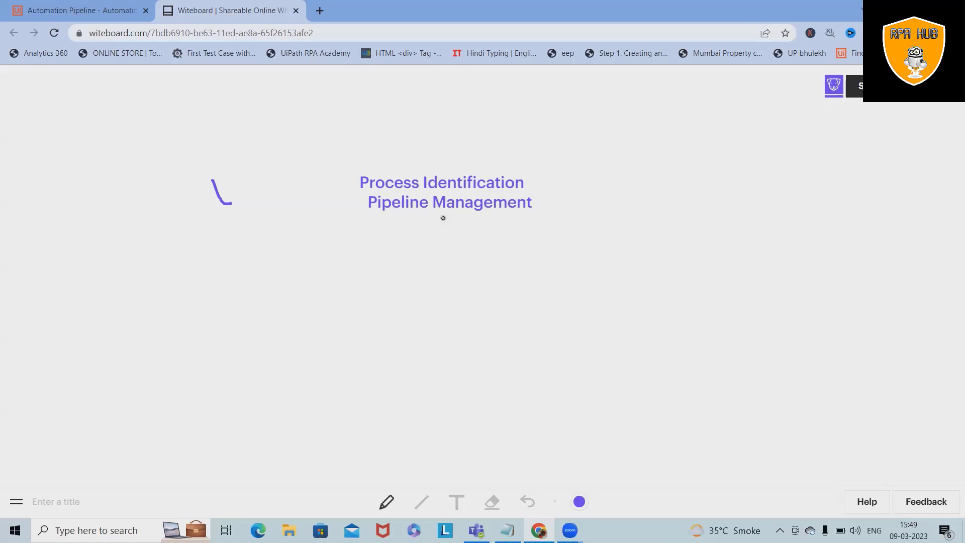
Write 'Process and Documentation bank' and 'Integration with task capture' on new lines below
{"action": "type", "text": "Process and Docu"}
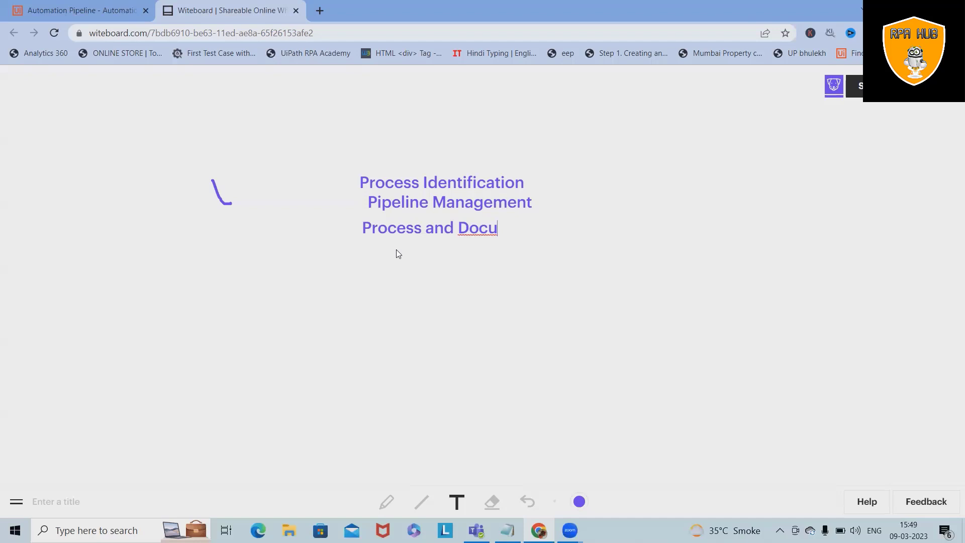
{"action": "type", "text": "mentatio"}
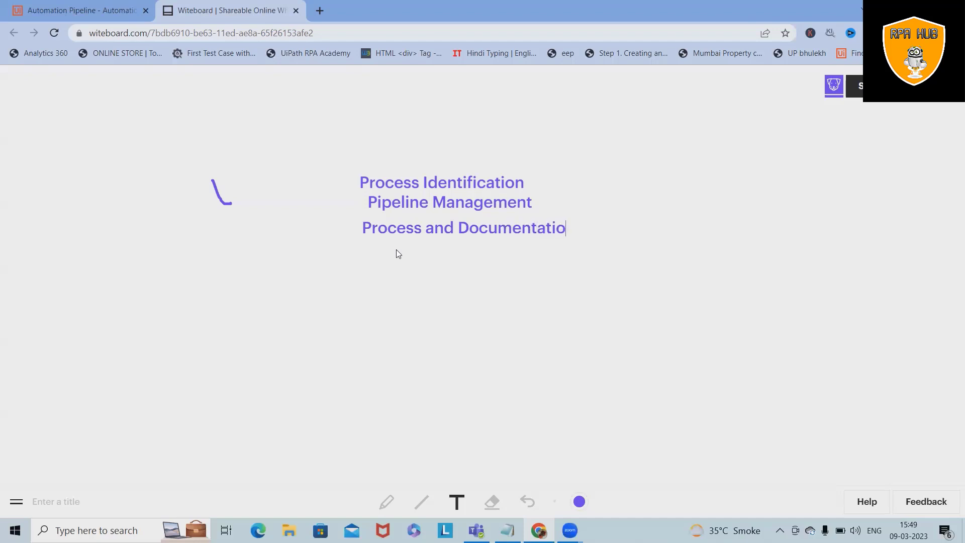
{"action": "type", "text": "n bank"}
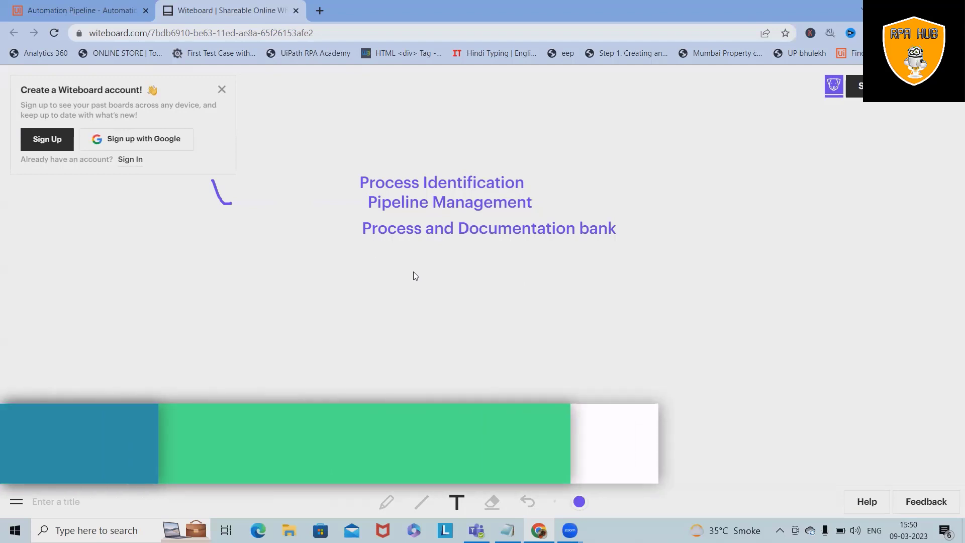
{"action": "type", "text": "Integ"}
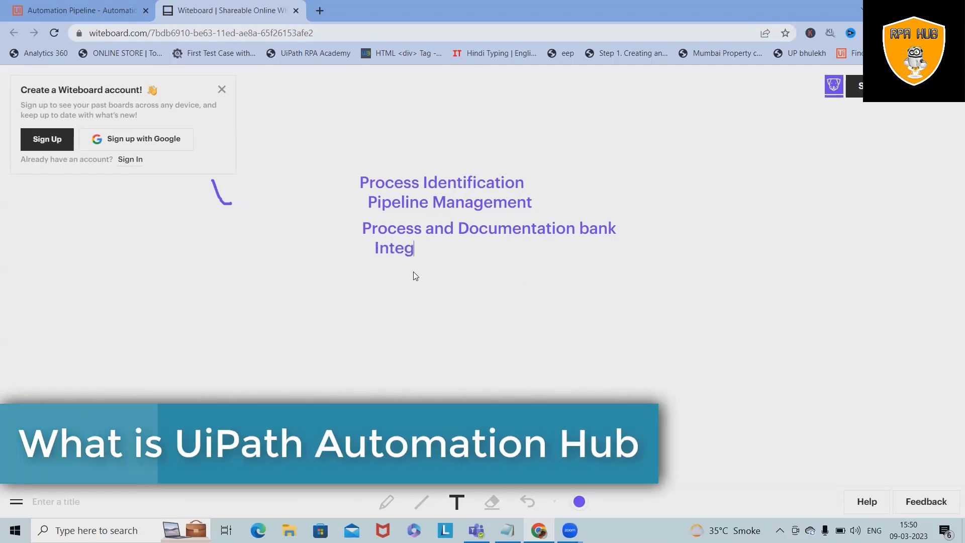
{"action": "type", "text": "ration with task"}
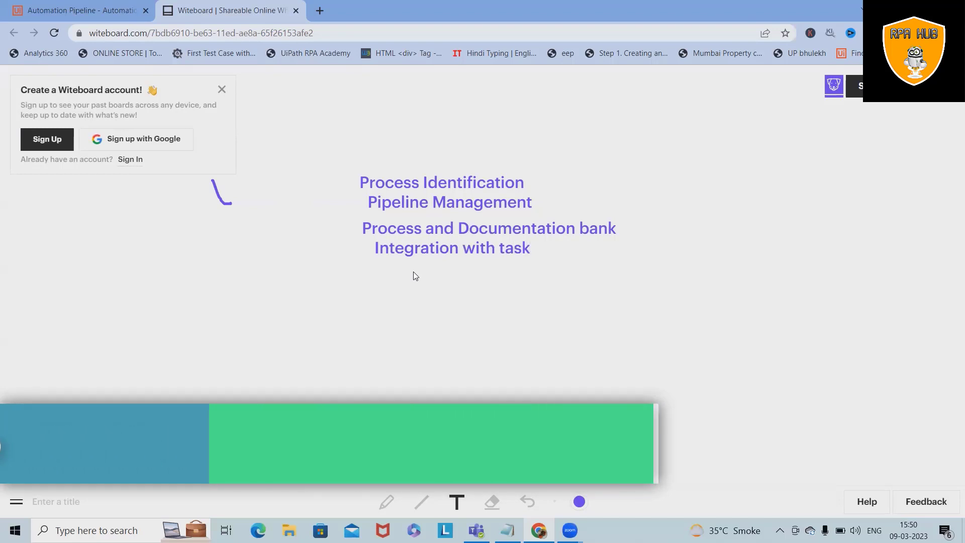
{"action": "type", "text": "capt"}
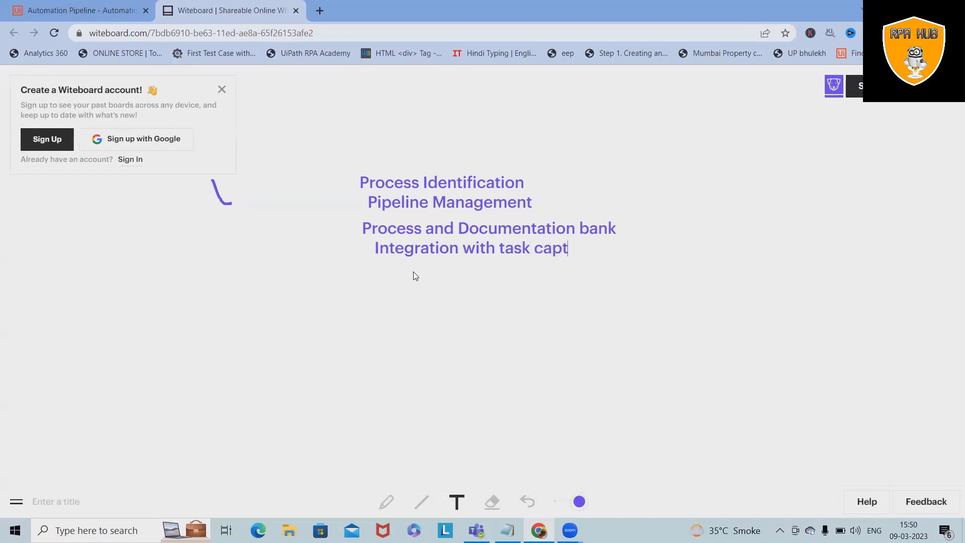
{"action": "type", "text": "ure"}
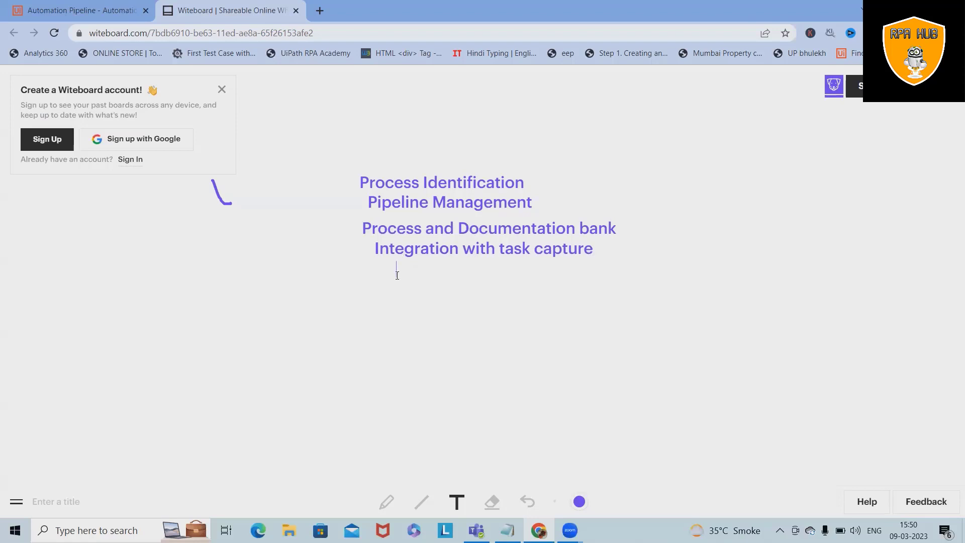
Write 'Marketplace' and 'Gamified RPA Change mangement' lines, then return to the Automation Pipeline browser tab
{"action": "type", "text": "Marke"}
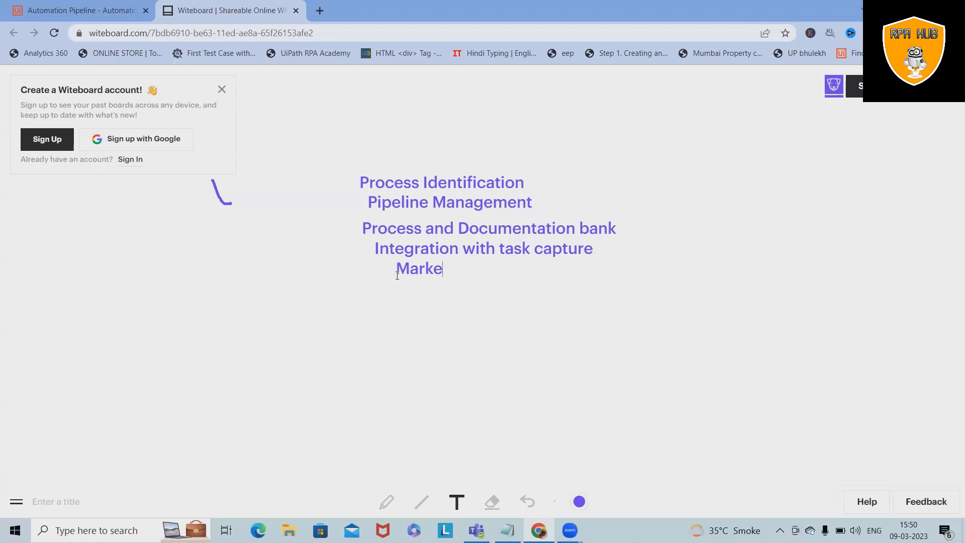
{"action": "type", "text": "tplace"}
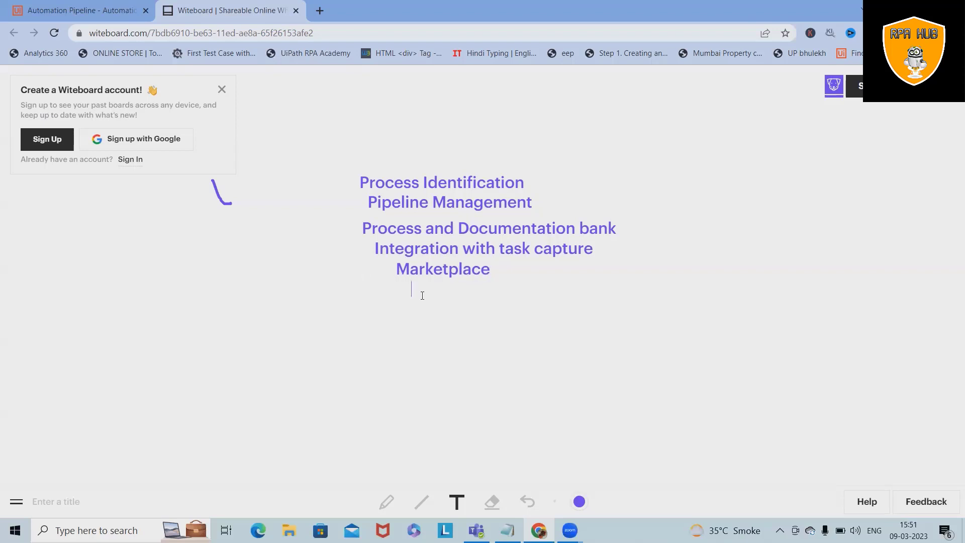
{"action": "type", "text": "Ga"}
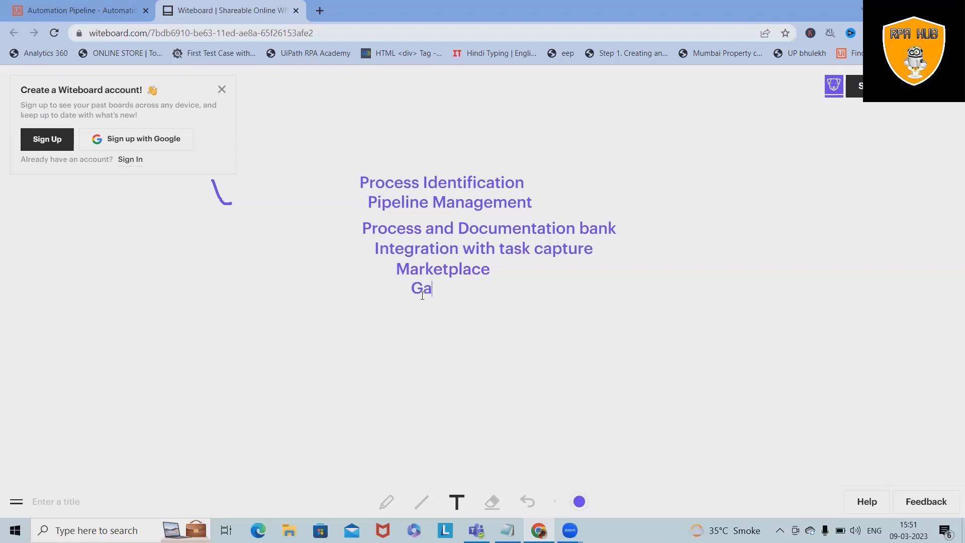
{"action": "type", "text": "mified"}
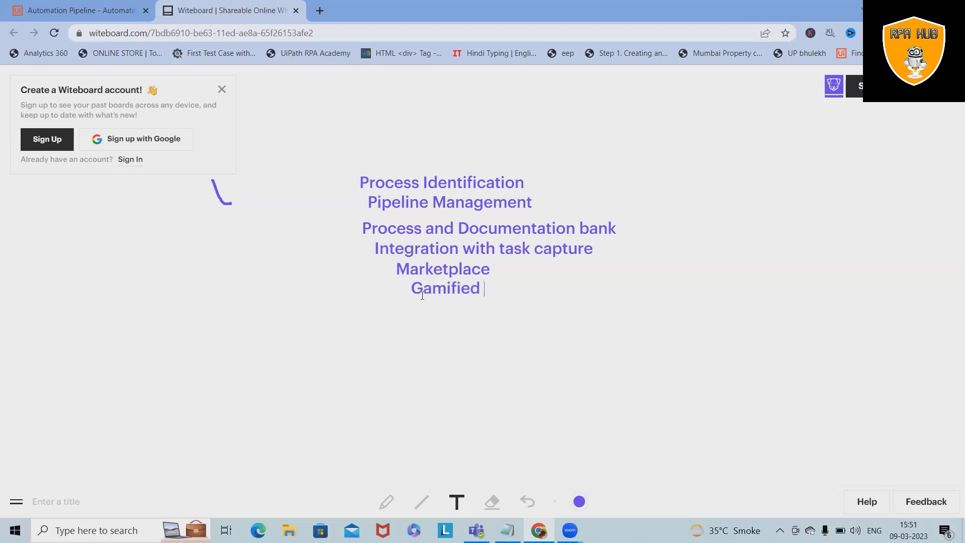
{"action": "type", "text": "RP"}
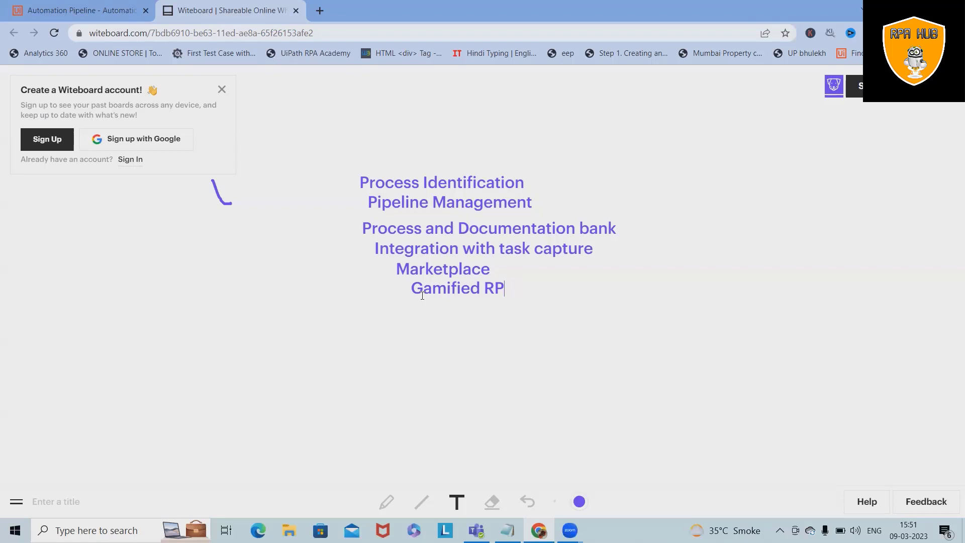
{"action": "type", "text": "A Change"}
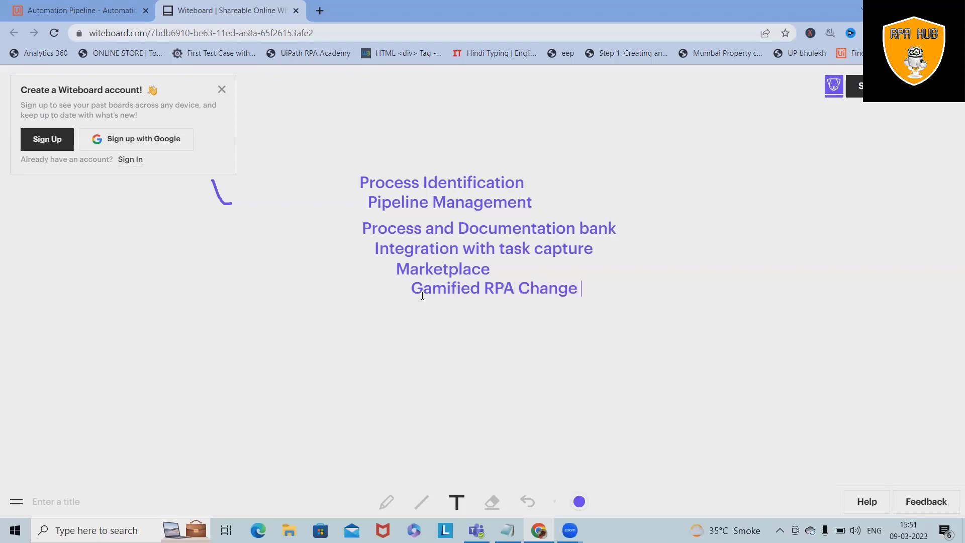
{"action": "type", "text": "mangement"}
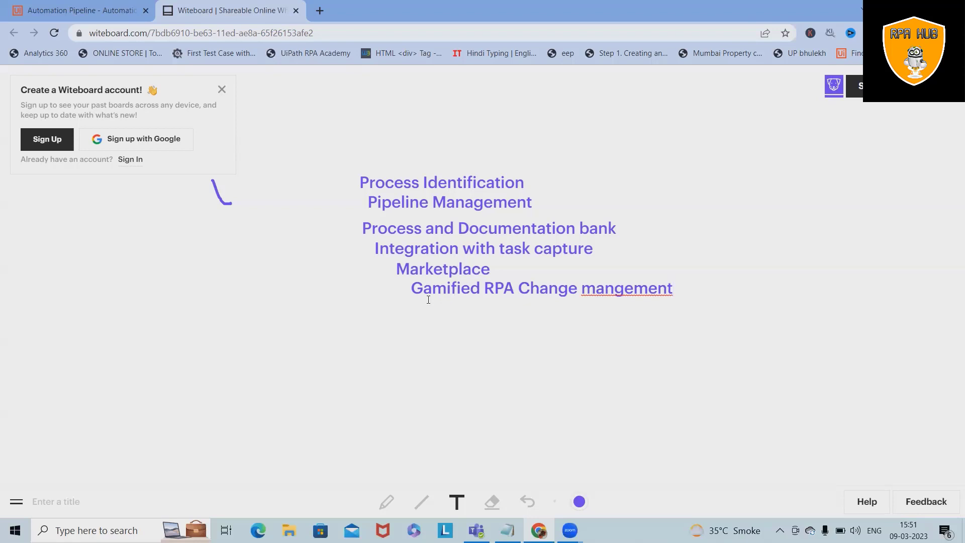
{"action": "left_click", "coordinate": [77, 10]}
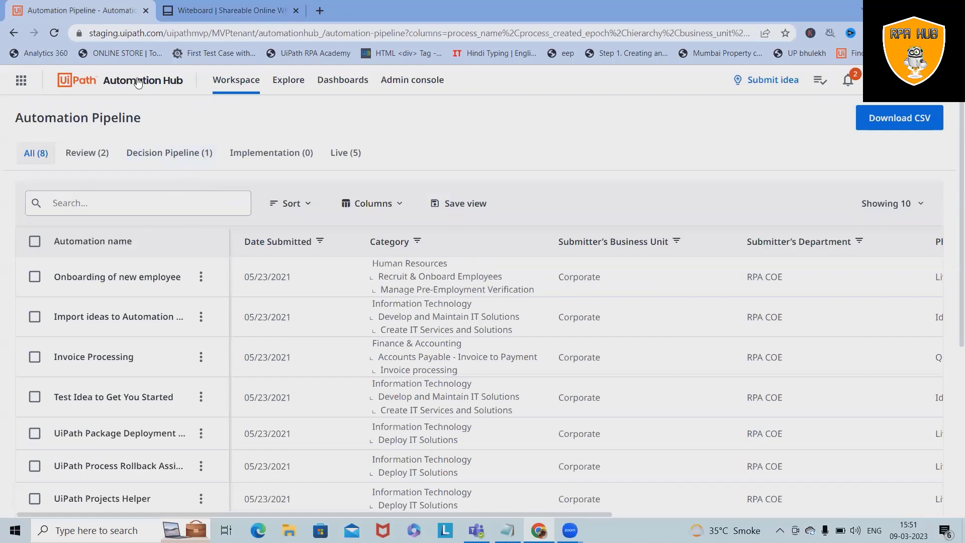
From Explore, start a new employee-driven idea via Submit idea > Submit an idea
{"action": "left_click", "coordinate": [288, 79]}
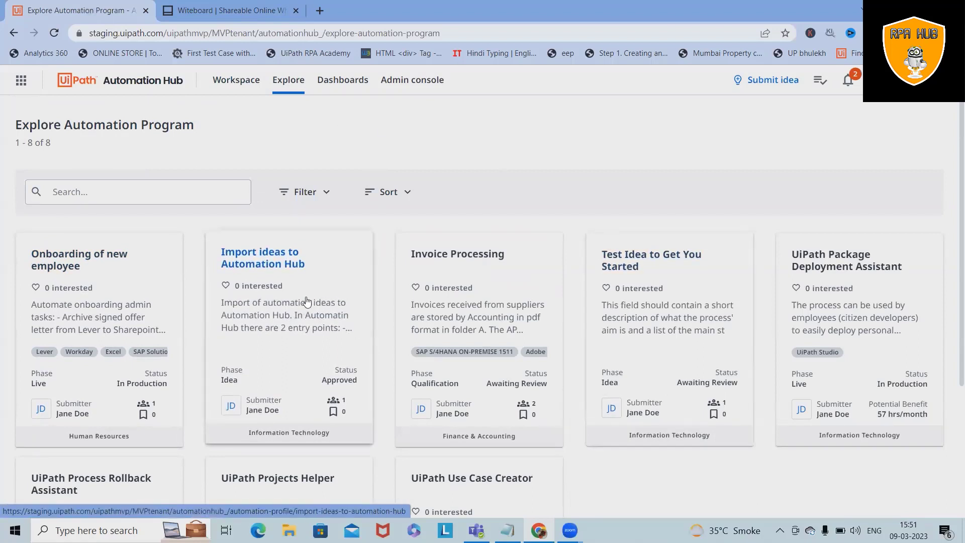
{"action": "left_click", "coordinate": [772, 79]}
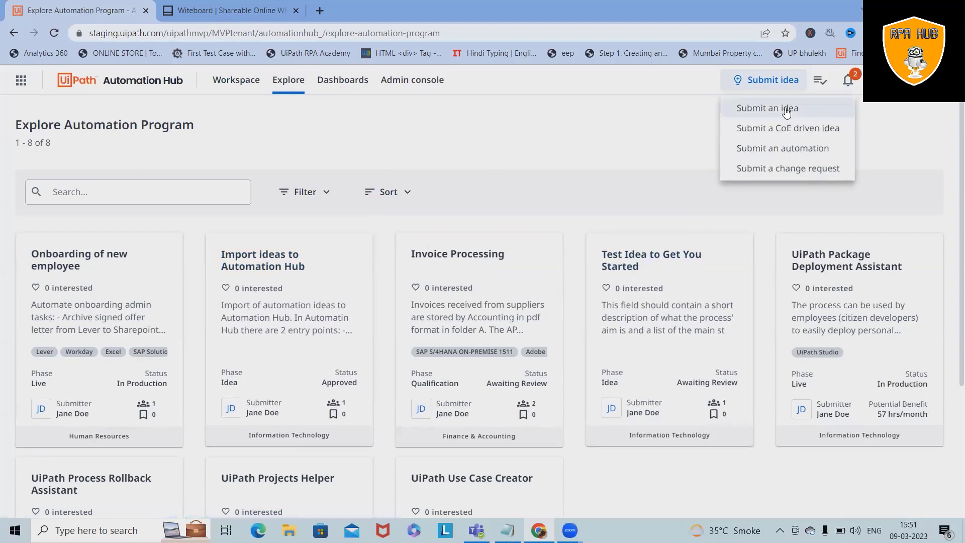
{"action": "left_click", "coordinate": [766, 107]}
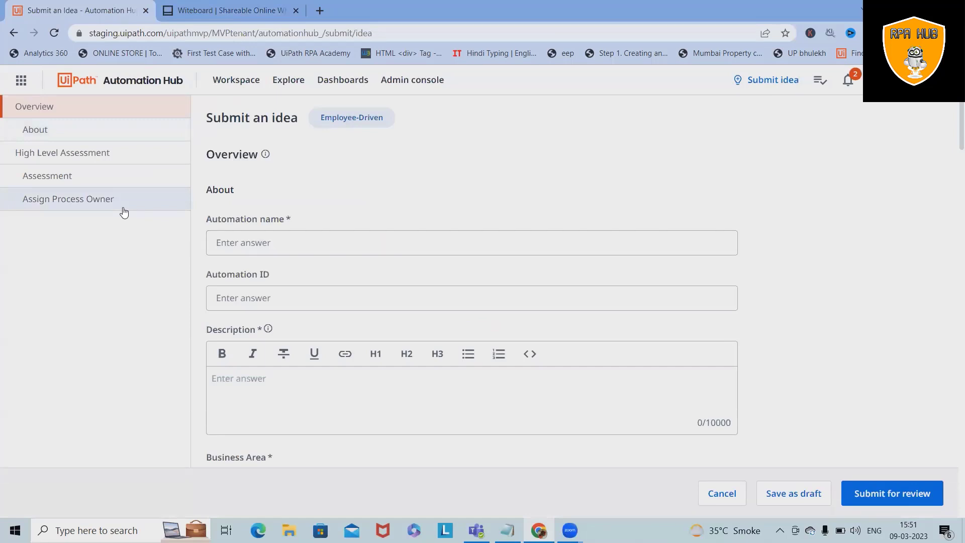
{"action": "mouse_move", "coordinate": [136, 219]}
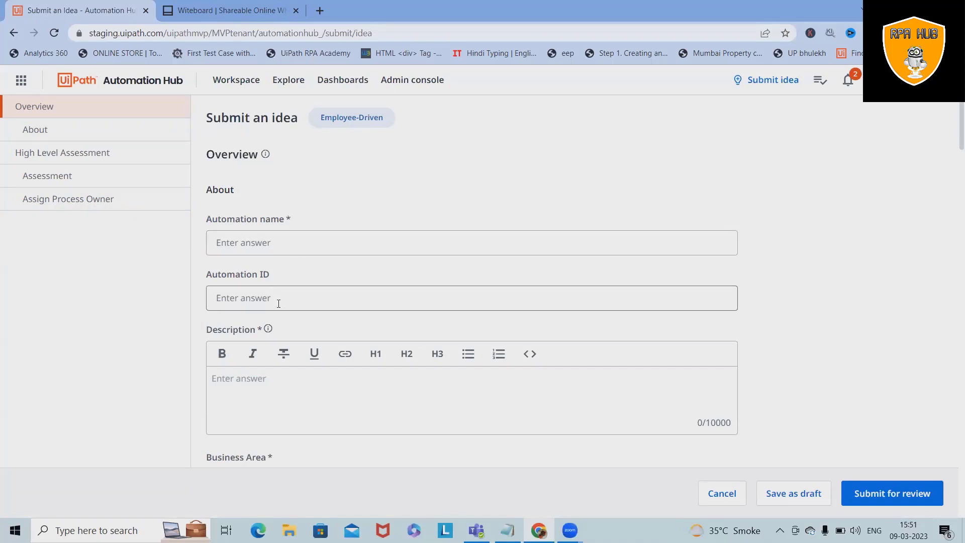
Look through the idea form's assessment and process-owner sections, then go to Workspace > Automation pipeline
{"action": "scroll", "scroll_direction": "down", "scroll_amount": 3}
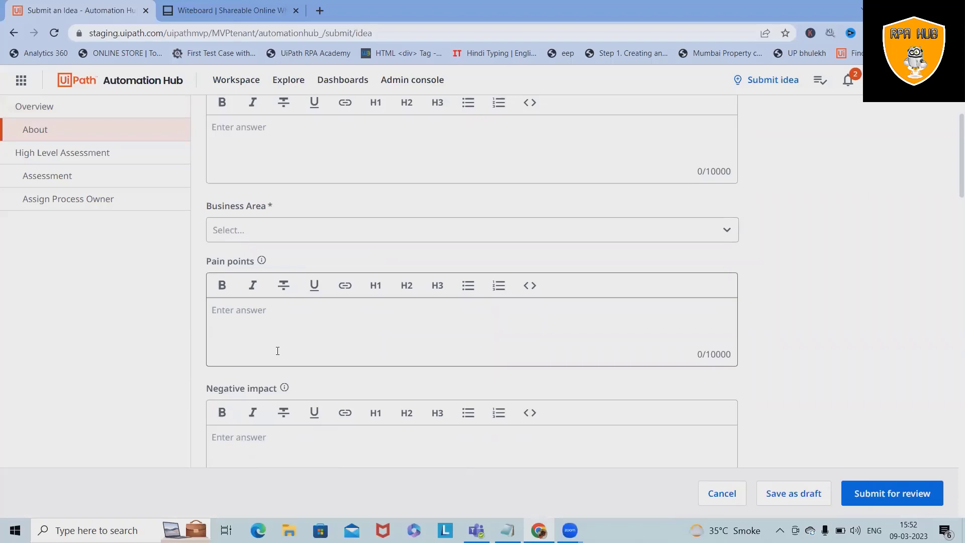
{"action": "scroll", "scroll_direction": "down", "scroll_amount": 3}
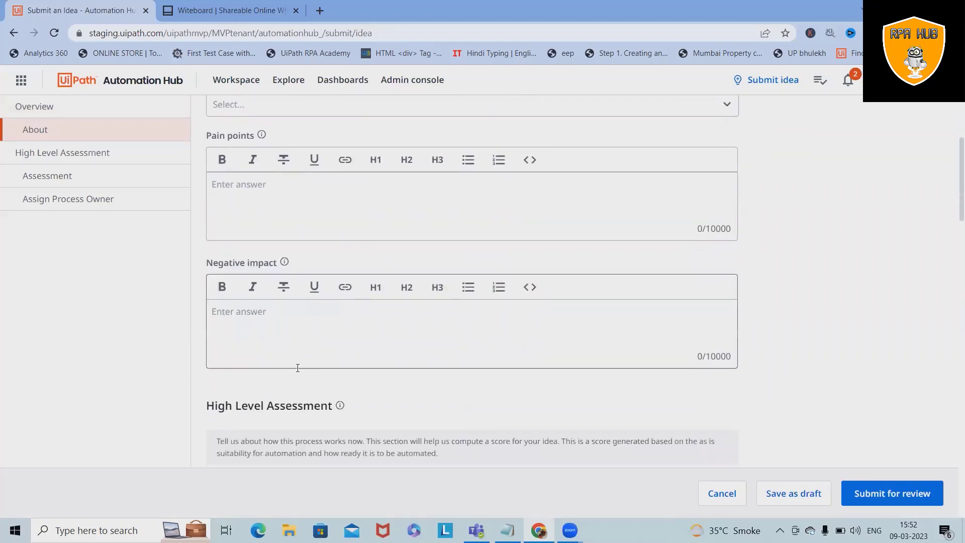
{"action": "scroll", "scroll_direction": "down", "scroll_amount": 3}
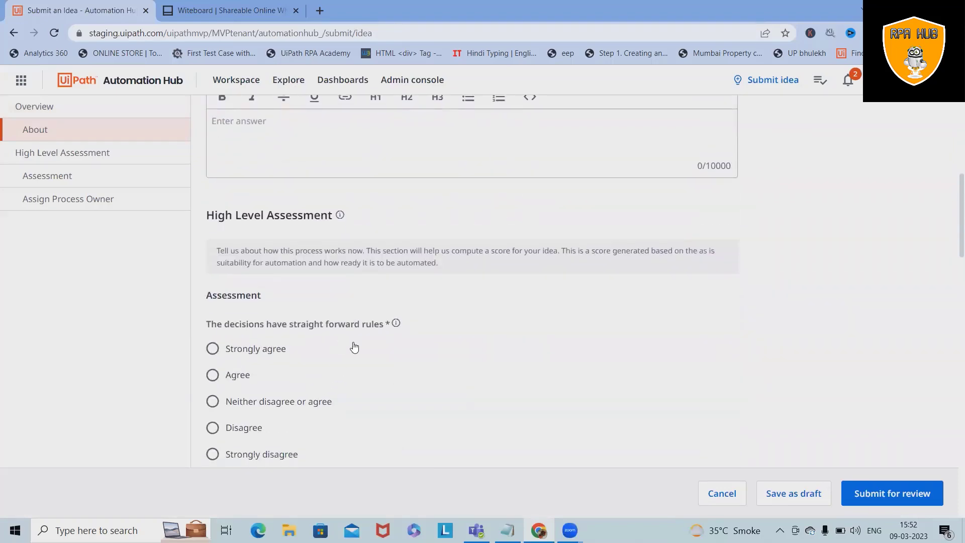
{"action": "scroll", "scroll_direction": "down", "scroll_amount": 3}
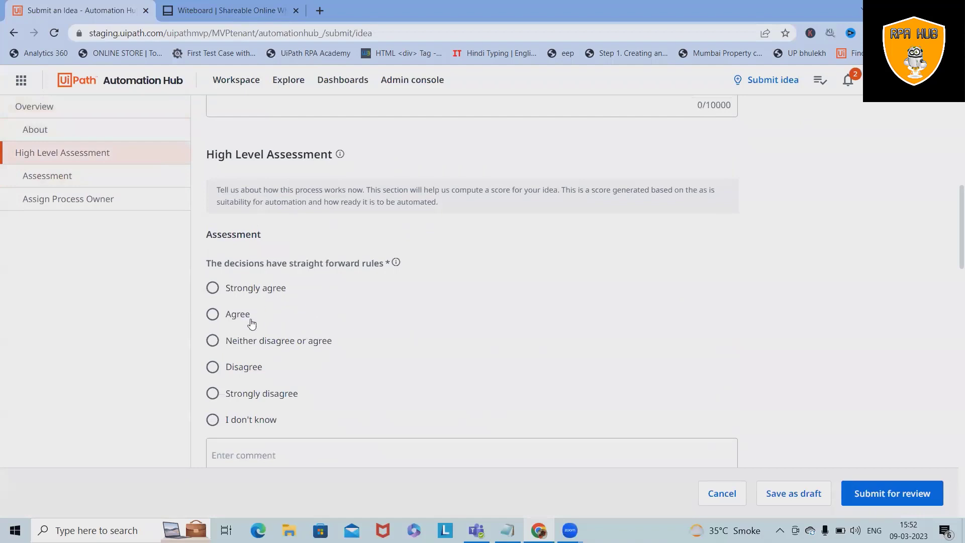
{"action": "mouse_move", "coordinate": [311, 271]}
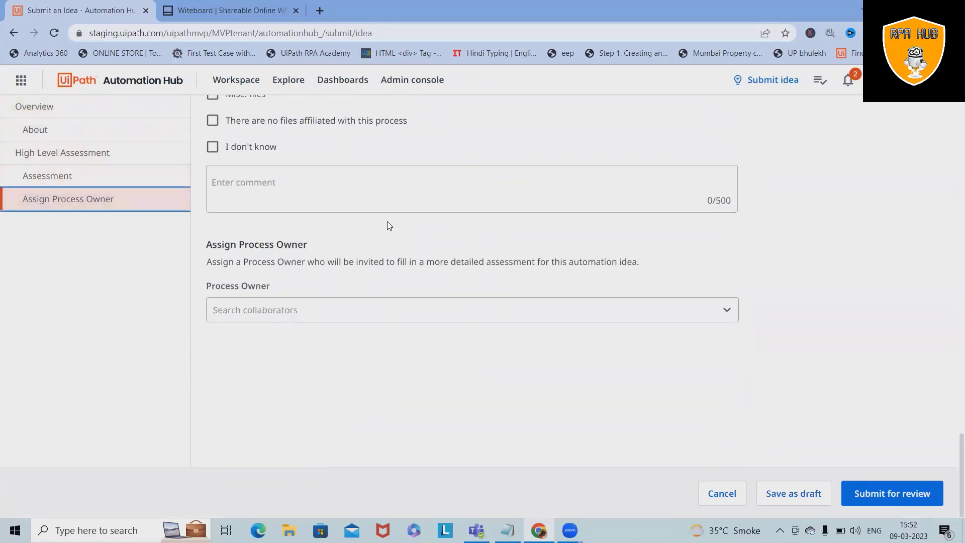
{"action": "left_click", "coordinate": [48, 175]}
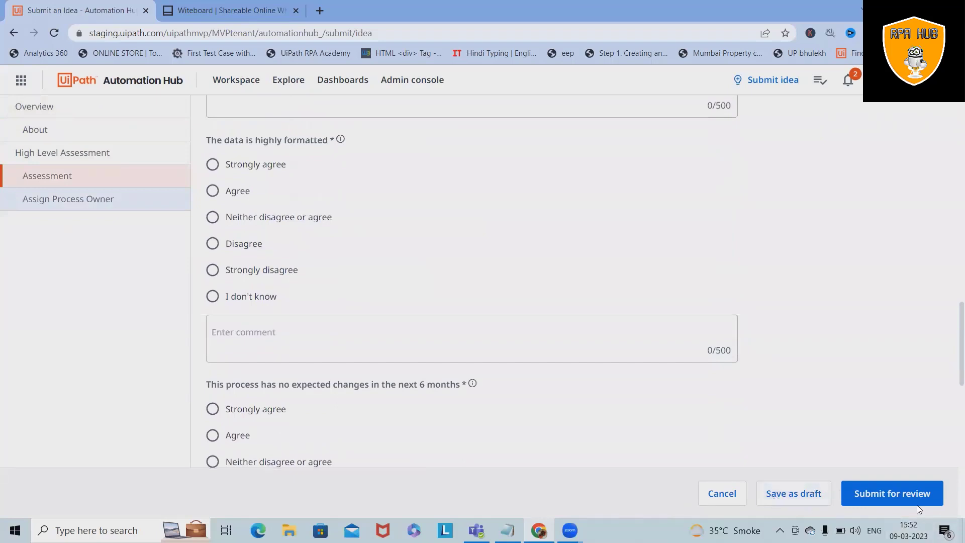
{"action": "mouse_move", "coordinate": [151, 133]}
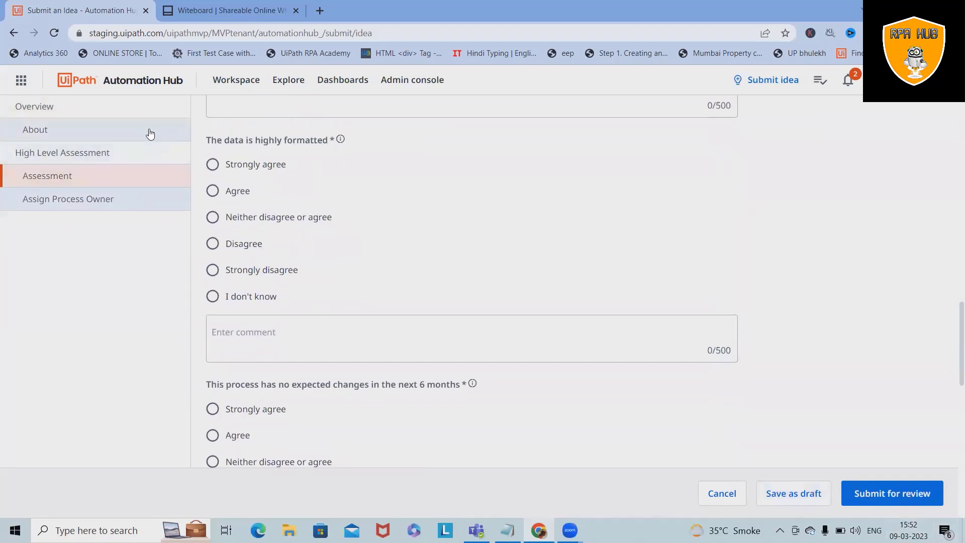
{"action": "scroll", "scroll_direction": "down", "scroll_amount": 3}
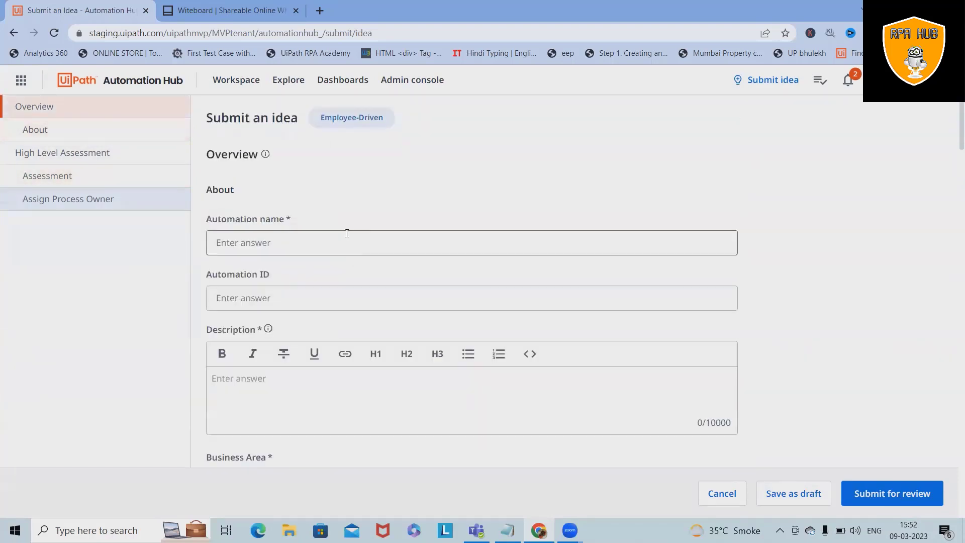
{"action": "mouse_move", "coordinate": [347, 225]}
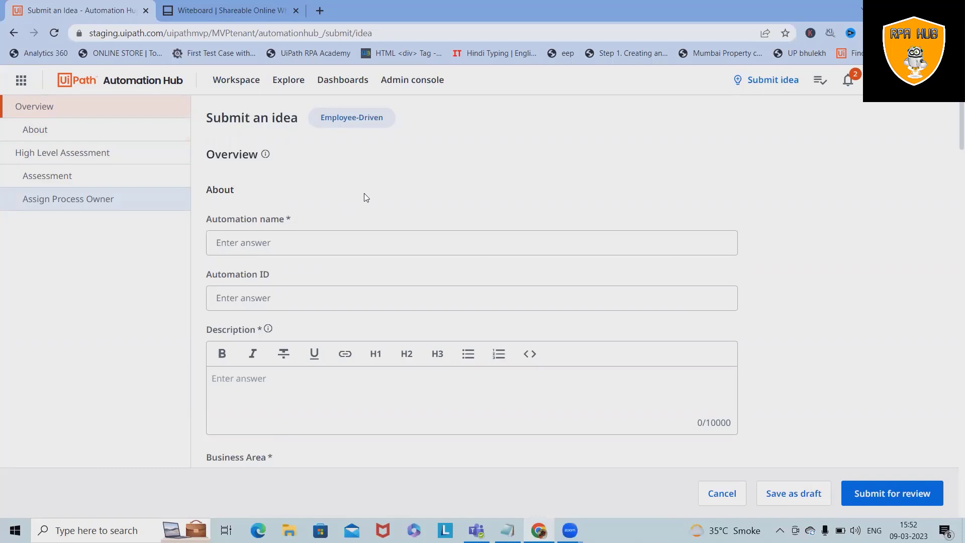
{"action": "mouse_move", "coordinate": [282, 190]}
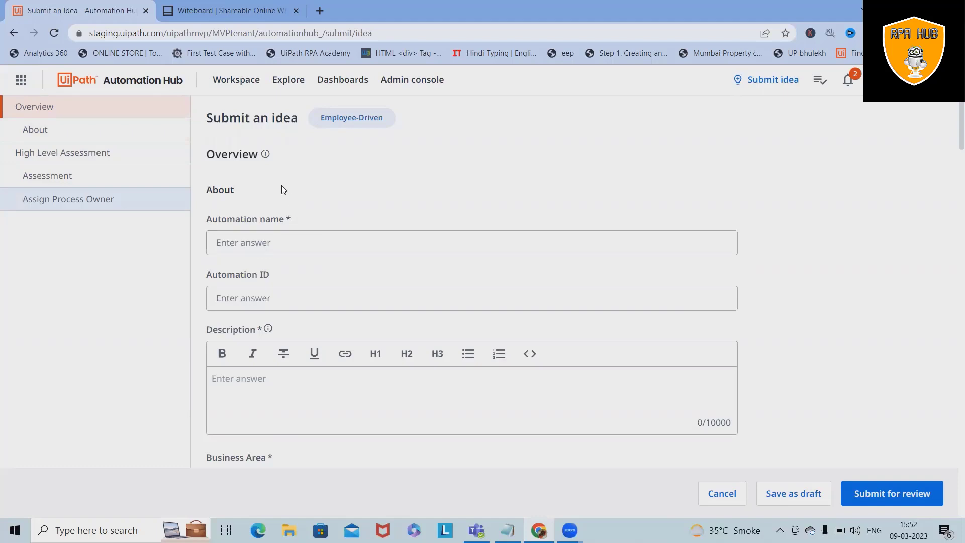
{"action": "left_click", "coordinate": [235, 80]}
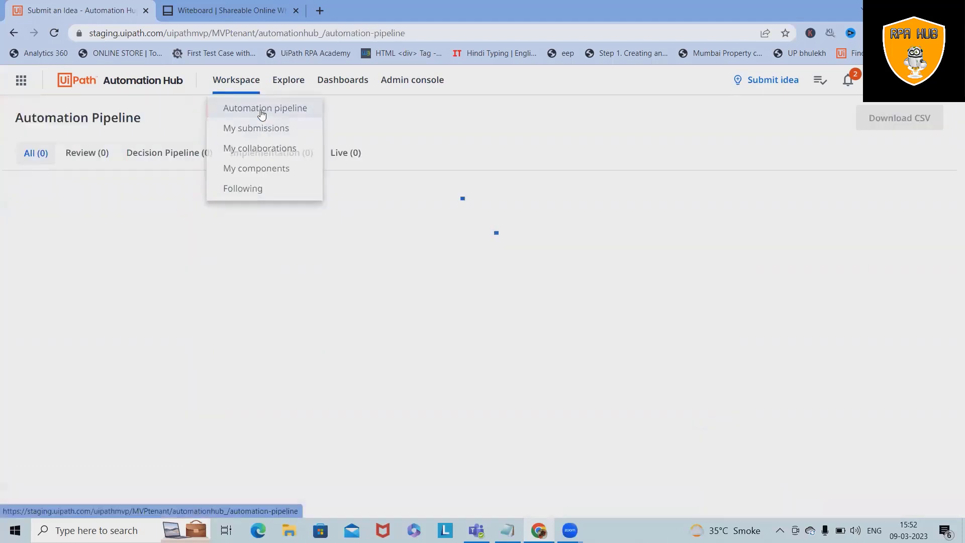
Select the Onboarding of new employee row and view its automation profile from the three-dot menu
{"action": "left_click", "coordinate": [266, 108]}
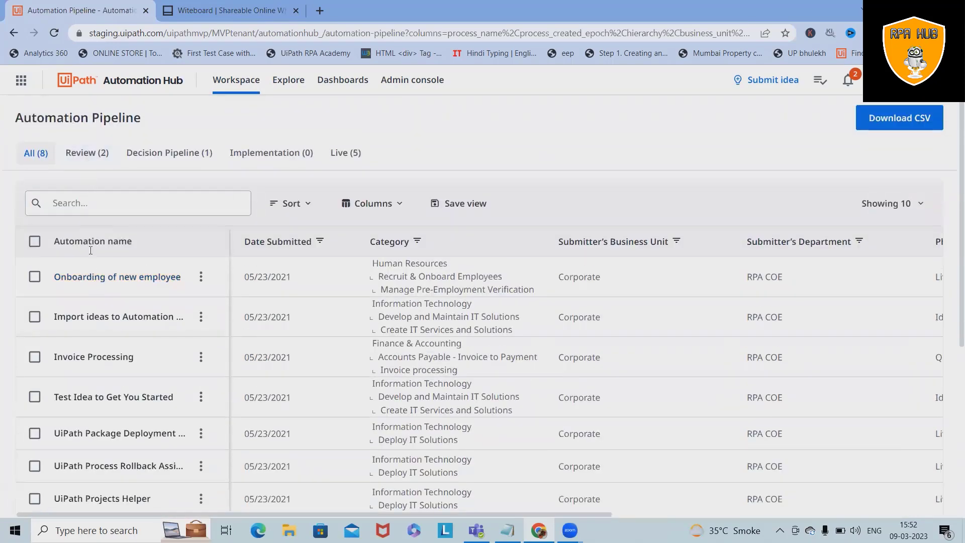
{"action": "mouse_move", "coordinate": [117, 277]}
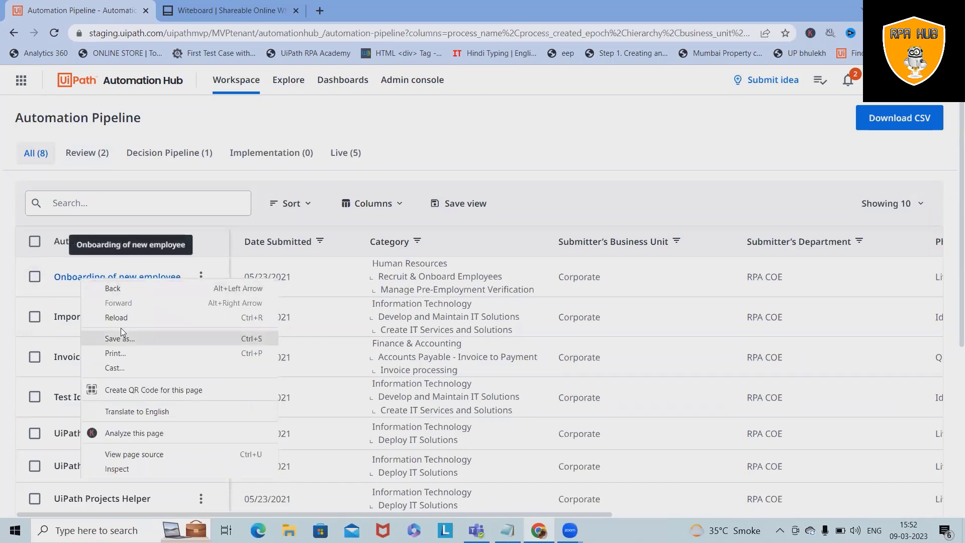
{"action": "left_click", "coordinate": [36, 277]}
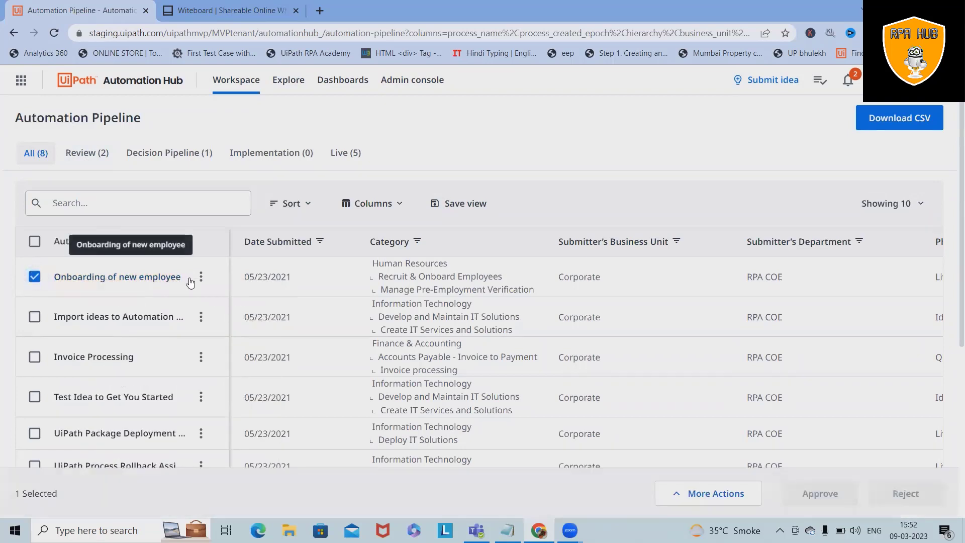
{"action": "left_click", "coordinate": [202, 277]}
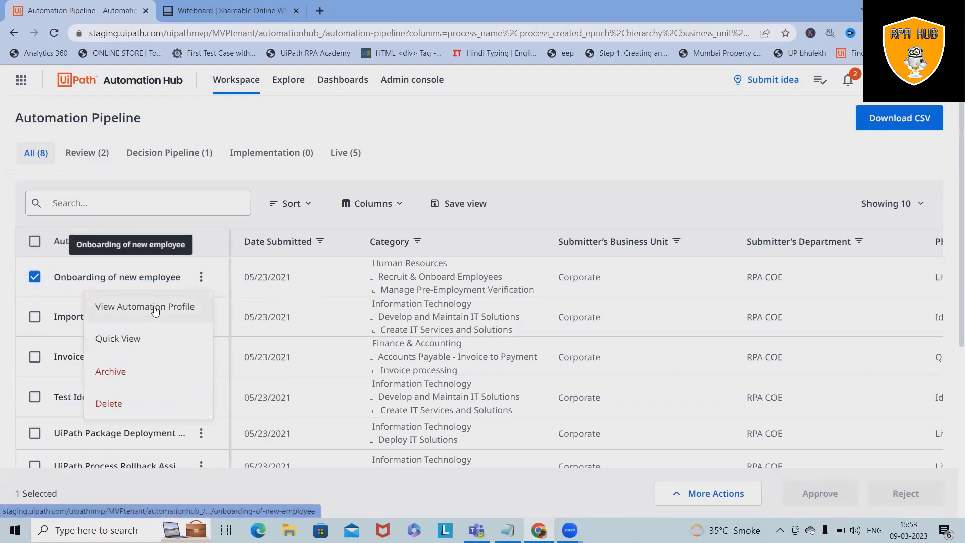
{"action": "left_click", "coordinate": [145, 306]}
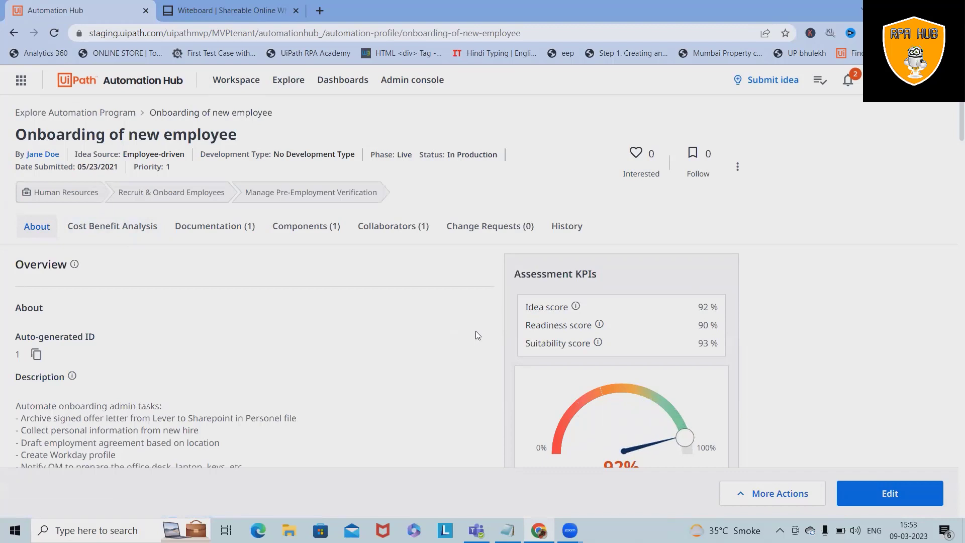
Review the About section of the onboarding profile, then switch to its Cost Benefit Analysis
{"action": "scroll", "scroll_direction": "down", "scroll_amount": 3}
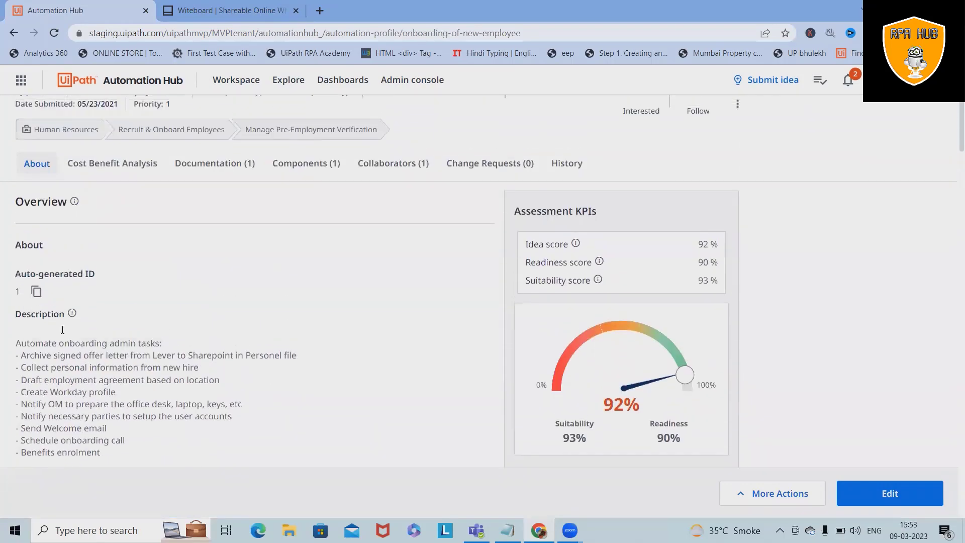
{"action": "scroll", "scroll_direction": "down", "scroll_amount": 3}
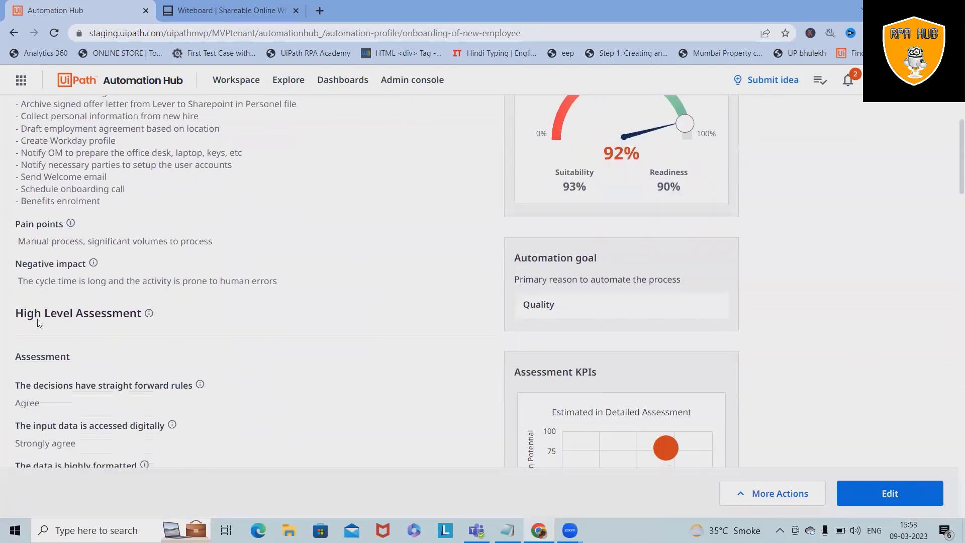
{"action": "scroll", "scroll_direction": "down", "scroll_amount": 3}
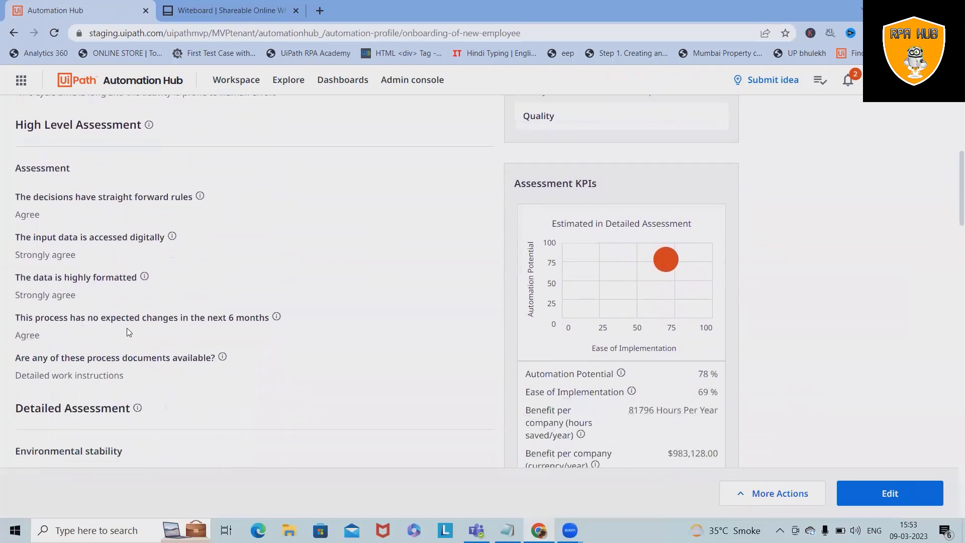
{"action": "mouse_move", "coordinate": [767, 113]}
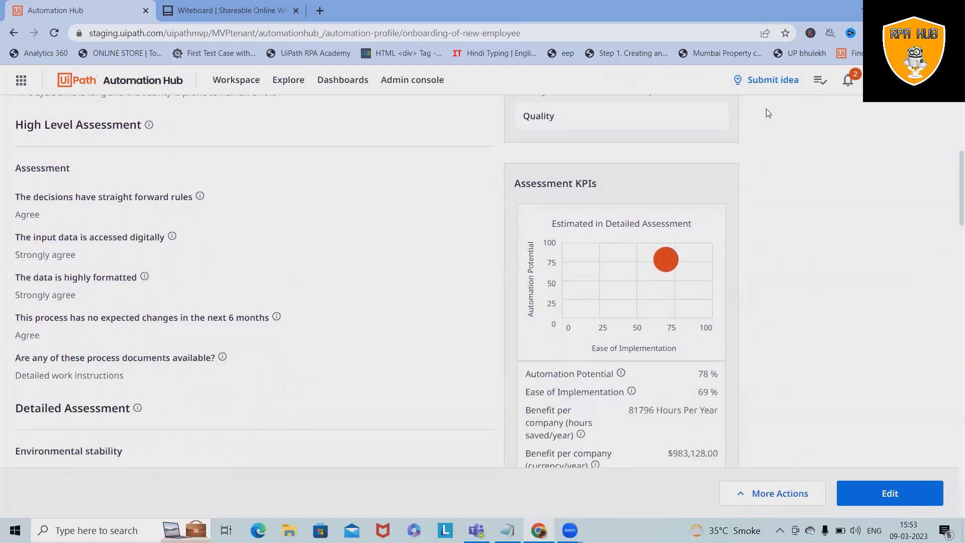
{"action": "scroll", "scroll_direction": "down", "scroll_amount": 3}
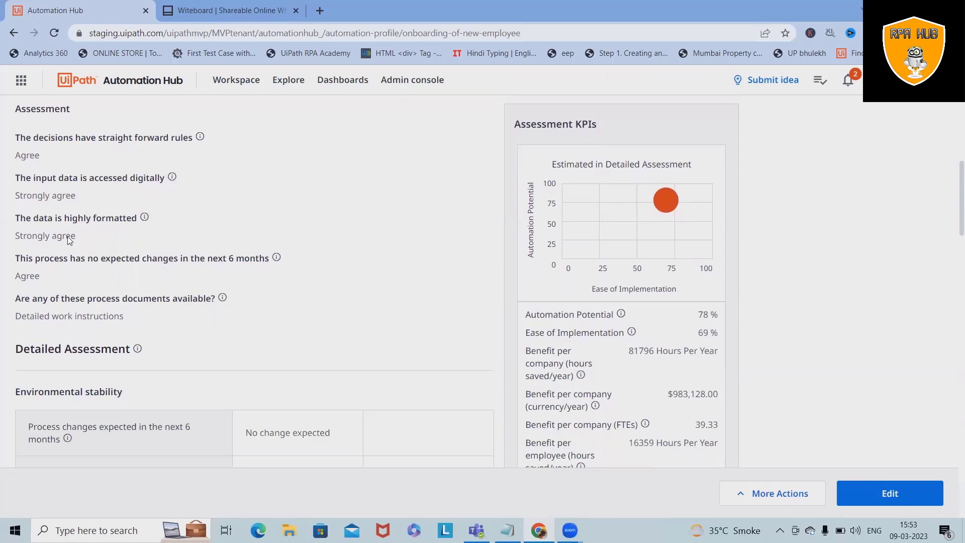
{"action": "scroll", "scroll_direction": "down", "scroll_amount": 3}
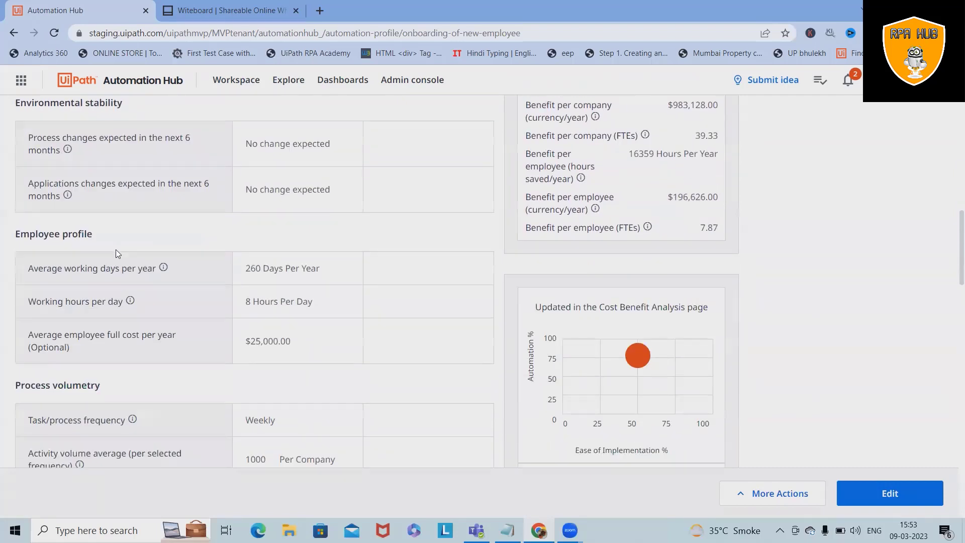
{"action": "scroll", "scroll_direction": "down", "scroll_amount": 3}
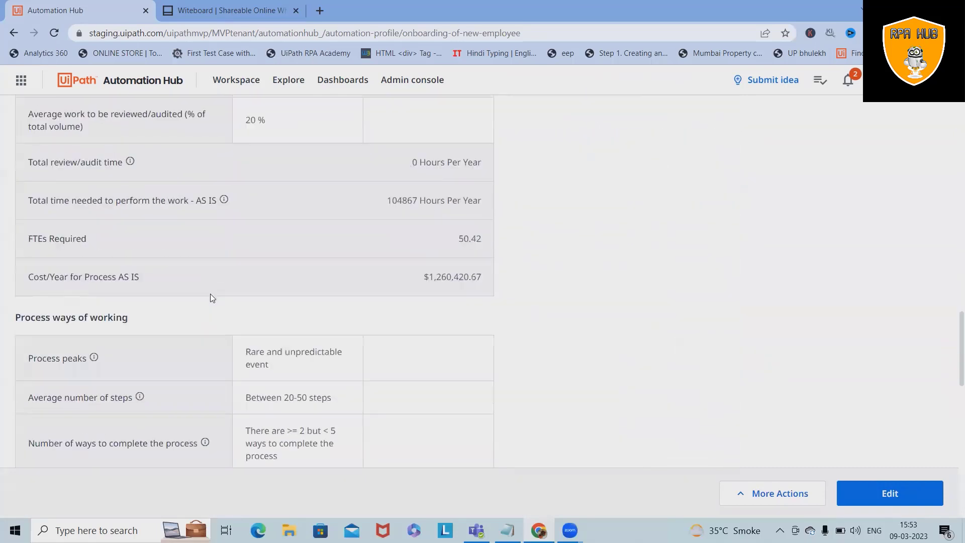
{"action": "scroll", "scroll_direction": "down", "scroll_amount": 3}
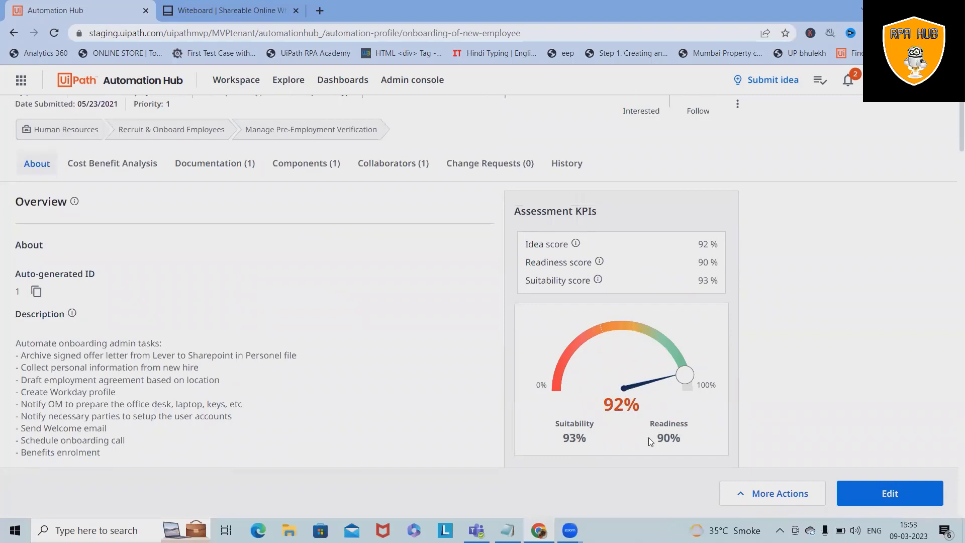
{"action": "mouse_move", "coordinate": [594, 442]}
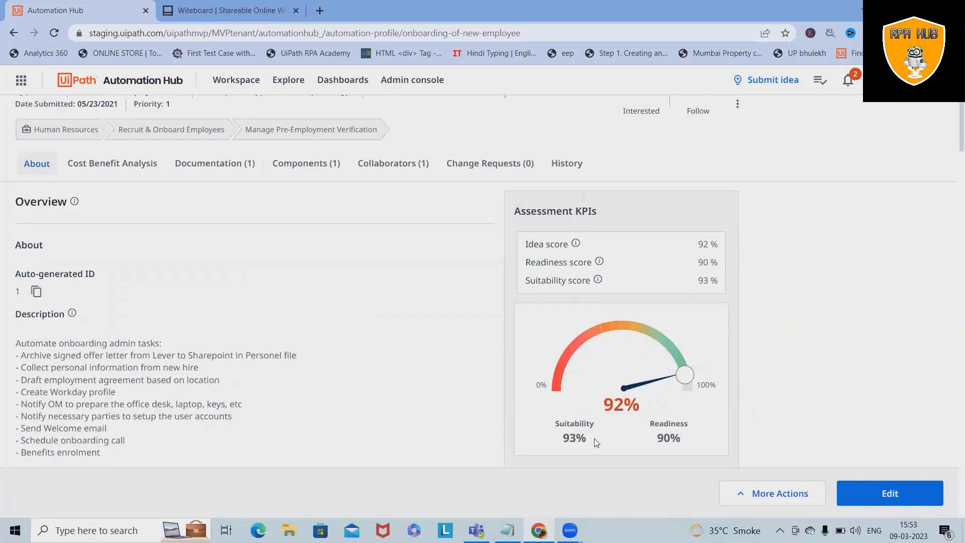
{"action": "mouse_move", "coordinate": [583, 455]}
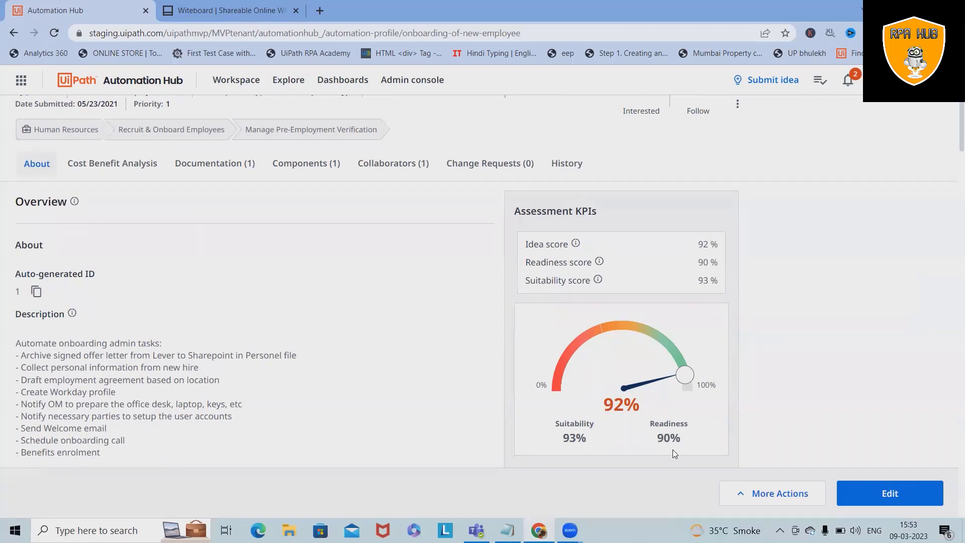
{"action": "left_click", "coordinate": [111, 163]}
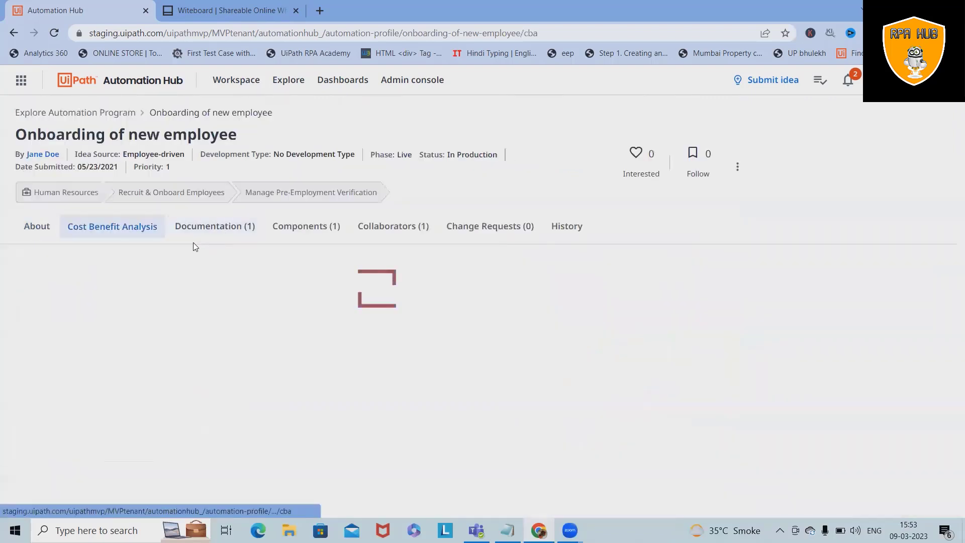
{"action": "left_click", "coordinate": [112, 226]}
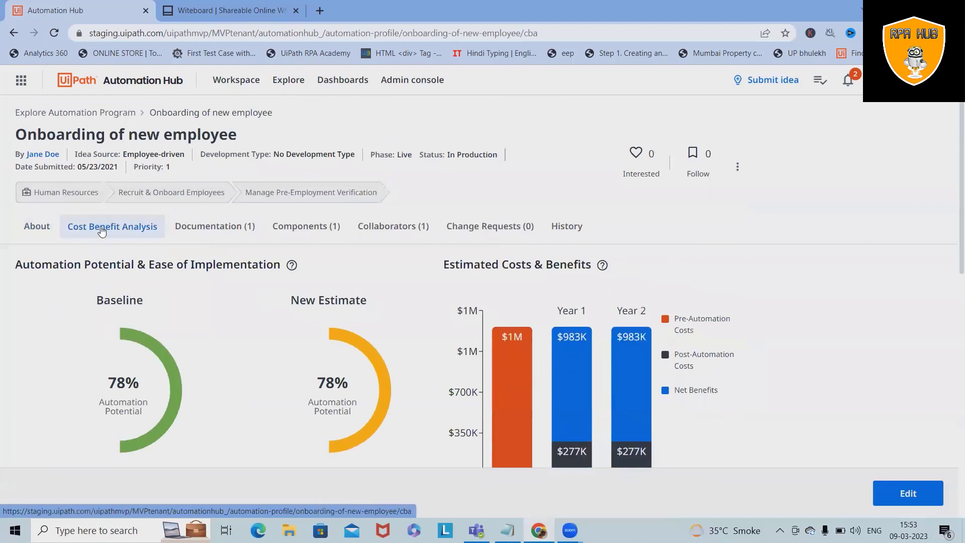
{"action": "scroll", "scroll_direction": "down", "scroll_amount": 3}
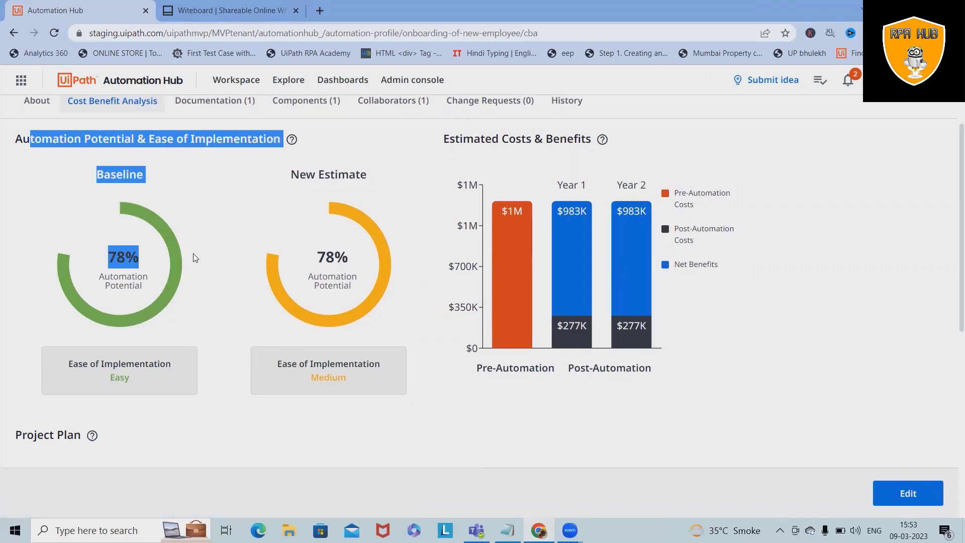
{"action": "mouse_move", "coordinate": [128, 195]}
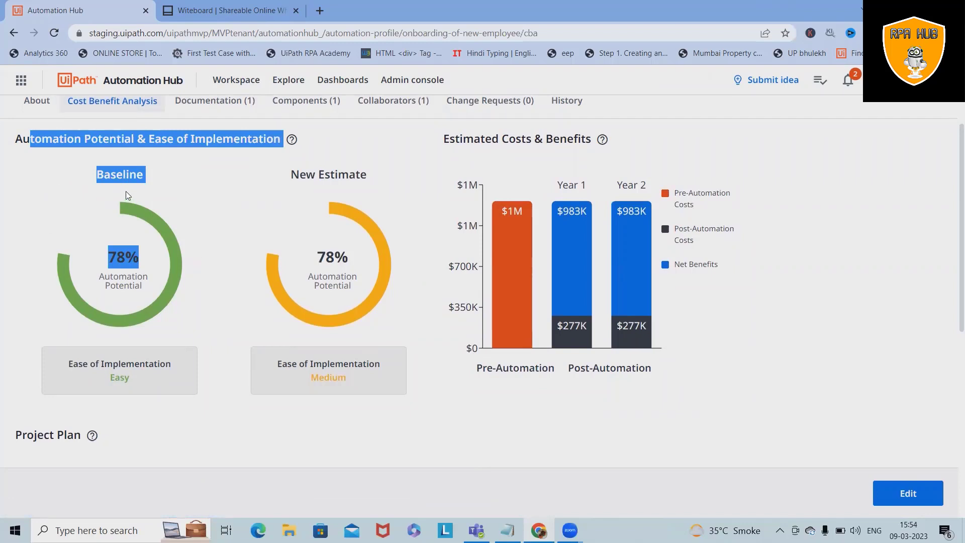
{"action": "scroll", "scroll_direction": "down", "scroll_amount": 3}
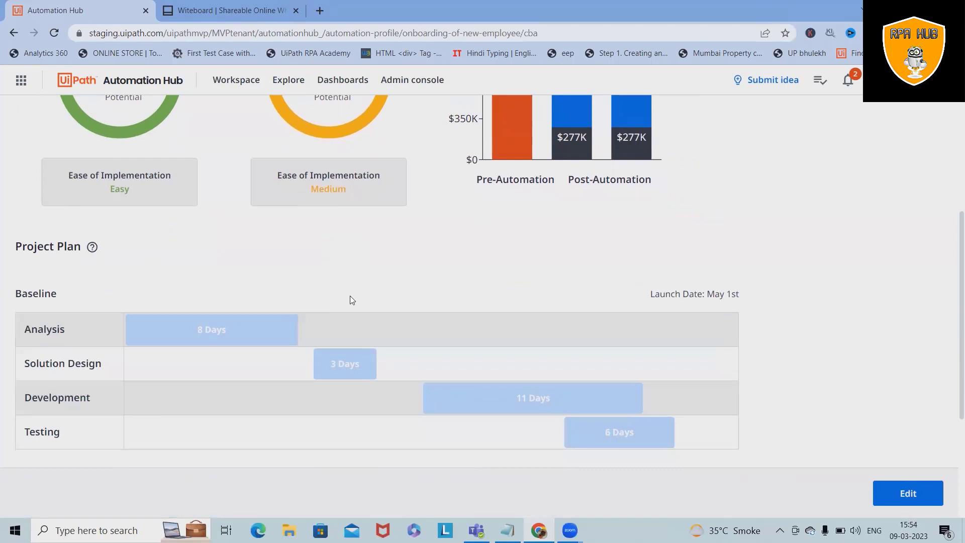
{"action": "scroll", "scroll_direction": "up", "scroll_amount": 3}
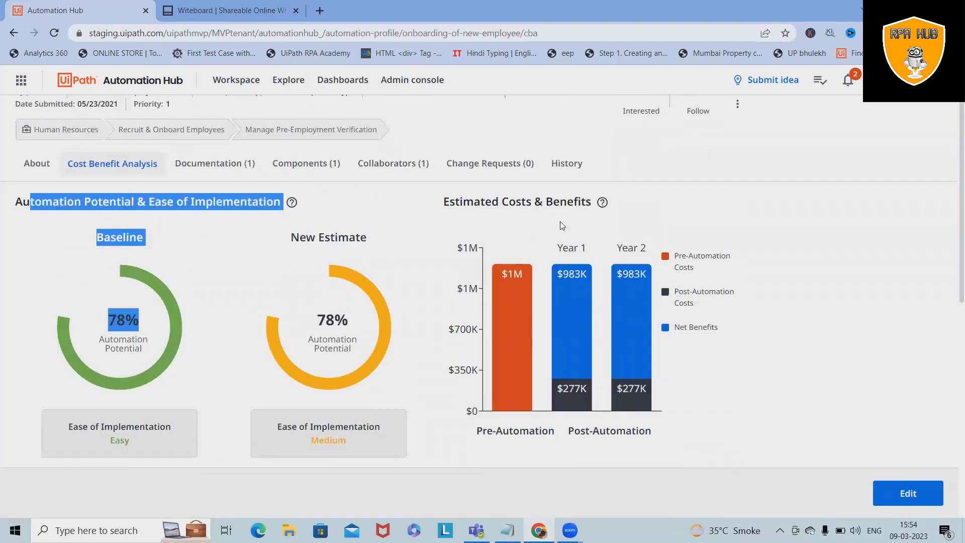
{"action": "mouse_move", "coordinate": [579, 428]}
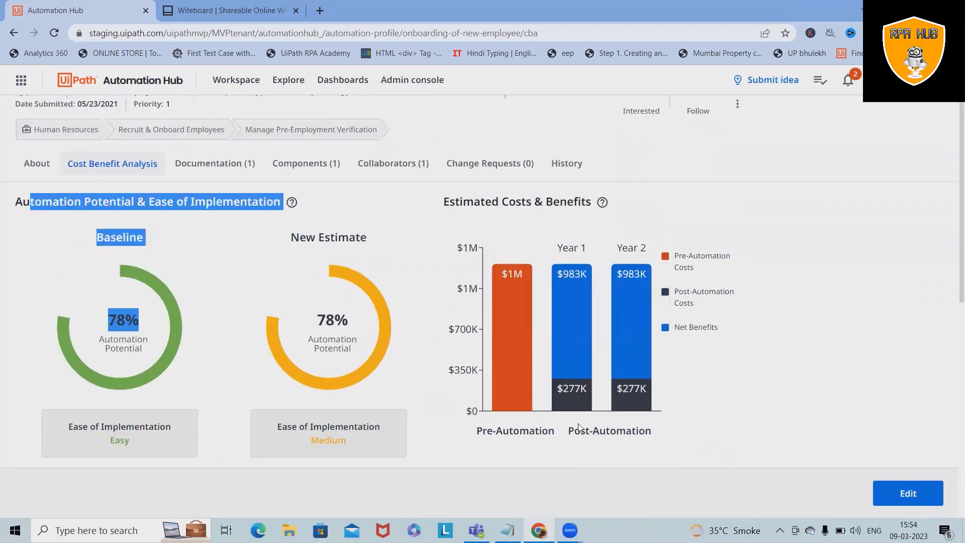
{"action": "mouse_move", "coordinate": [571, 326]}
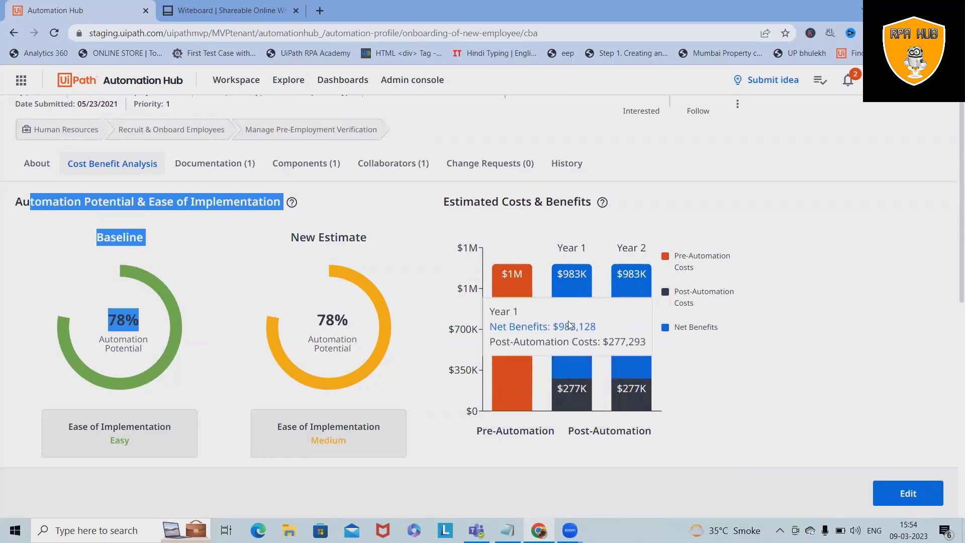
{"action": "mouse_move", "coordinate": [687, 296]}
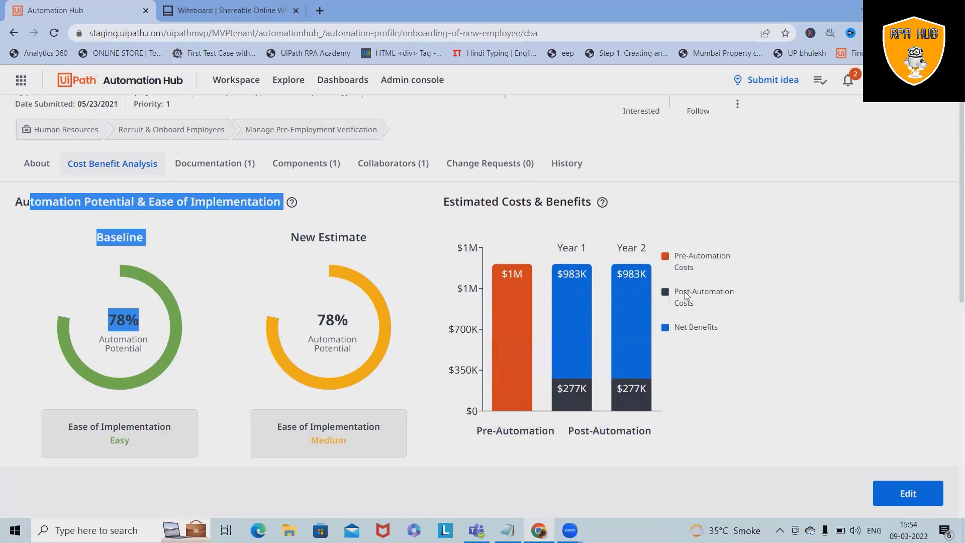
{"action": "mouse_move", "coordinate": [609, 374]}
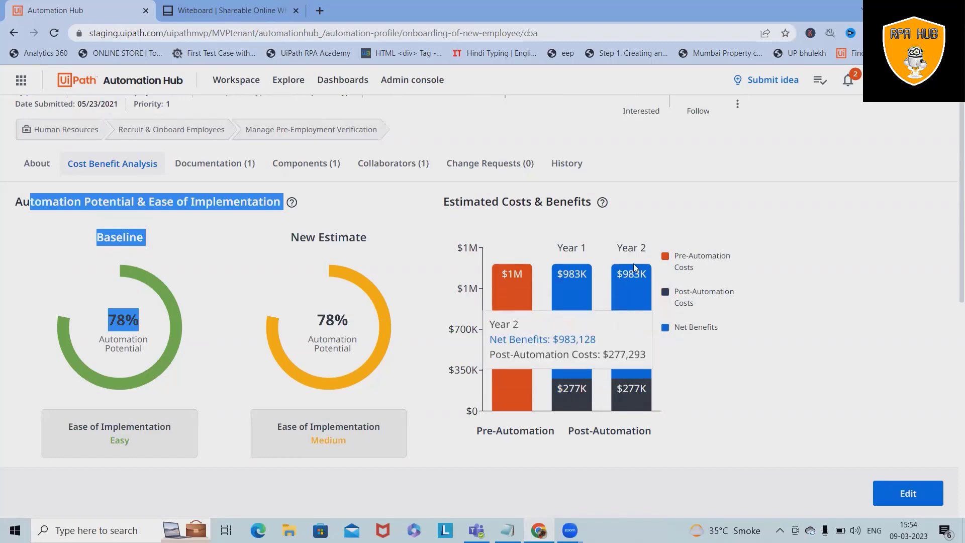
{"action": "mouse_move", "coordinate": [232, 165]}
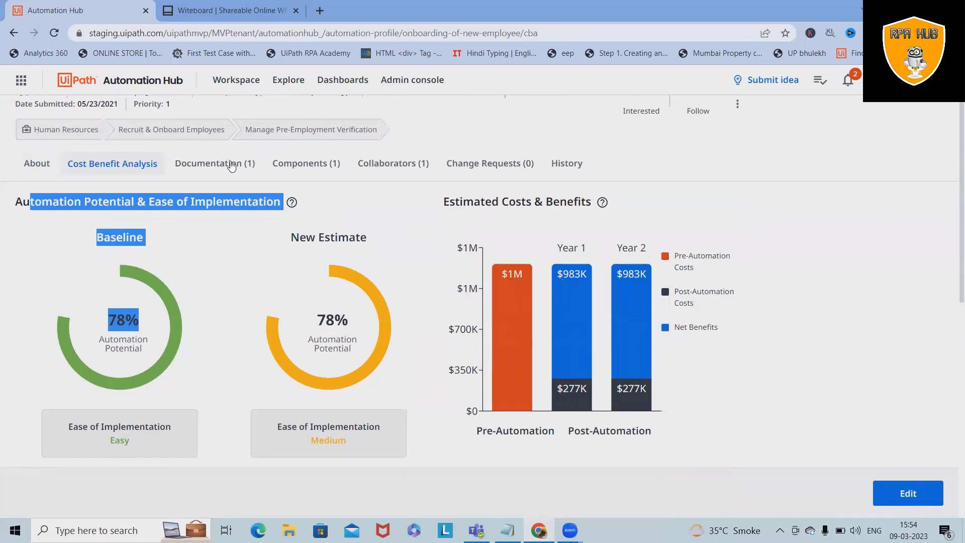
{"action": "scroll", "scroll_direction": "down", "scroll_amount": 3}
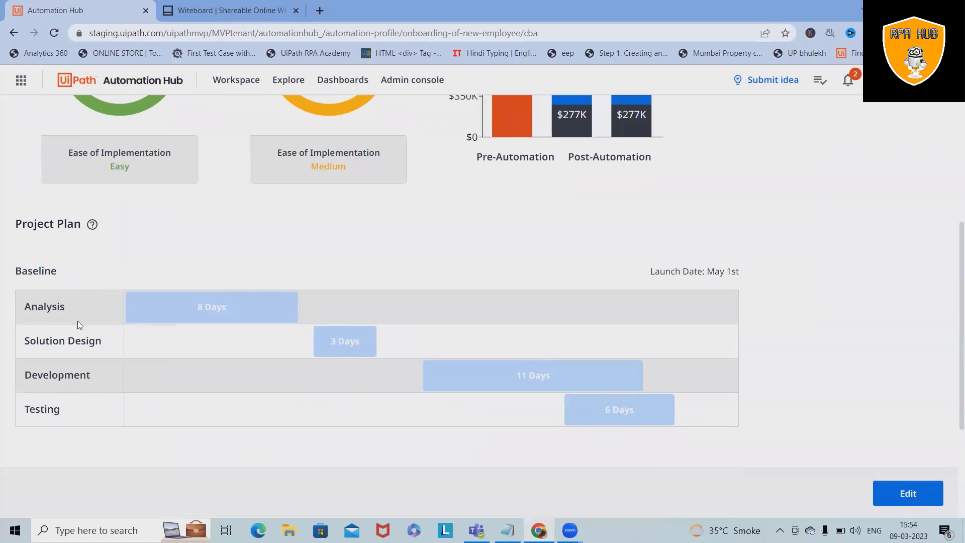
Show the Documentation files with the Employment Contract input, opening and closing the Add File dialog
{"action": "scroll", "scroll_direction": "down", "scroll_amount": 3}
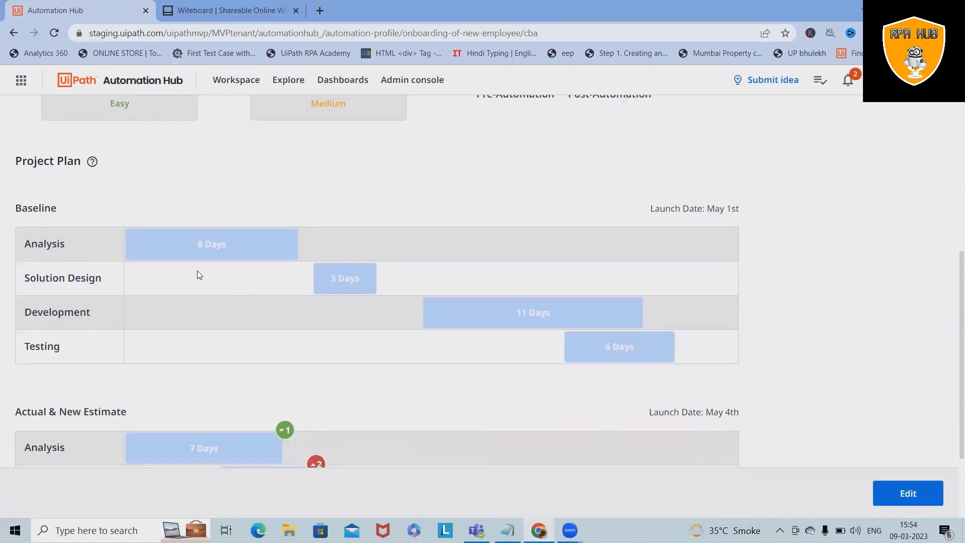
{"action": "mouse_move", "coordinate": [121, 265]}
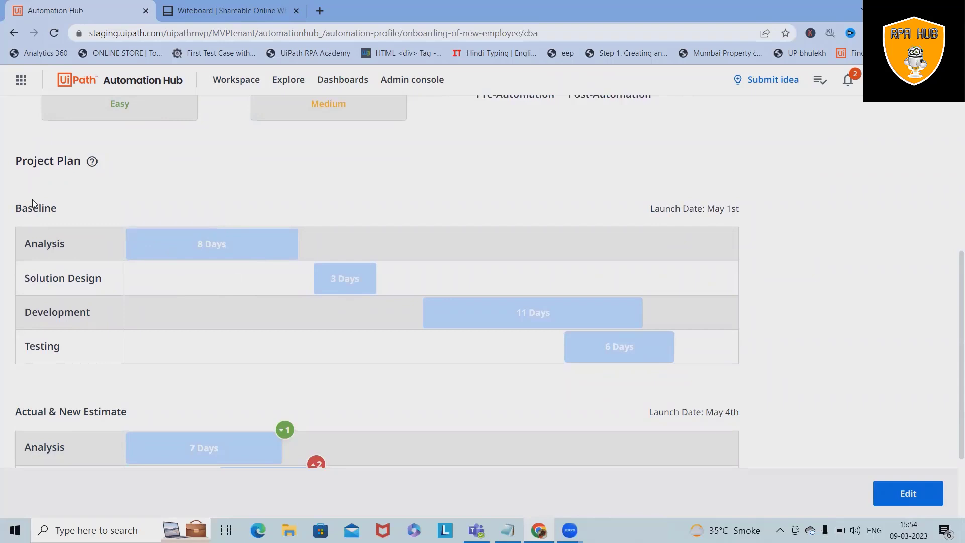
{"action": "mouse_move", "coordinate": [207, 269]}
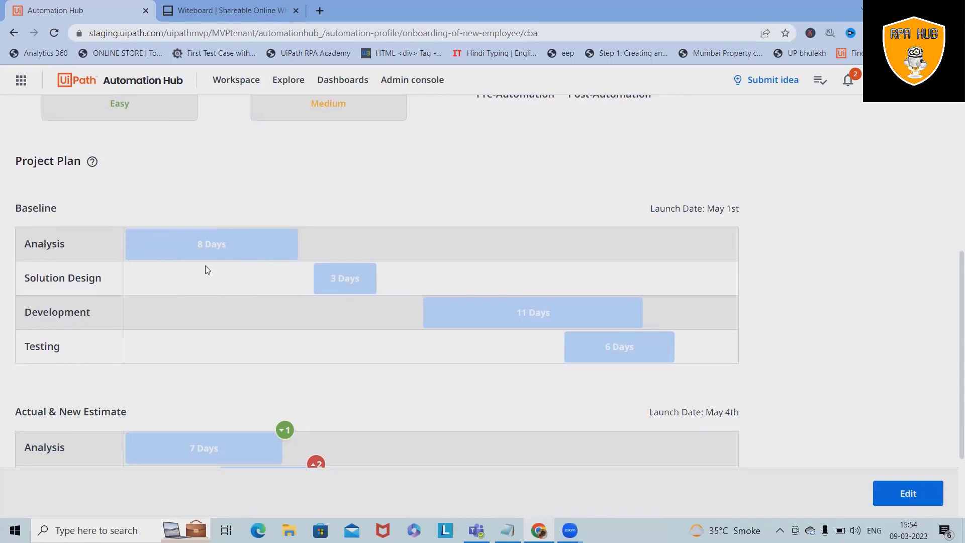
{"action": "mouse_move", "coordinate": [93, 278]}
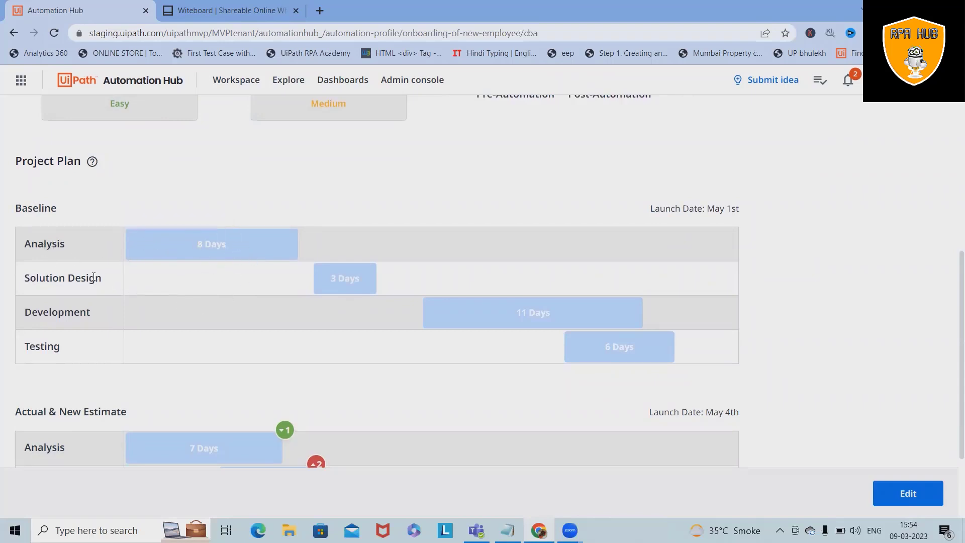
{"action": "mouse_move", "coordinate": [345, 277]}
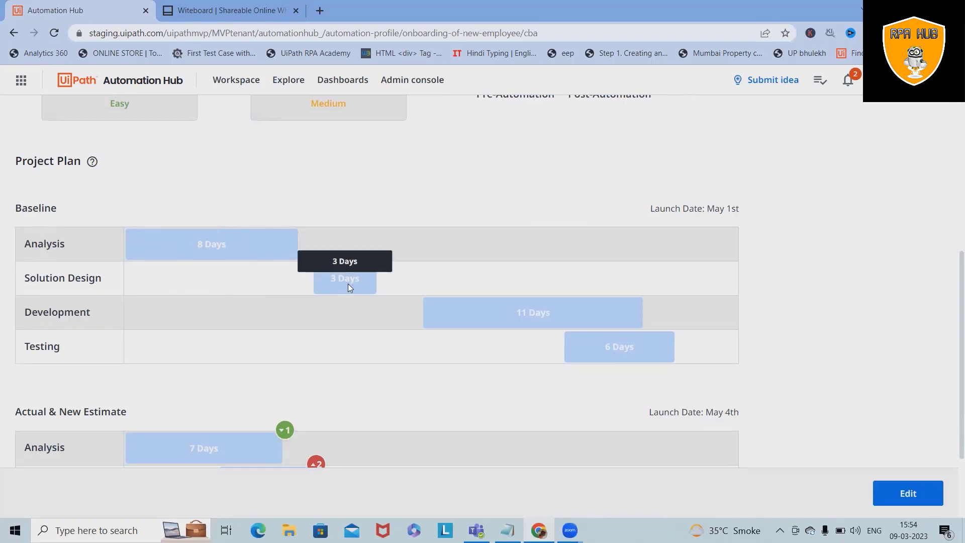
{"action": "mouse_move", "coordinate": [404, 312]}
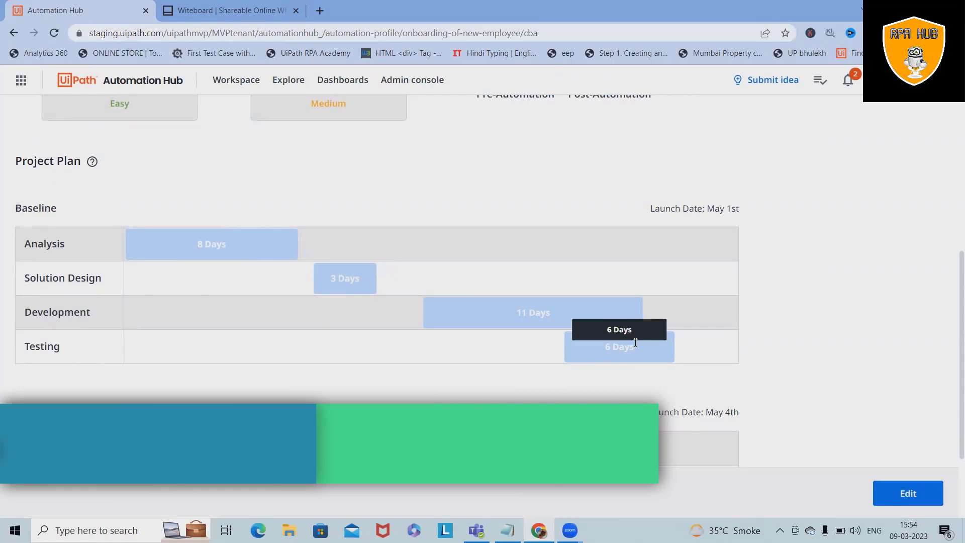
{"action": "scroll", "scroll_direction": "down", "scroll_amount": 3}
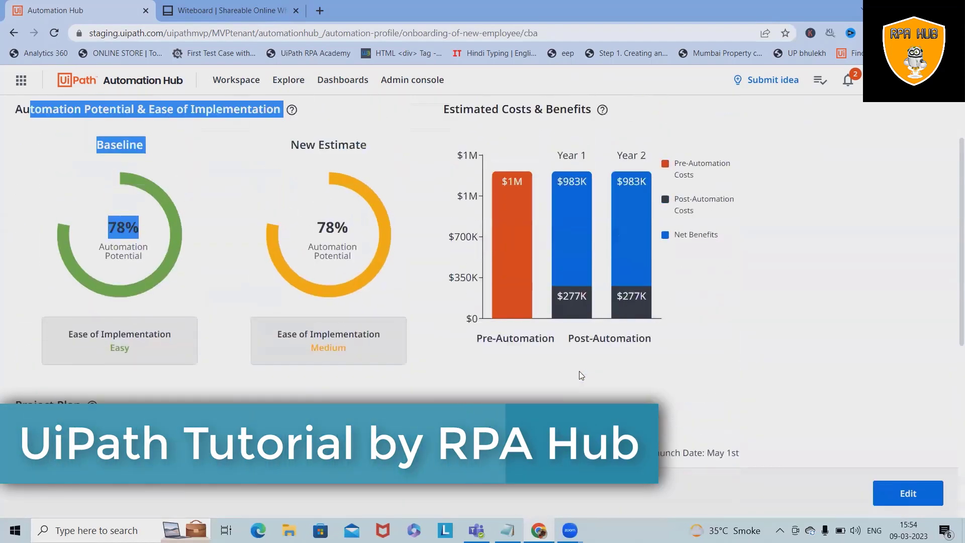
{"action": "left_click", "coordinate": [215, 226]}
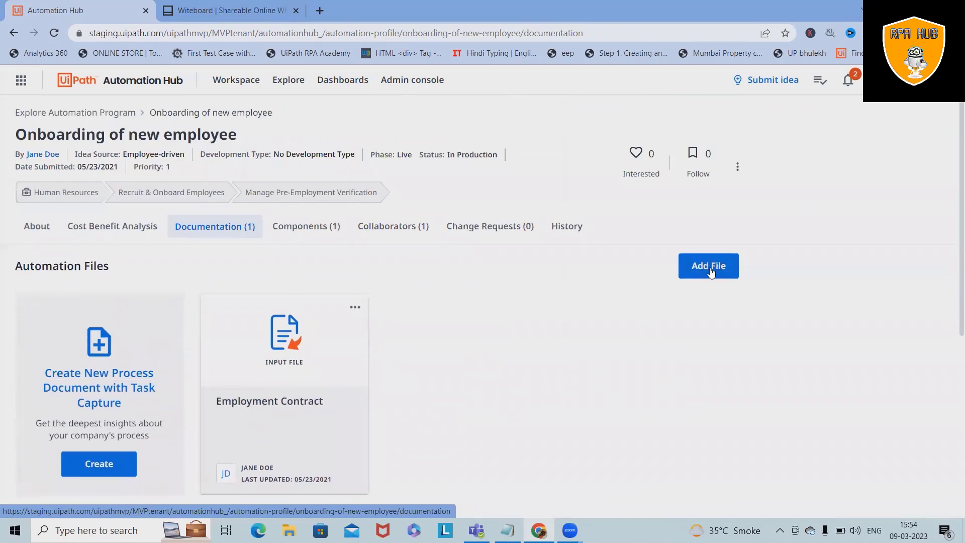
{"action": "left_click", "coordinate": [708, 265]}
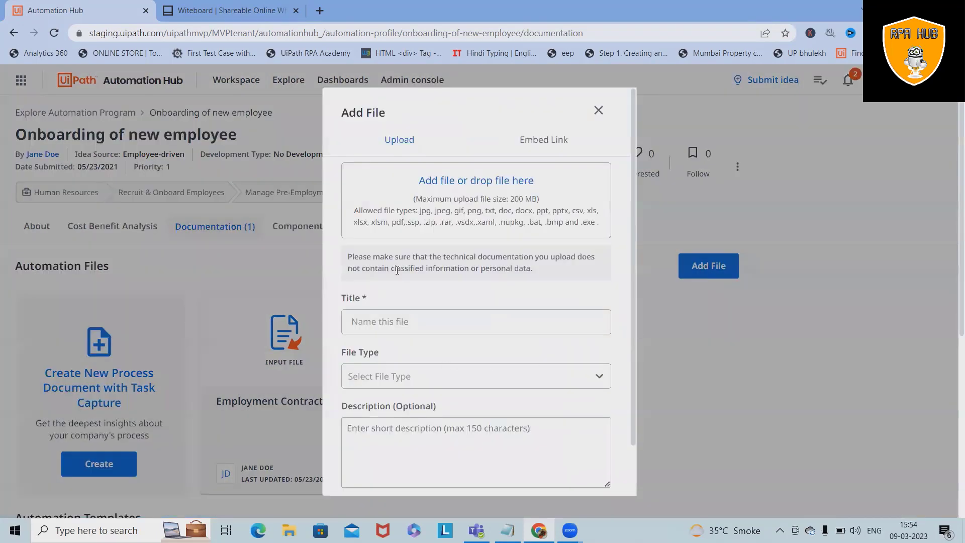
{"action": "left_click", "coordinate": [596, 111]}
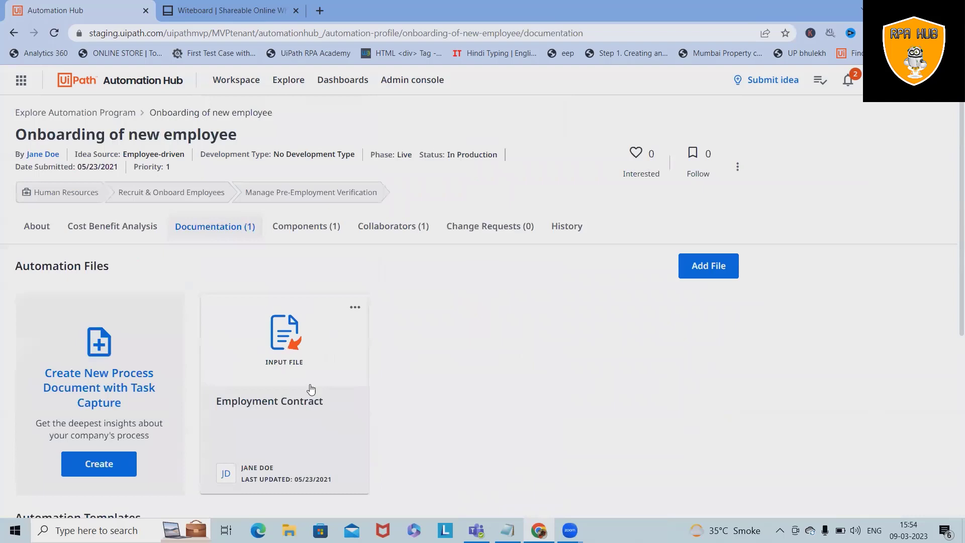
{"action": "left_click", "coordinate": [306, 226]}
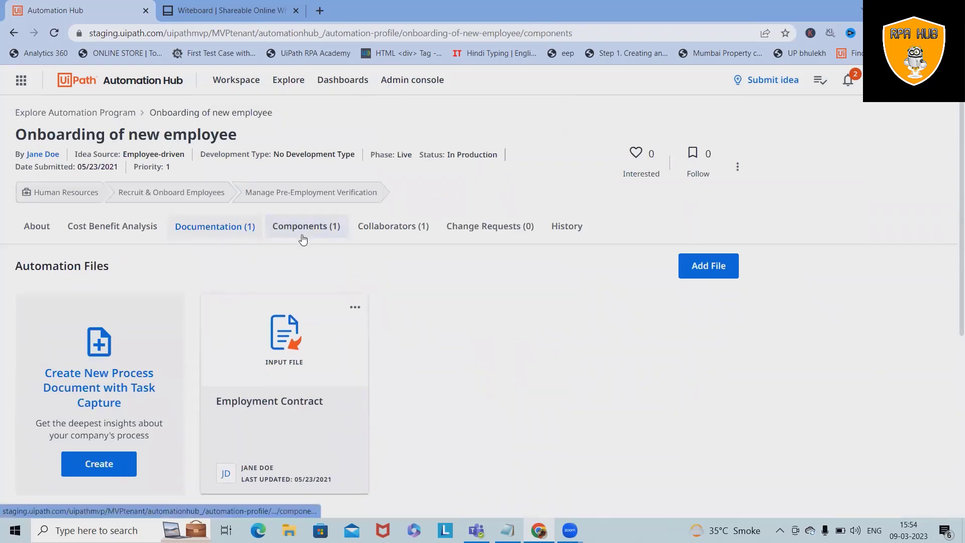
On Components, start adding a reused component, list the available ones, then cancel the dialog
{"action": "left_click", "coordinate": [306, 226]}
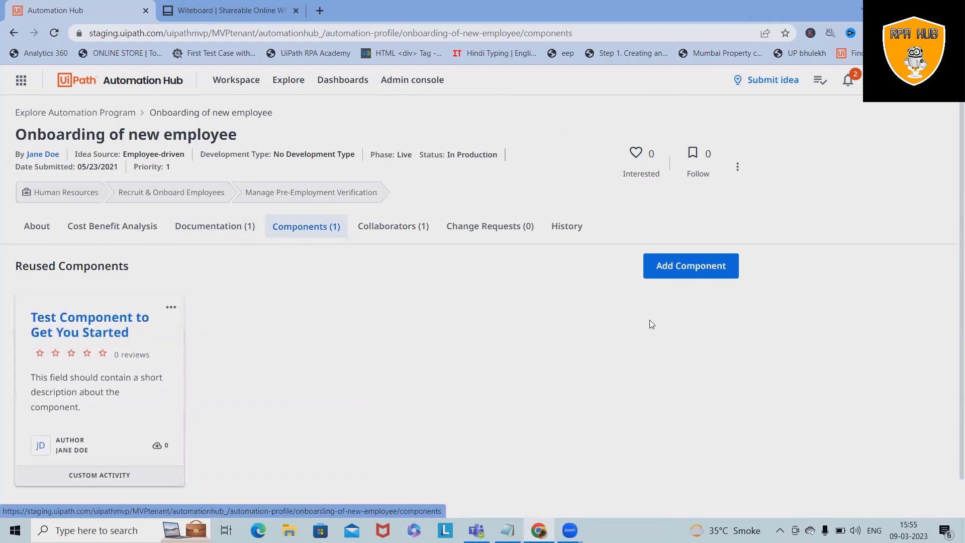
{"action": "mouse_move", "coordinate": [750, 261]}
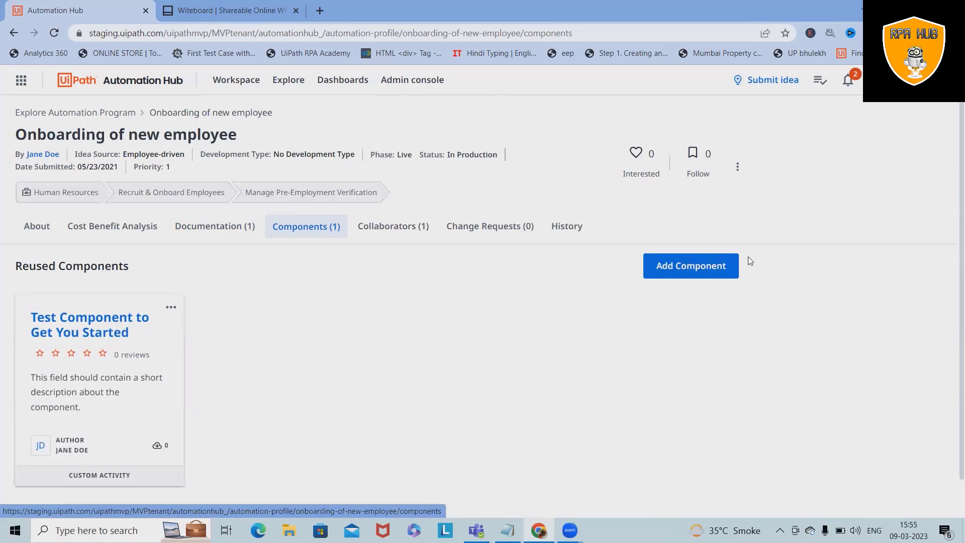
{"action": "left_click", "coordinate": [689, 266]}
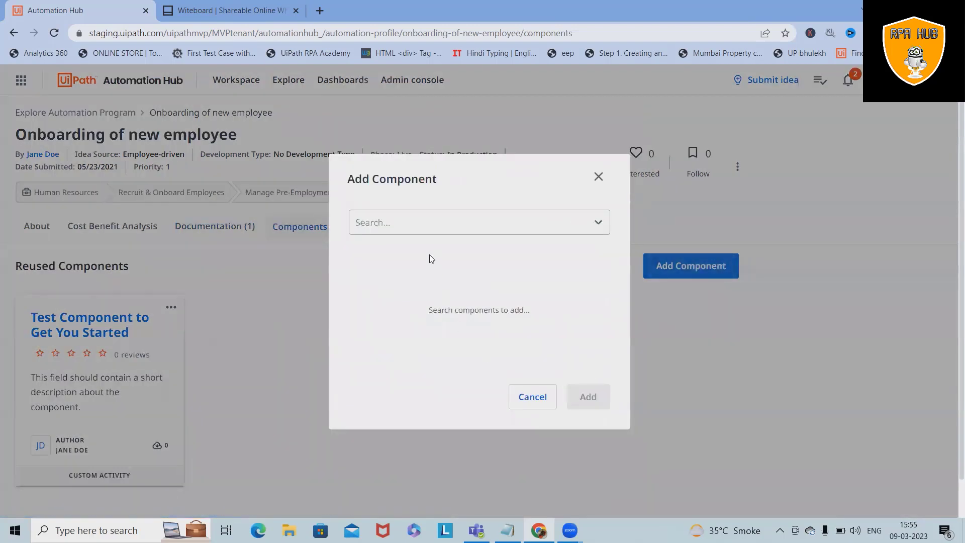
{"action": "mouse_move", "coordinate": [431, 371]}
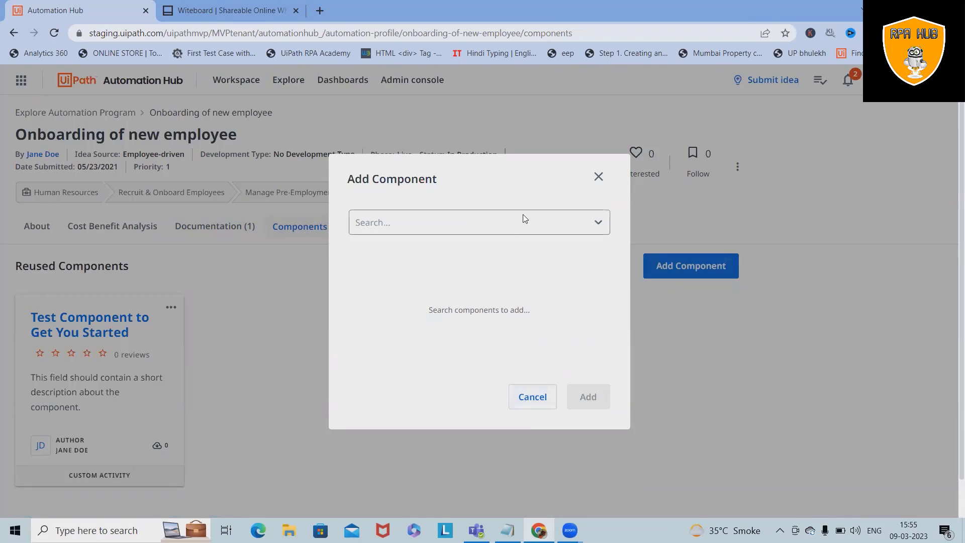
{"action": "left_click", "coordinate": [479, 222]}
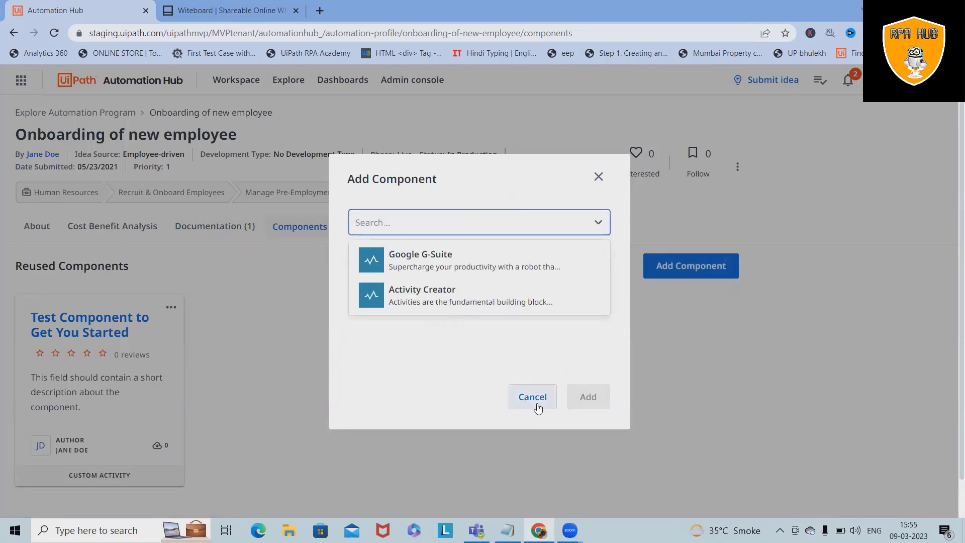
{"action": "left_click", "coordinate": [392, 226]}
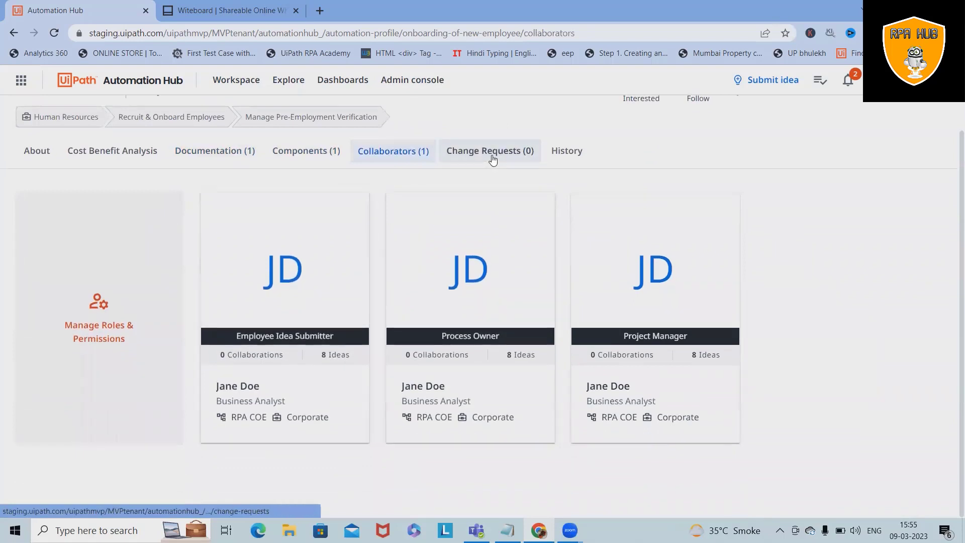
Check the onboarding automation's Change Requests and its empty History
{"action": "left_click", "coordinate": [490, 151]}
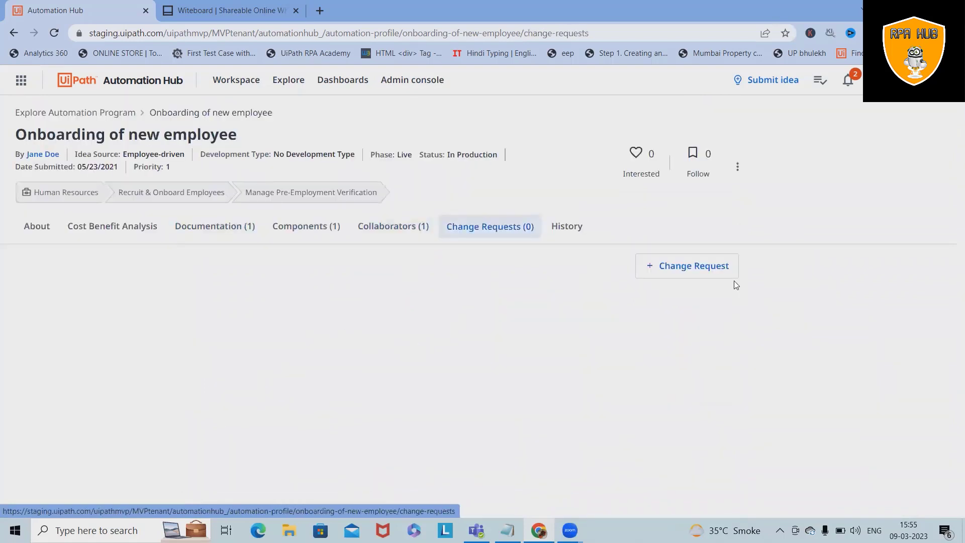
{"action": "mouse_move", "coordinate": [590, 341]}
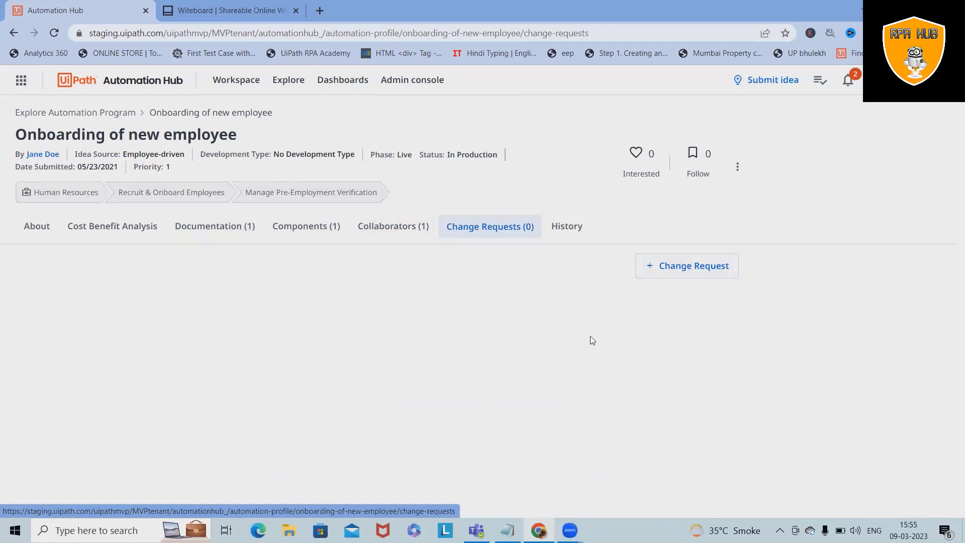
{"action": "left_click", "coordinate": [565, 227]}
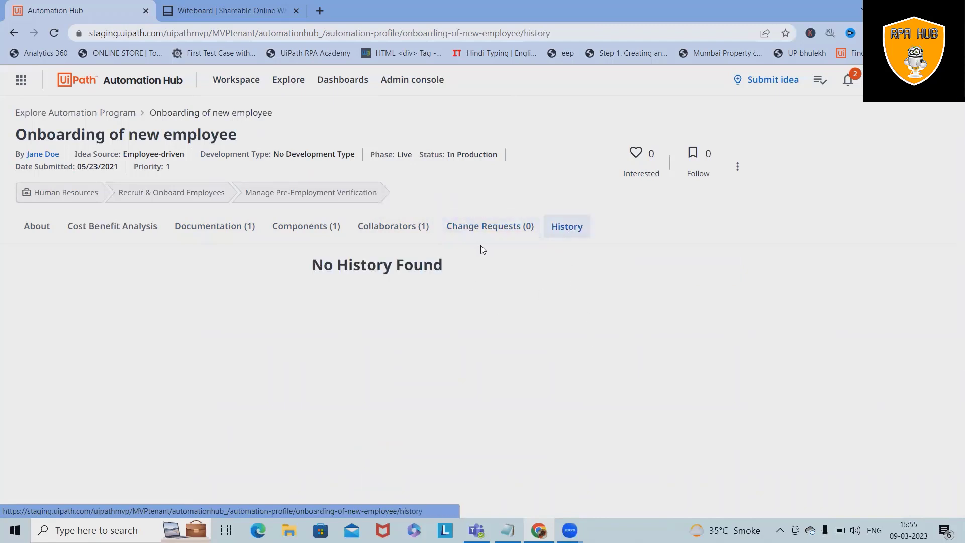
{"action": "mouse_move", "coordinate": [451, 390]}
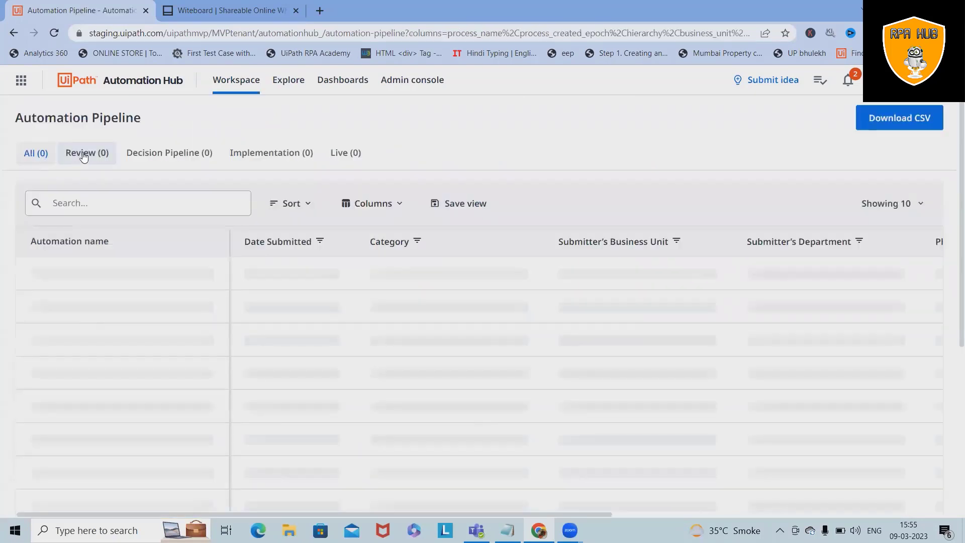
View the Review stage, then the Decision Pipeline stage listing Invoice Processing
{"action": "left_click", "coordinate": [87, 153]}
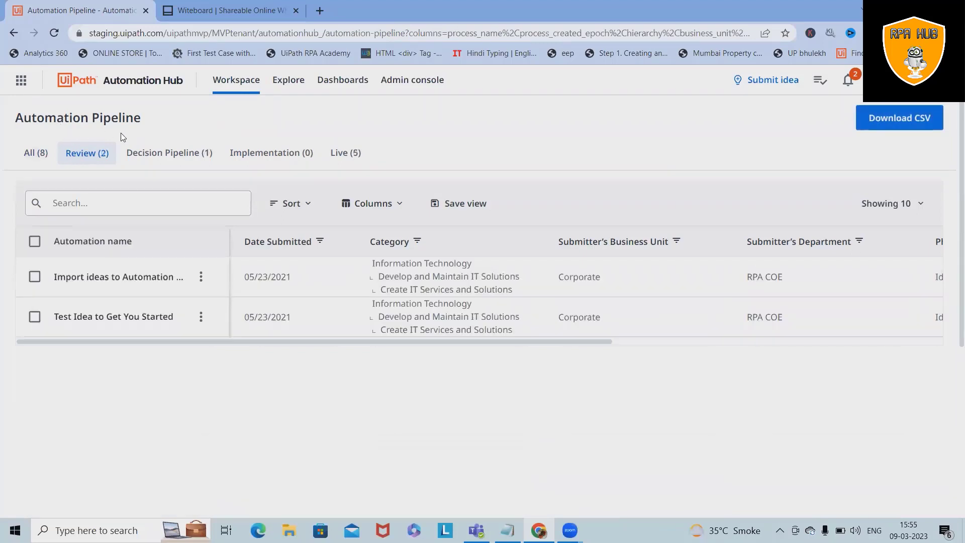
{"action": "mouse_move", "coordinate": [118, 277]}
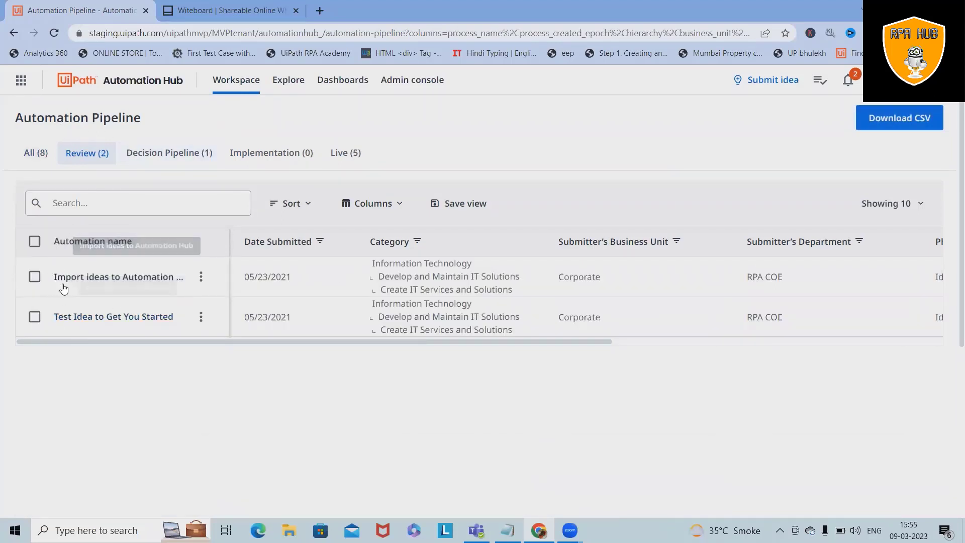
{"action": "left_click", "coordinate": [169, 153]}
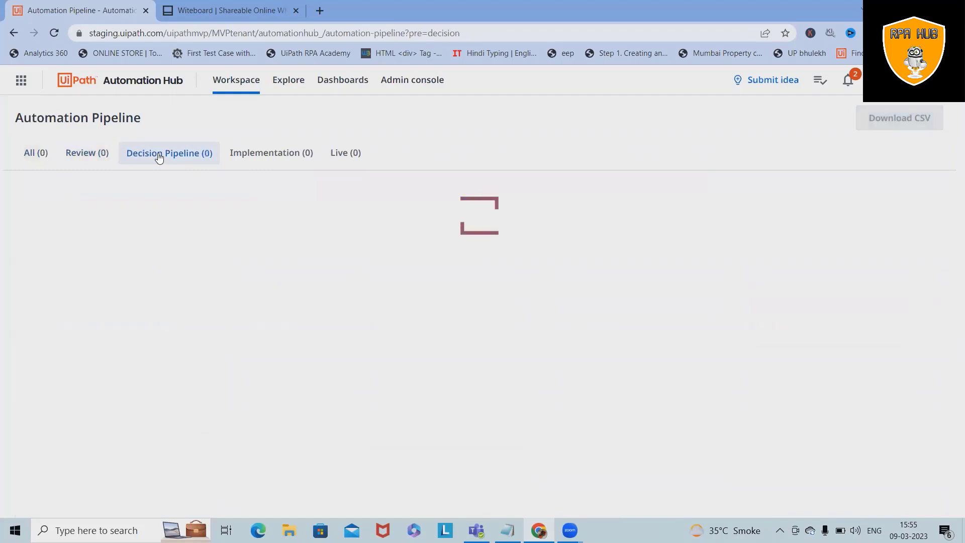
{"action": "left_click", "coordinate": [169, 153]}
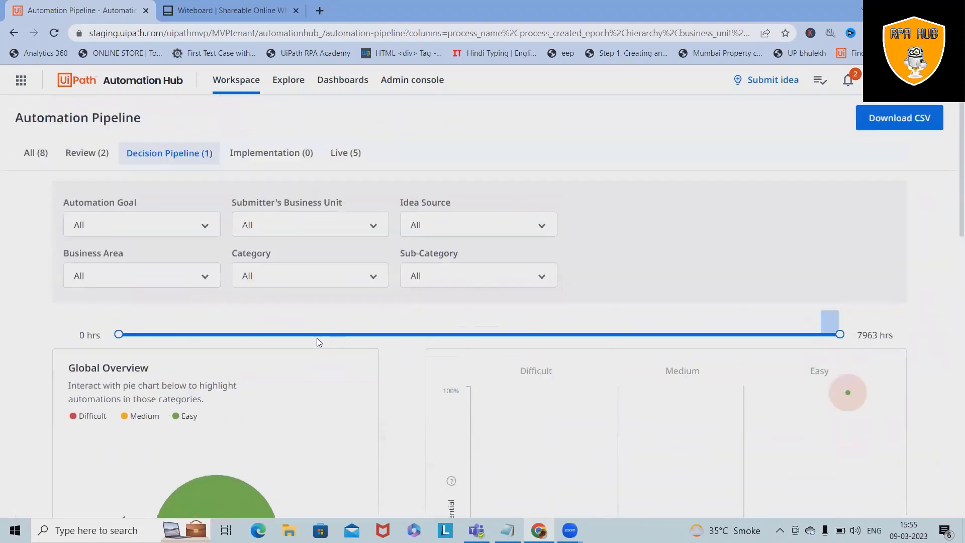
Scroll through the Decision Pipeline chart and table, then show the empty Implementation stage
{"action": "scroll", "scroll_direction": "down", "scroll_amount": 3}
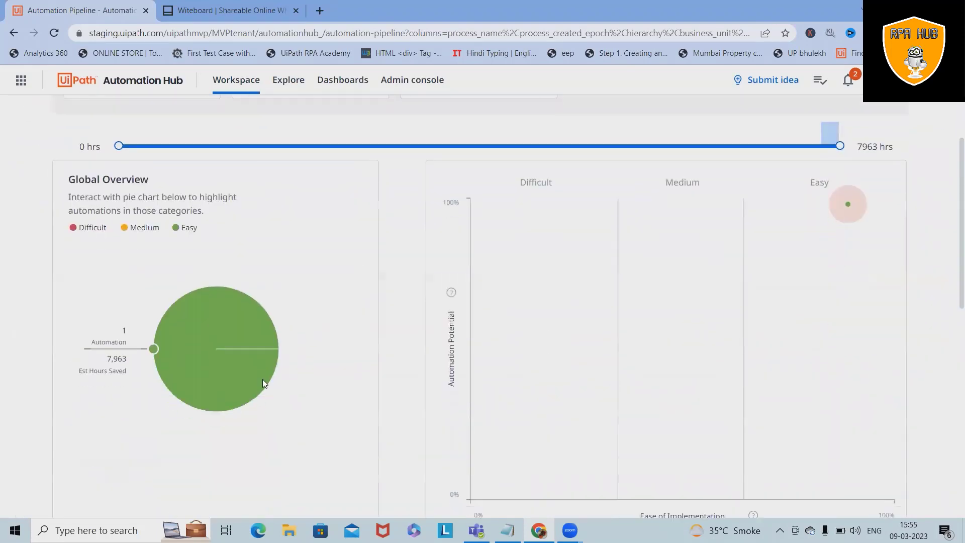
{"action": "mouse_move", "coordinate": [82, 182]}
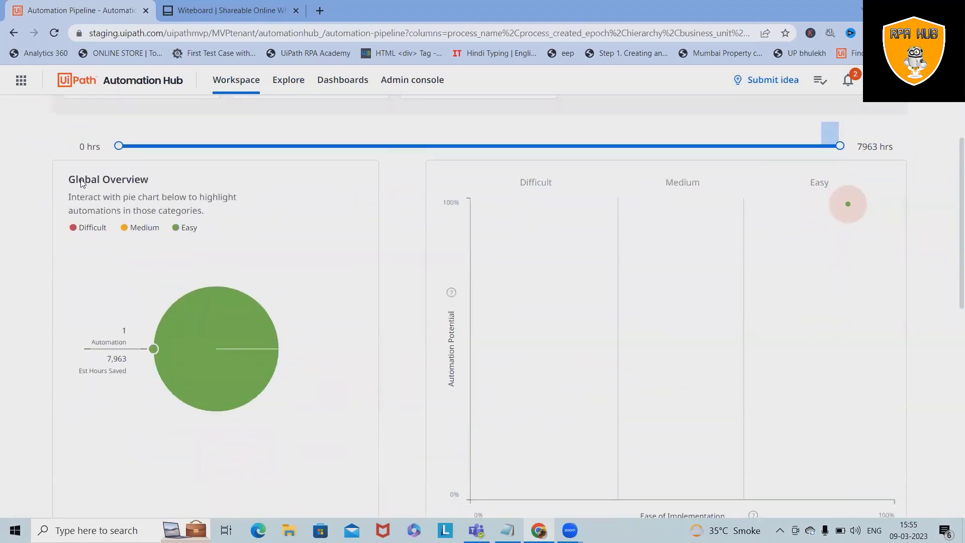
{"action": "mouse_move", "coordinate": [515, 252]}
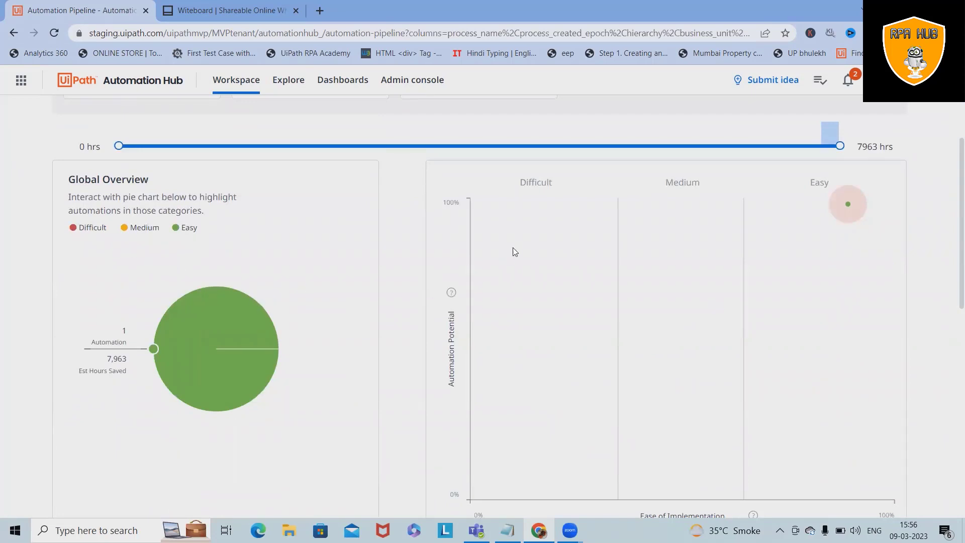
{"action": "scroll", "scroll_direction": "down", "scroll_amount": 3}
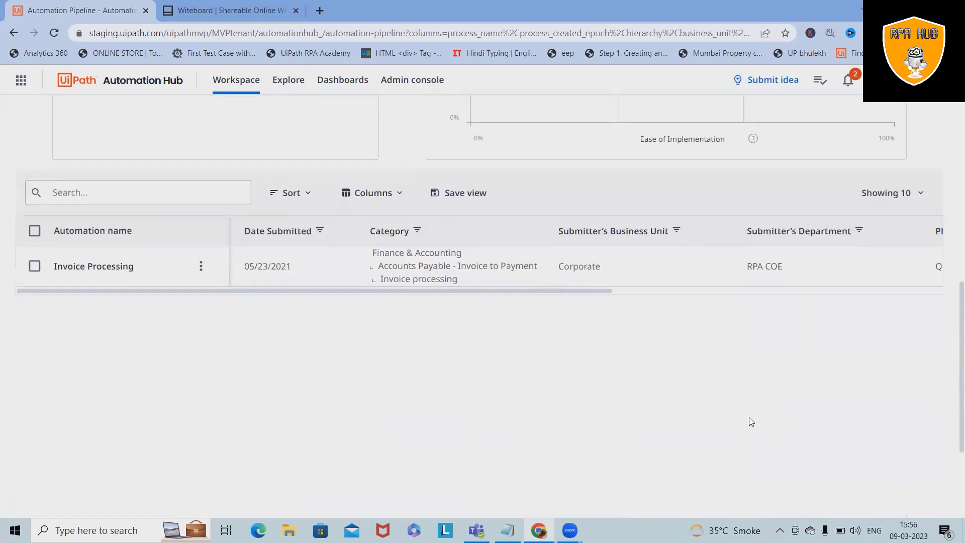
{"action": "scroll", "scroll_direction": "down", "scroll_amount": 3}
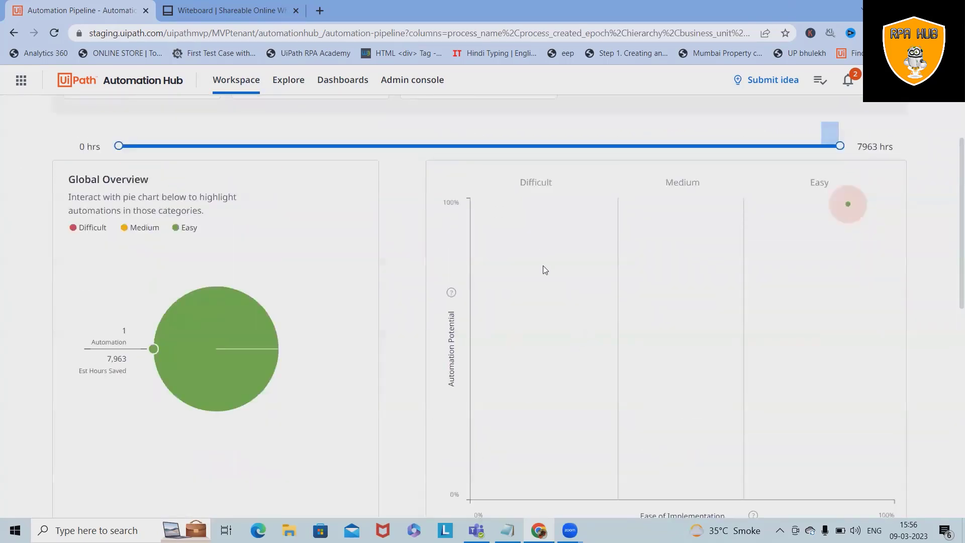
{"action": "mouse_move", "coordinate": [482, 161]}
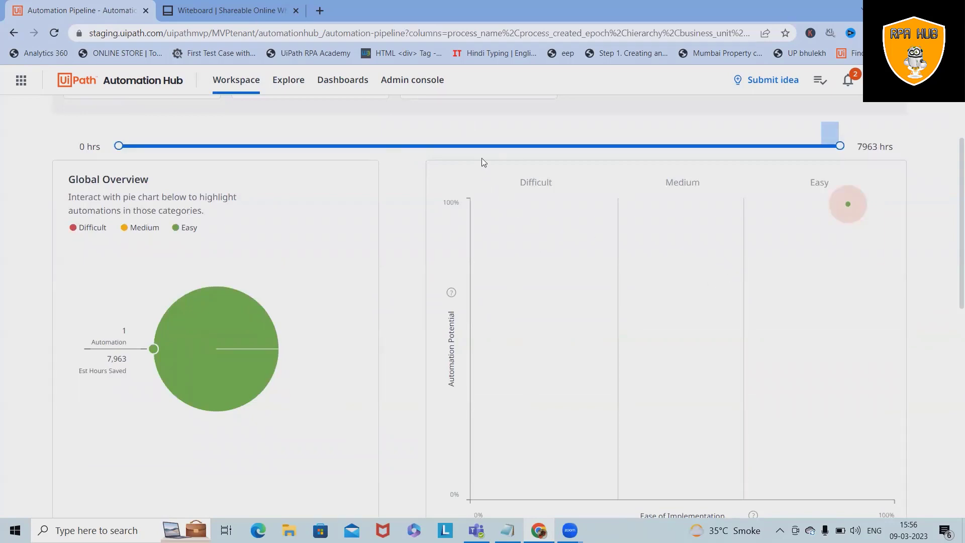
{"action": "scroll", "scroll_direction": "down", "scroll_amount": 3}
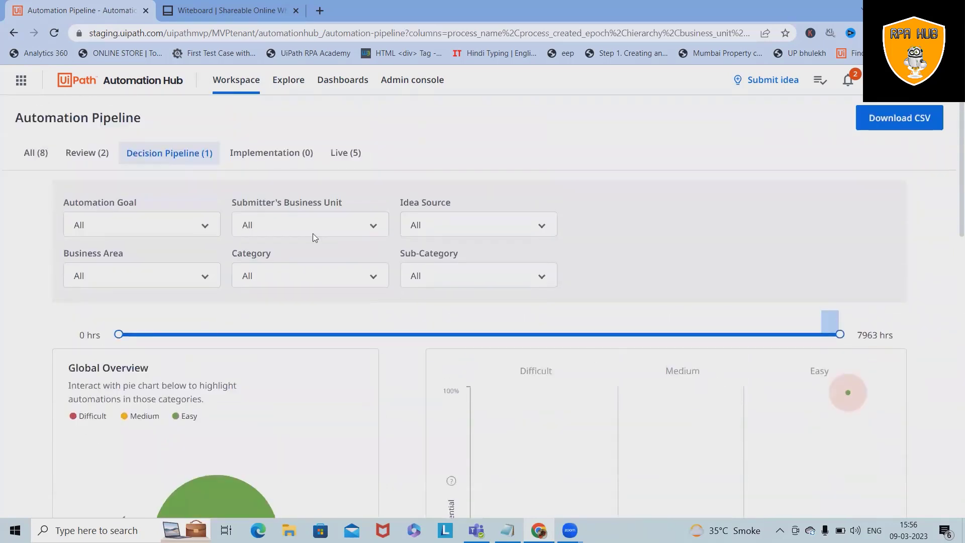
{"action": "left_click", "coordinate": [270, 153]}
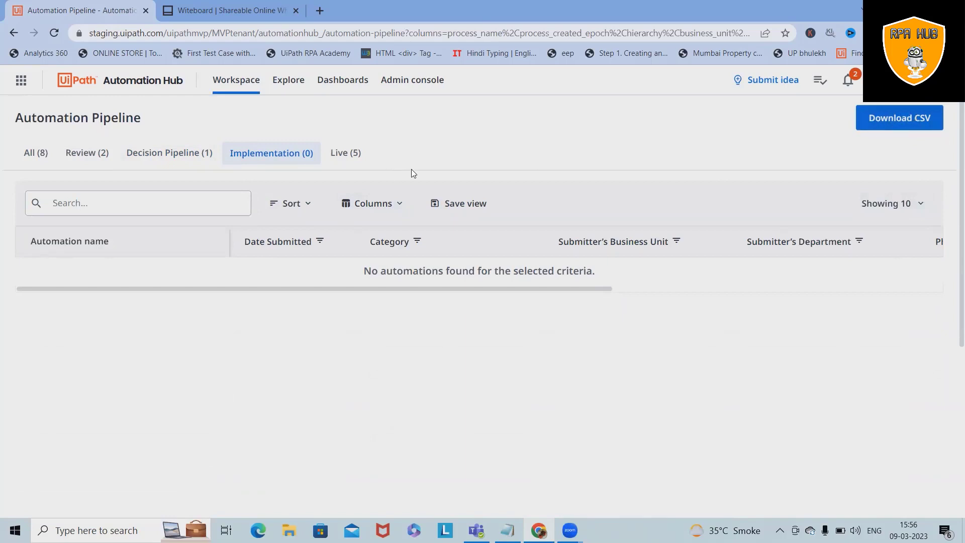
View the Live stage's five In Production automations with Phase, Status and Automation Potential columns
{"action": "left_click", "coordinate": [345, 153]}
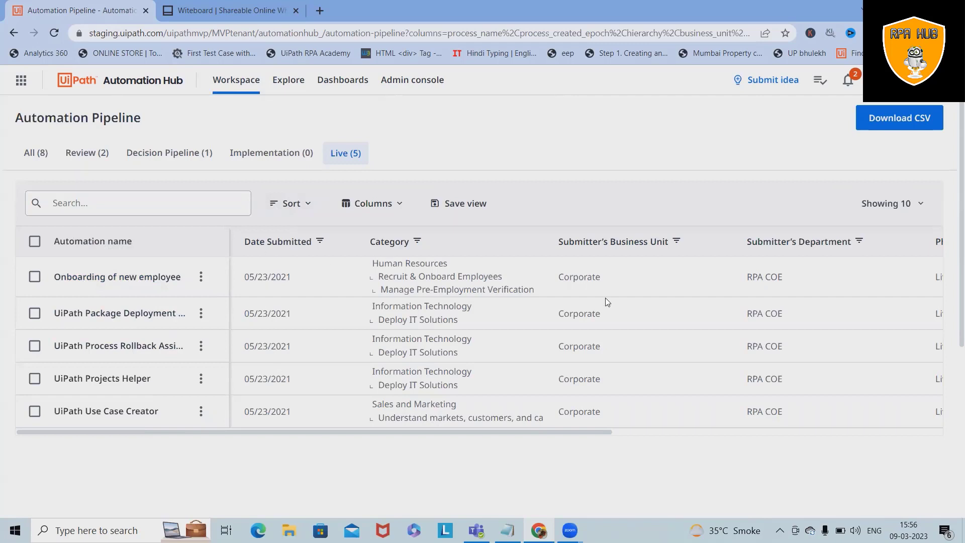
{"action": "scroll", "scroll_direction": "right", "scroll_amount": 3}
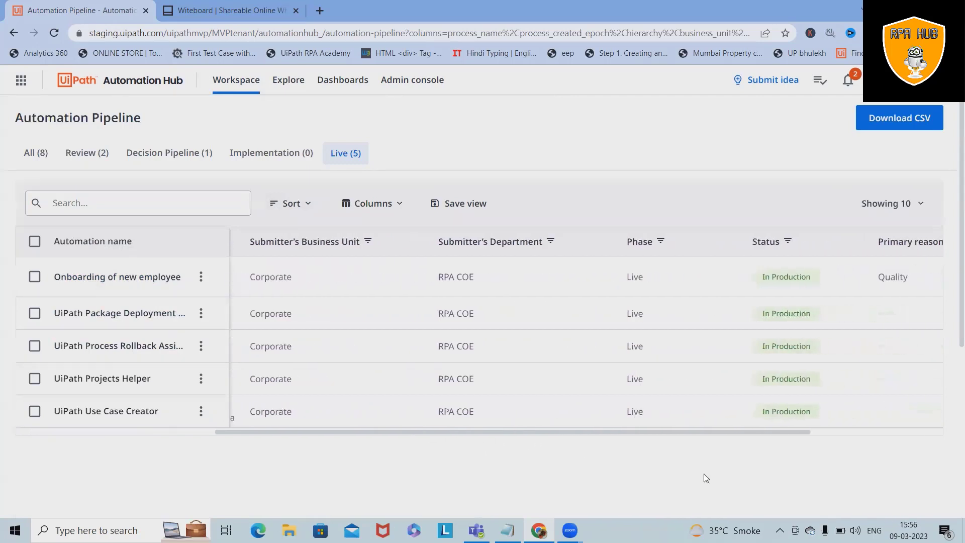
{"action": "scroll", "scroll_direction": "right", "scroll_amount": 3}
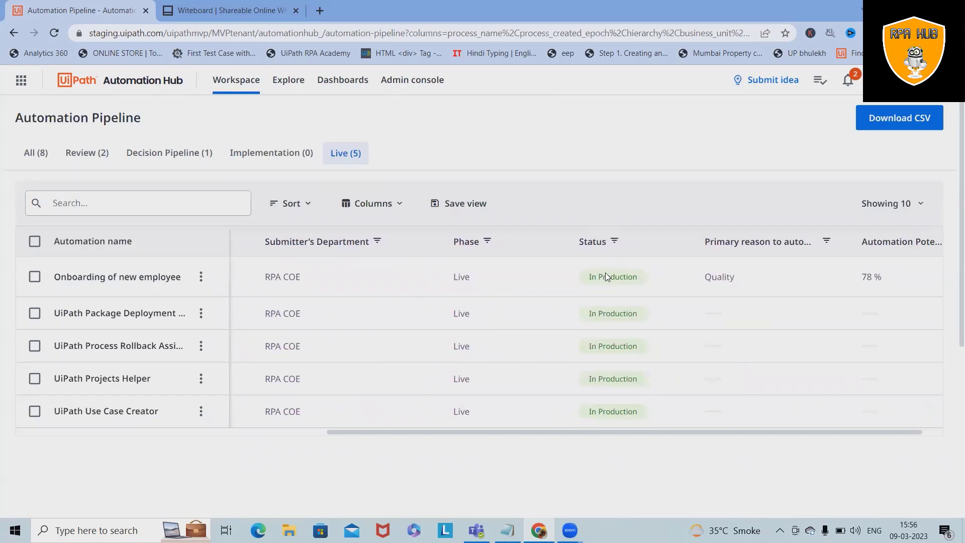
{"action": "mouse_move", "coordinate": [905, 270]}
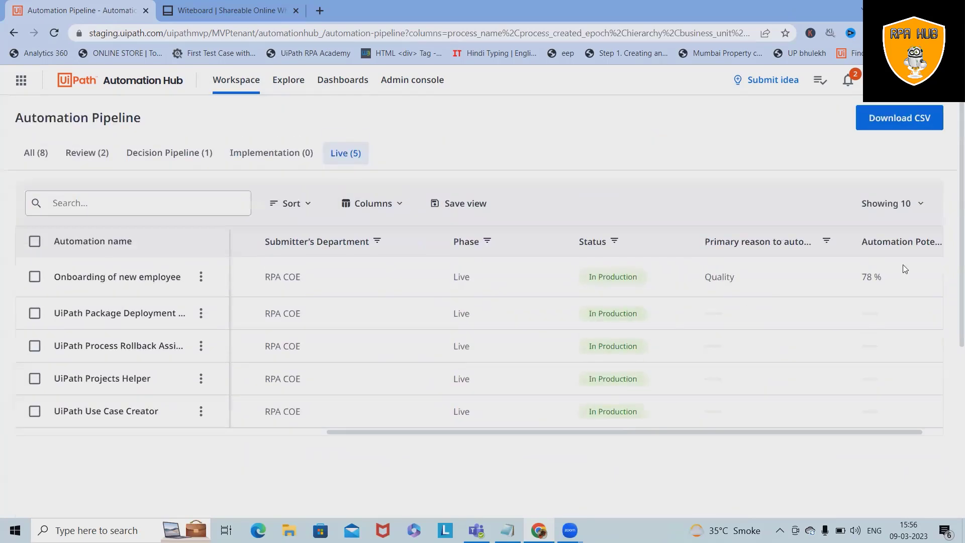
{"action": "mouse_move", "coordinate": [934, 167]}
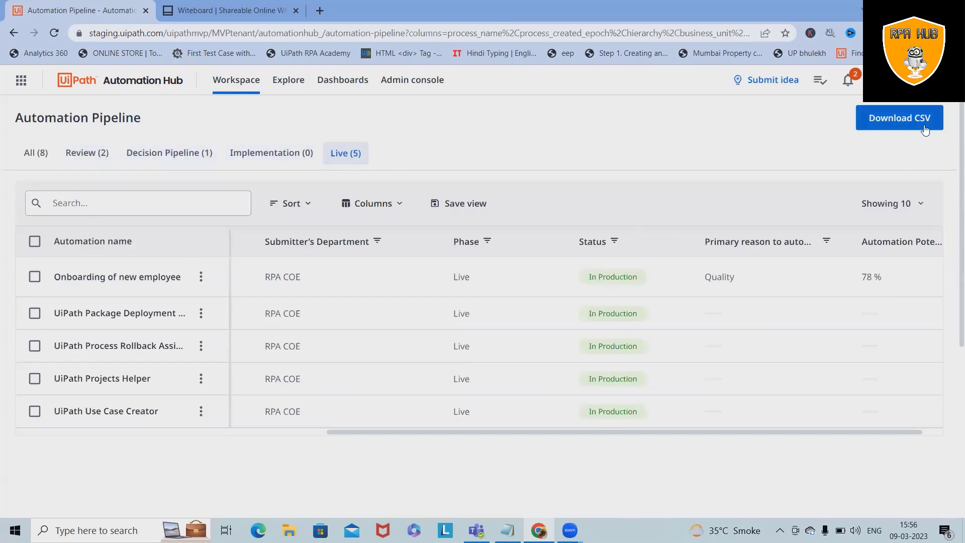
{"action": "left_click", "coordinate": [235, 80]}
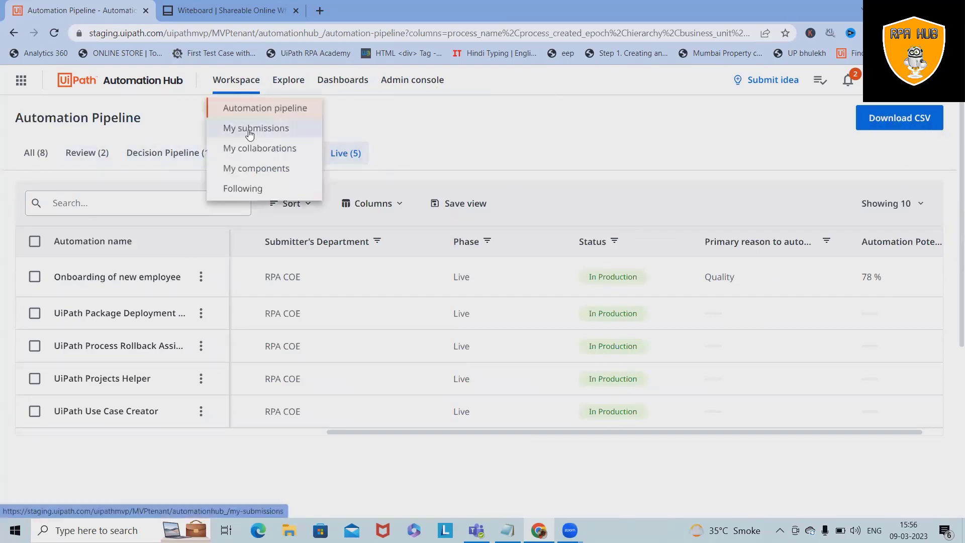
Check the empty My submissions page, then browse the whole Automation program list
{"action": "left_click", "coordinate": [255, 127]}
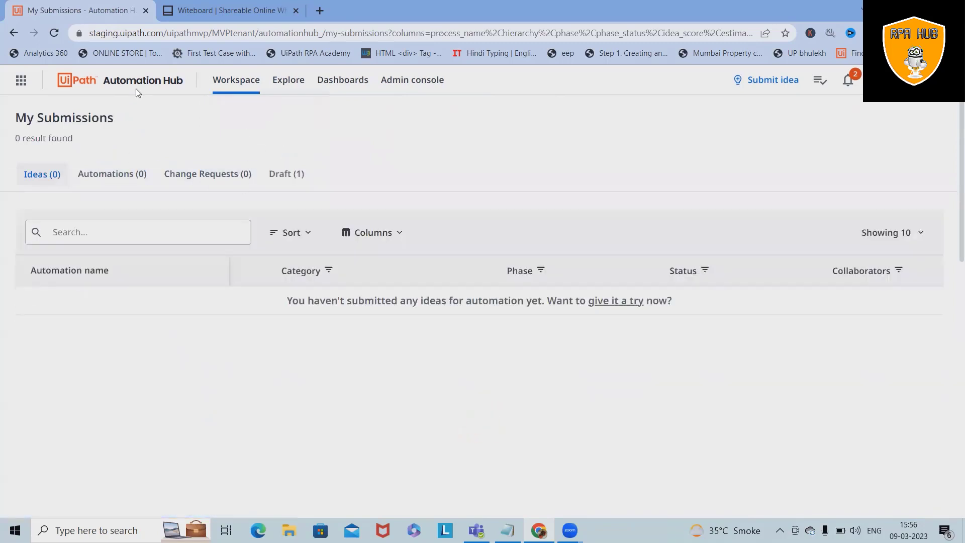
{"action": "left_click", "coordinate": [235, 79]}
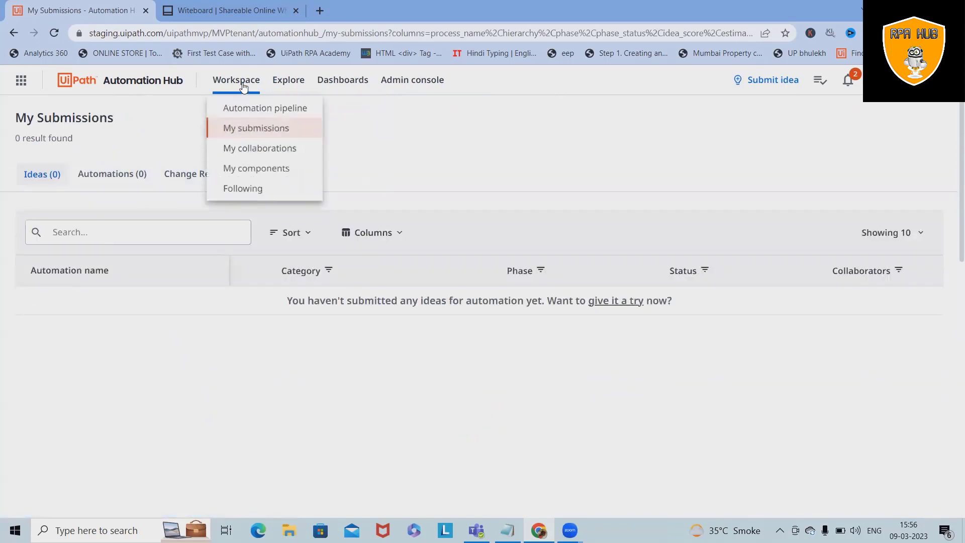
{"action": "mouse_move", "coordinate": [256, 128]}
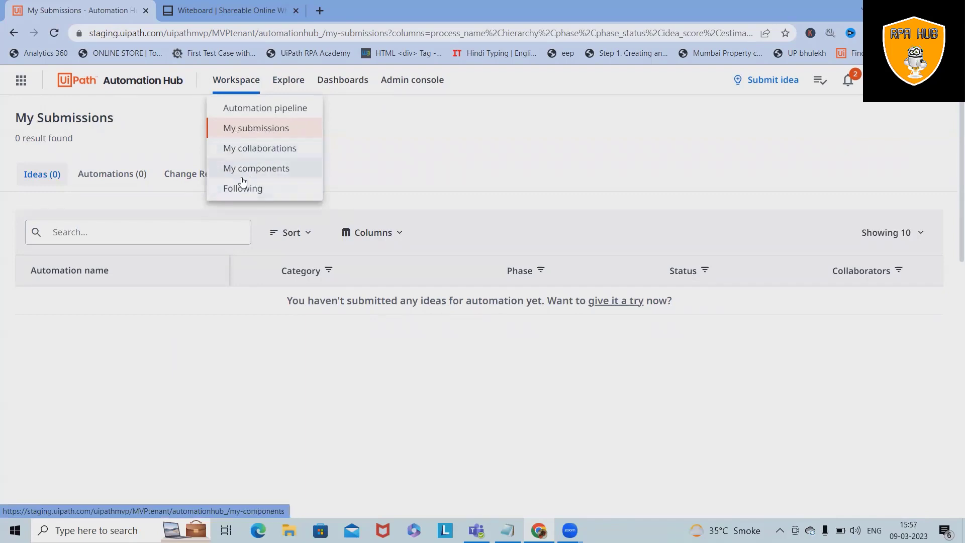
{"action": "left_click", "coordinate": [289, 79]}
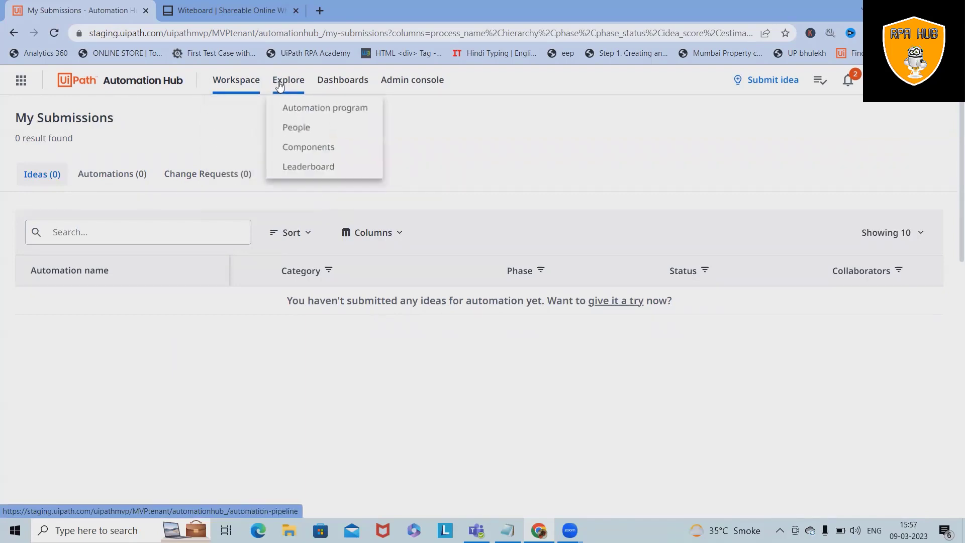
{"action": "left_click", "coordinate": [325, 108]}
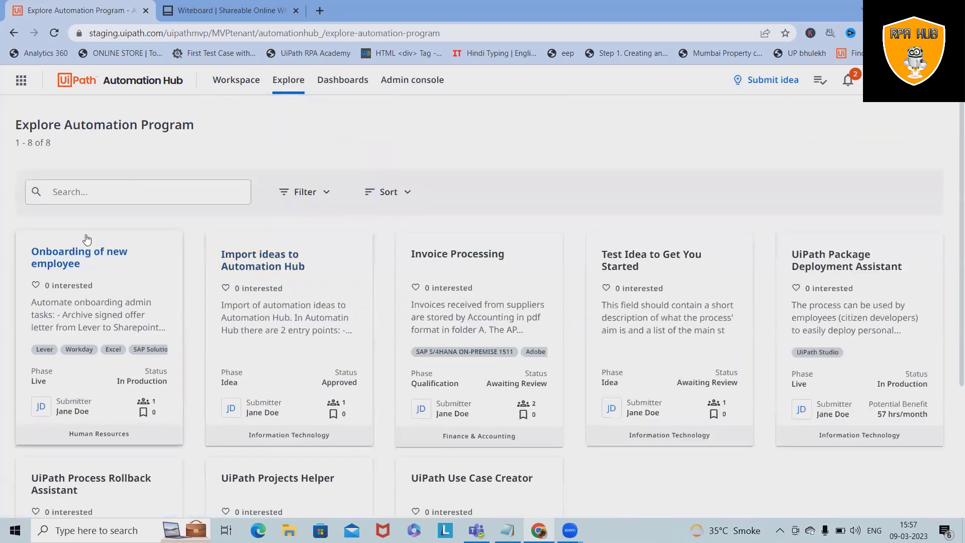
{"action": "scroll", "scroll_direction": "down", "scroll_amount": 3}
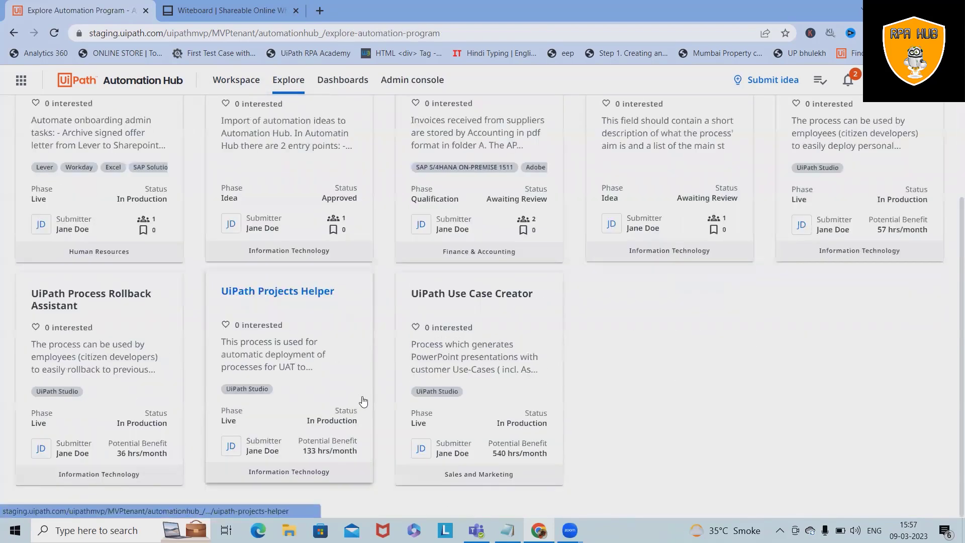
Show the Explore components catalogue with Google G-Suite, Activity Creator and Test Component
{"action": "left_click", "coordinate": [288, 80]}
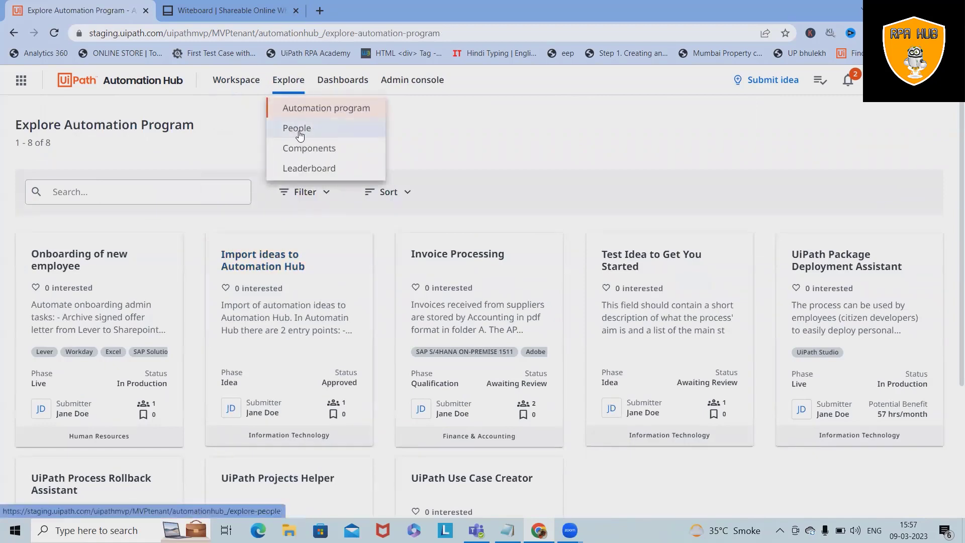
{"action": "left_click", "coordinate": [297, 128]}
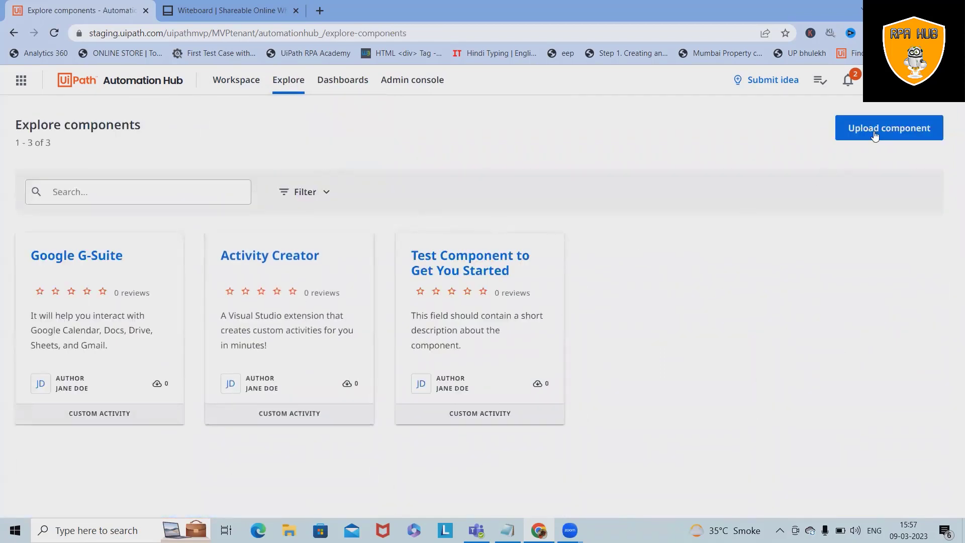
Glance at a blank Upload component form, then view the Leaderboard of Novice users with zero points
{"action": "left_click", "coordinate": [888, 128]}
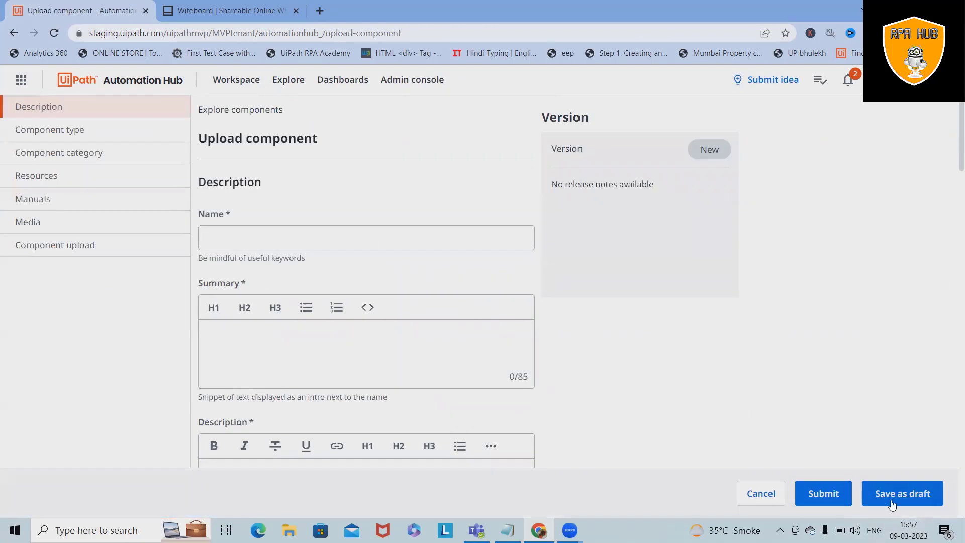
{"action": "left_click", "coordinate": [342, 79]}
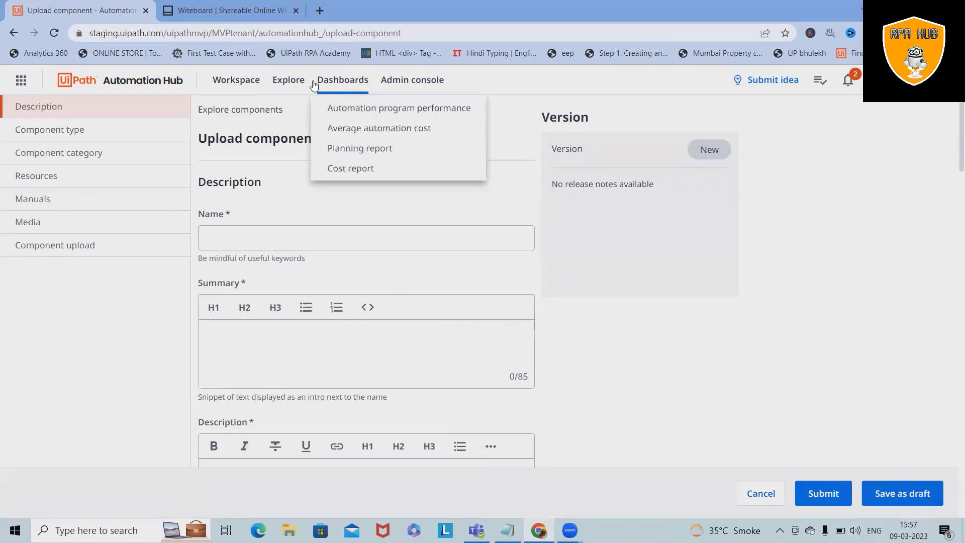
{"action": "left_click", "coordinate": [287, 79]}
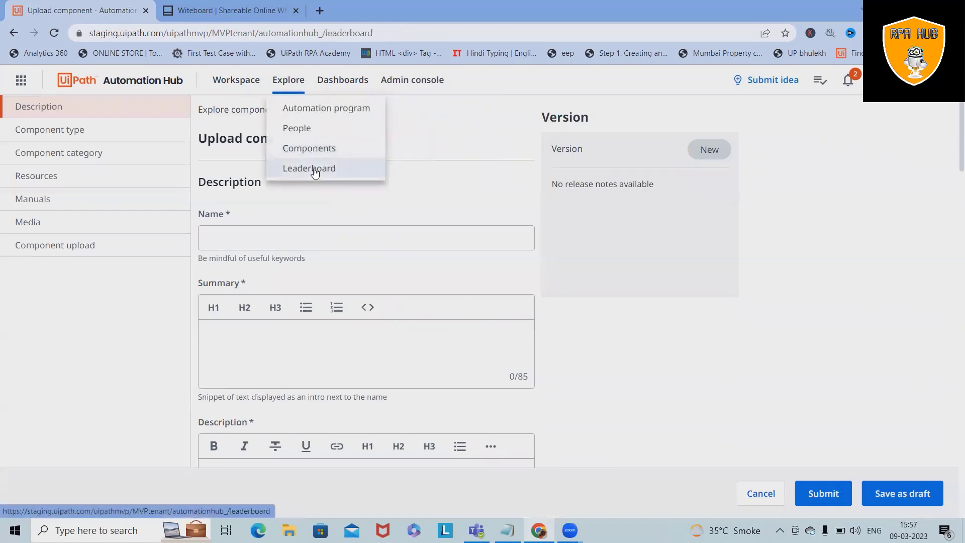
{"action": "left_click", "coordinate": [309, 168]}
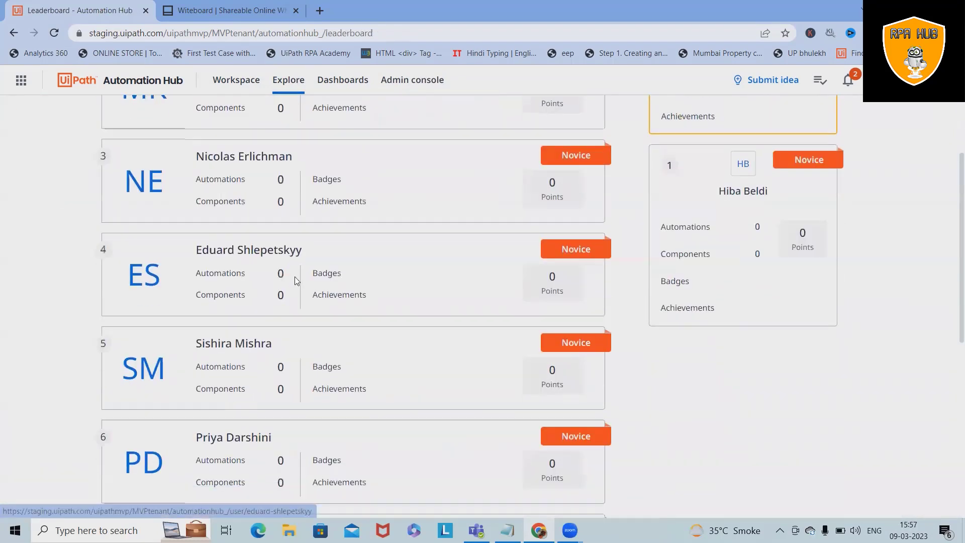
{"action": "scroll", "scroll_direction": "up", "scroll_amount": 3}
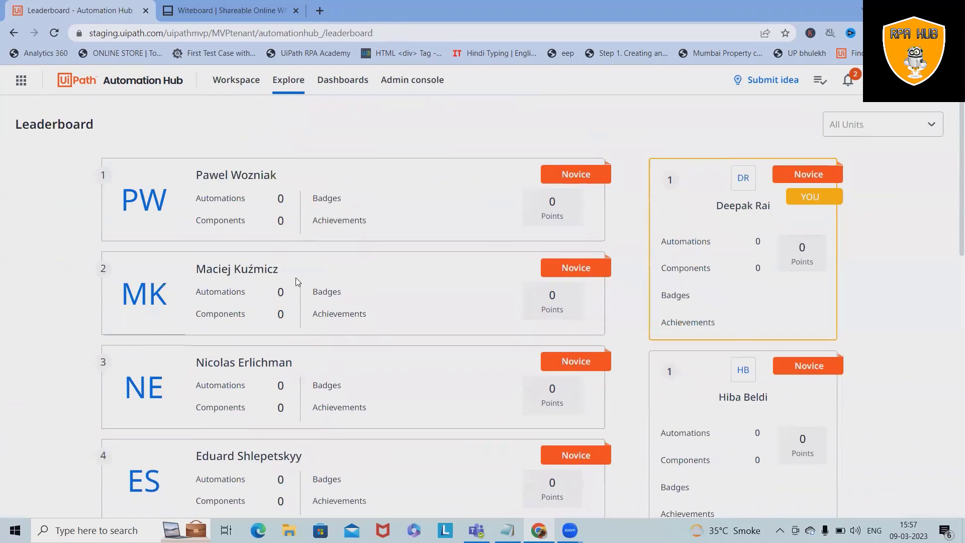
{"action": "scroll", "scroll_direction": "down", "scroll_amount": 3}
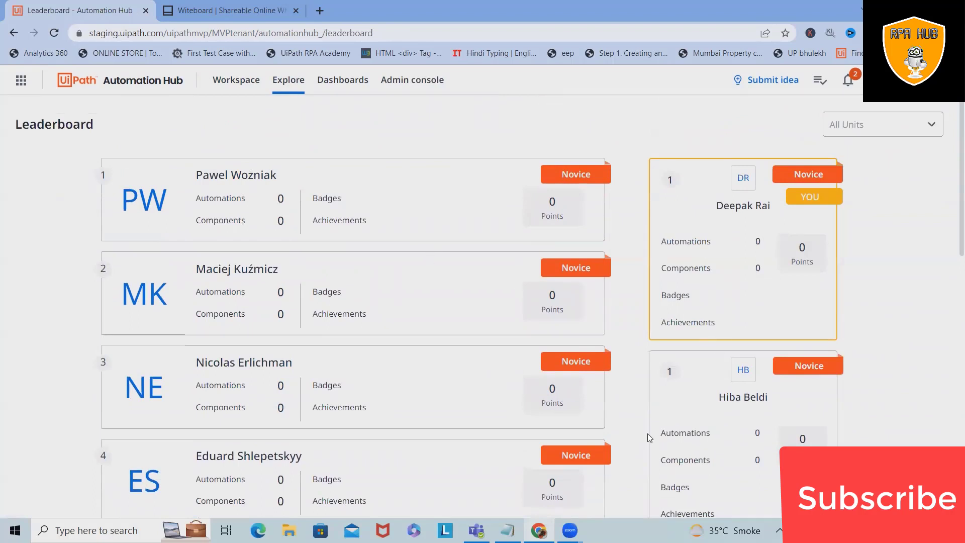
Show the Automation Program Performance dashboard's 2022 Pipeline Evolution by quarter, five automations each
{"action": "left_click", "coordinate": [342, 79]}
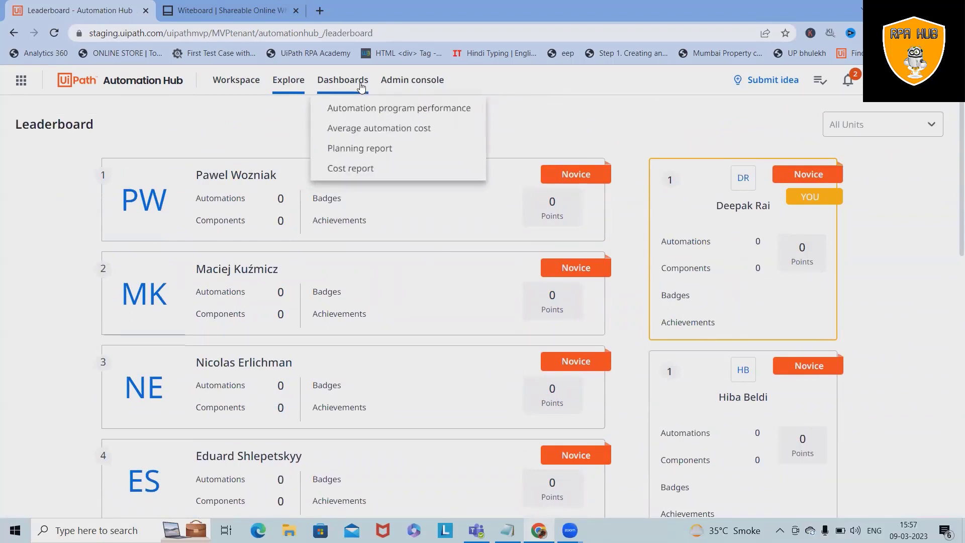
{"action": "left_click", "coordinate": [398, 107]}
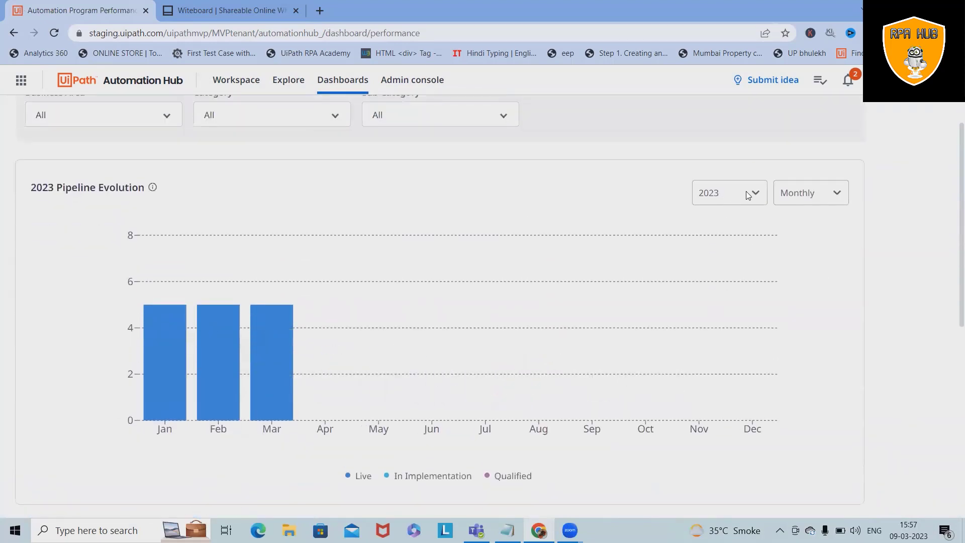
{"action": "left_click", "coordinate": [811, 193]}
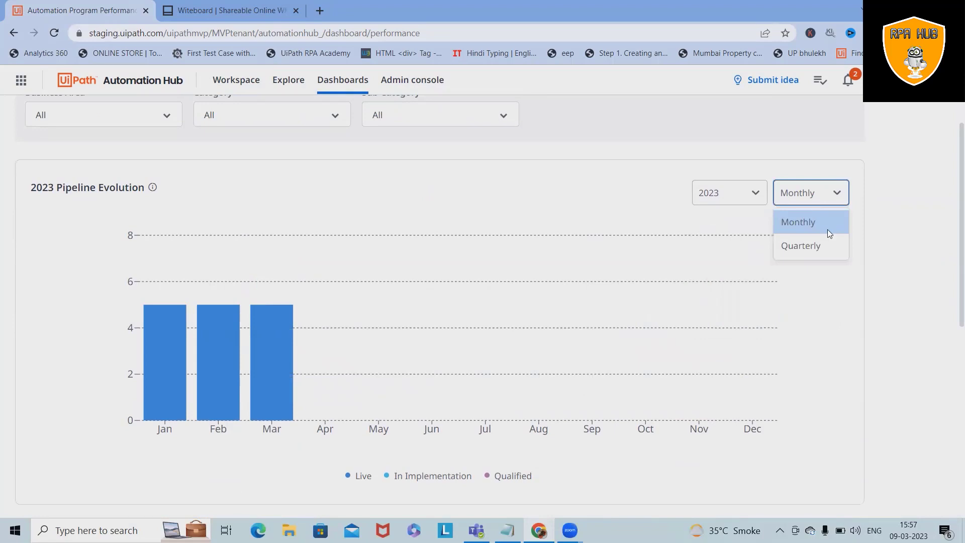
{"action": "left_click", "coordinate": [801, 245]}
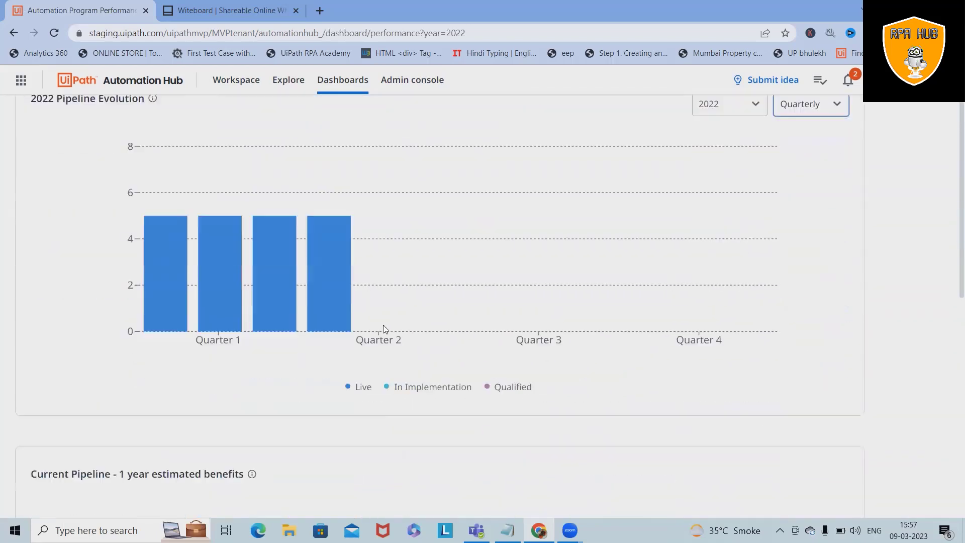
{"action": "scroll", "scroll_direction": "down", "scroll_amount": 3}
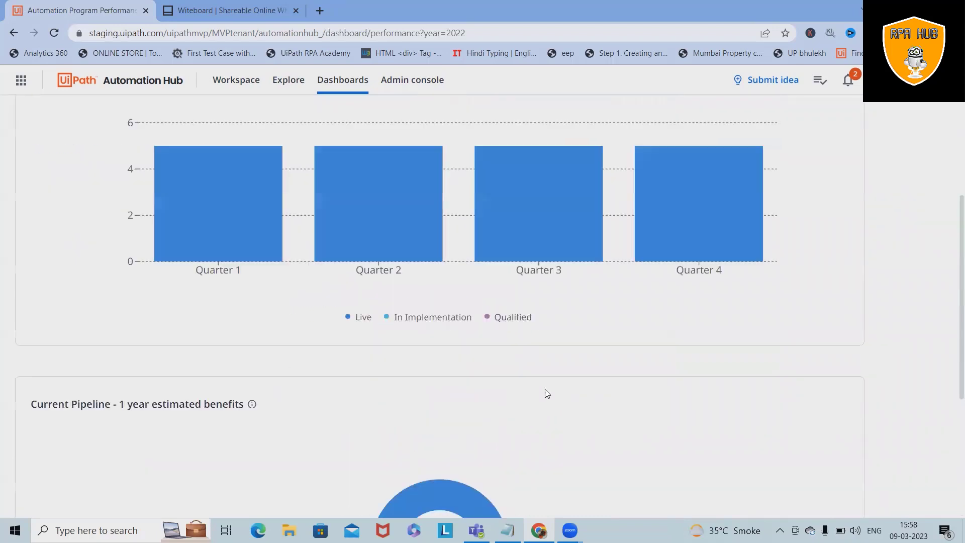
{"action": "left_click", "coordinate": [342, 80]}
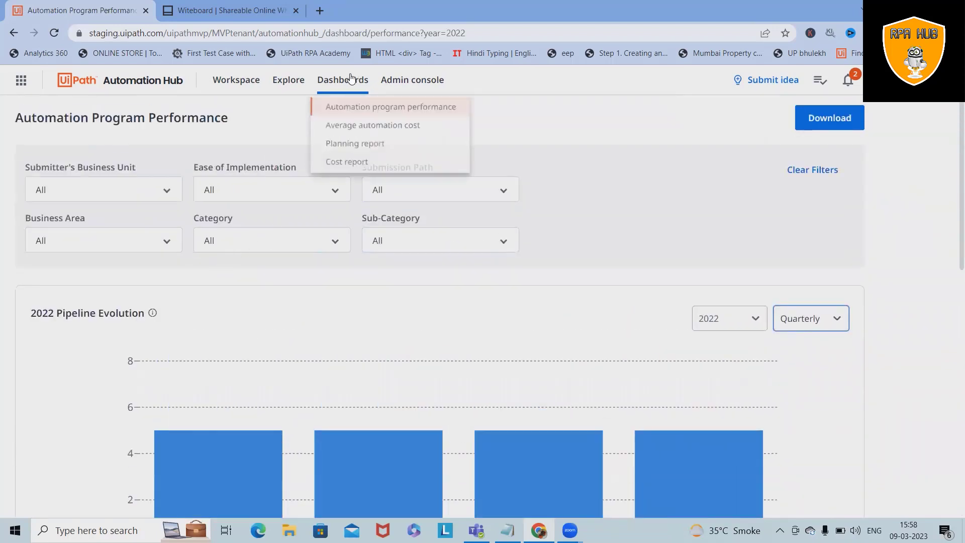
View the Average Automation Cost dashboard by Running Costs, showing zero automations
{"action": "left_click", "coordinate": [372, 125]}
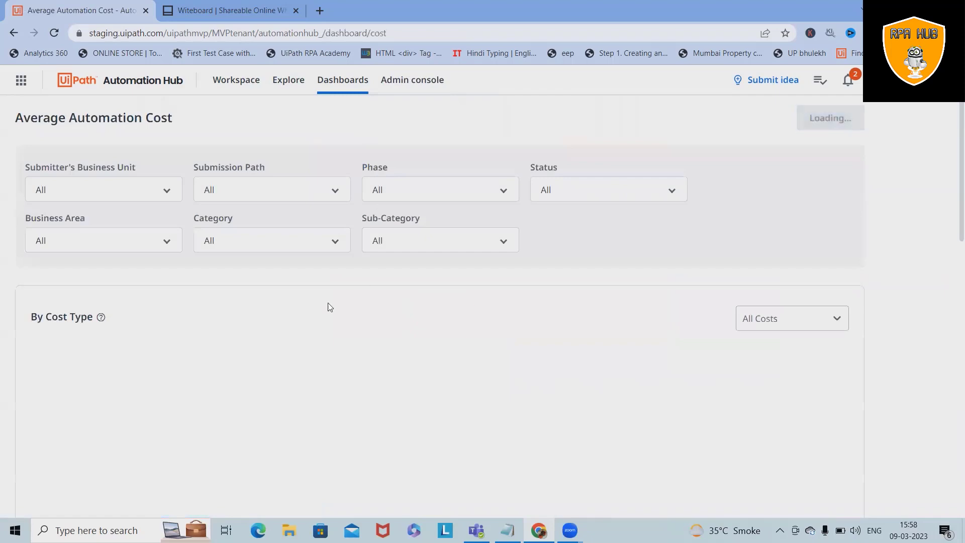
{"action": "left_click", "coordinate": [791, 319]}
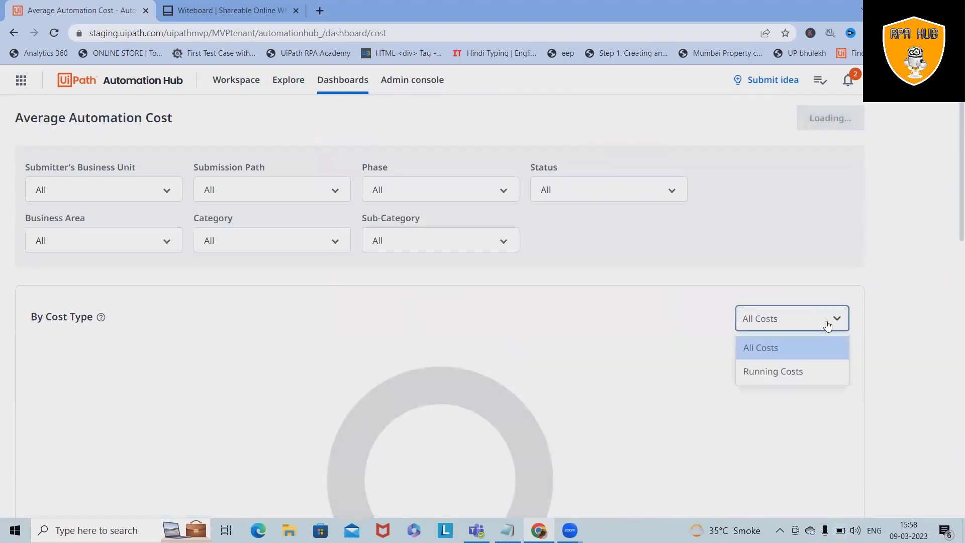
{"action": "scroll", "scroll_direction": "down", "scroll_amount": 3}
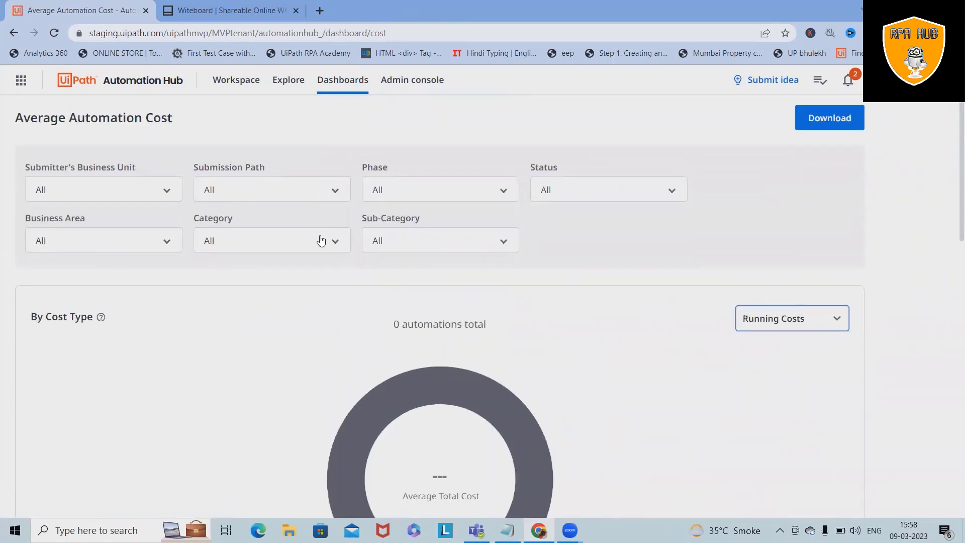
{"action": "mouse_move", "coordinate": [406, 306]}
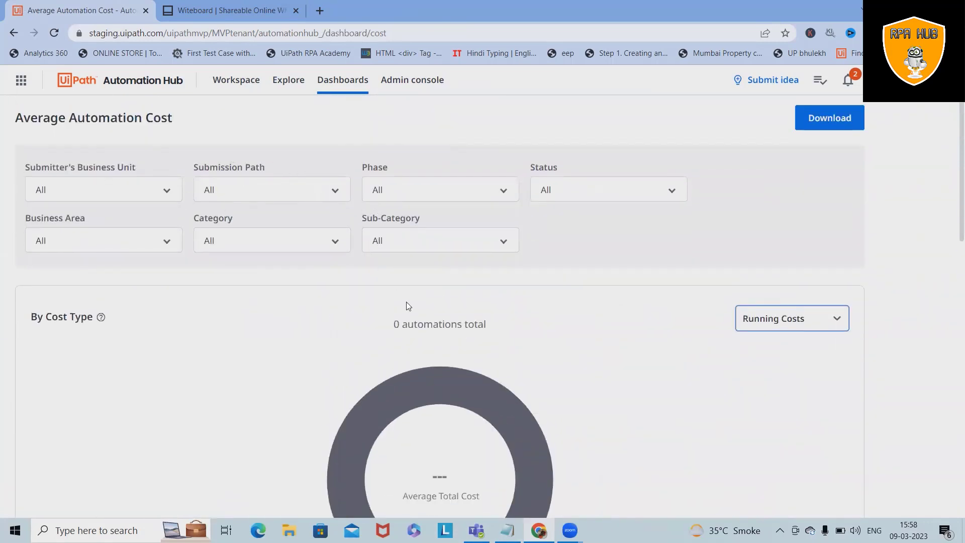
{"action": "scroll", "scroll_direction": "down", "scroll_amount": 3}
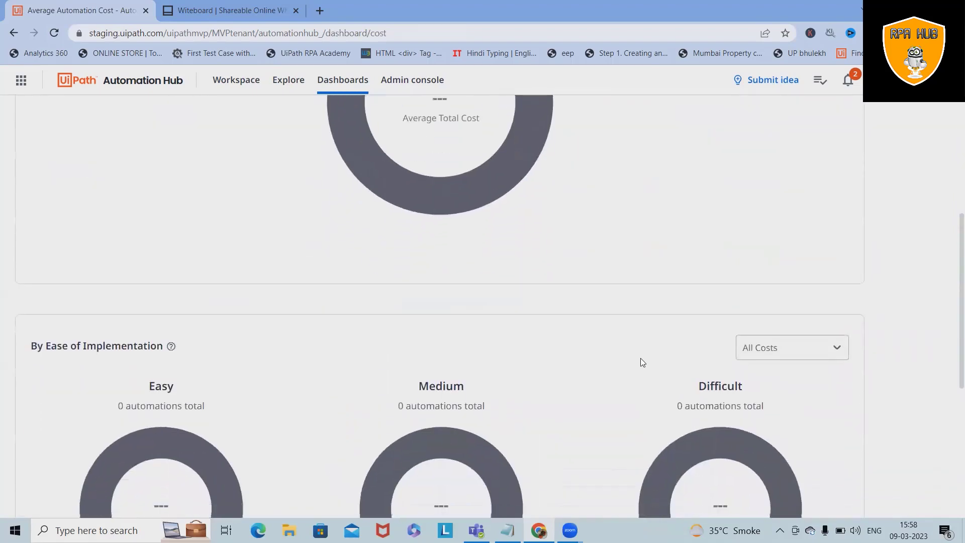
{"action": "scroll", "scroll_direction": "down", "scroll_amount": 3}
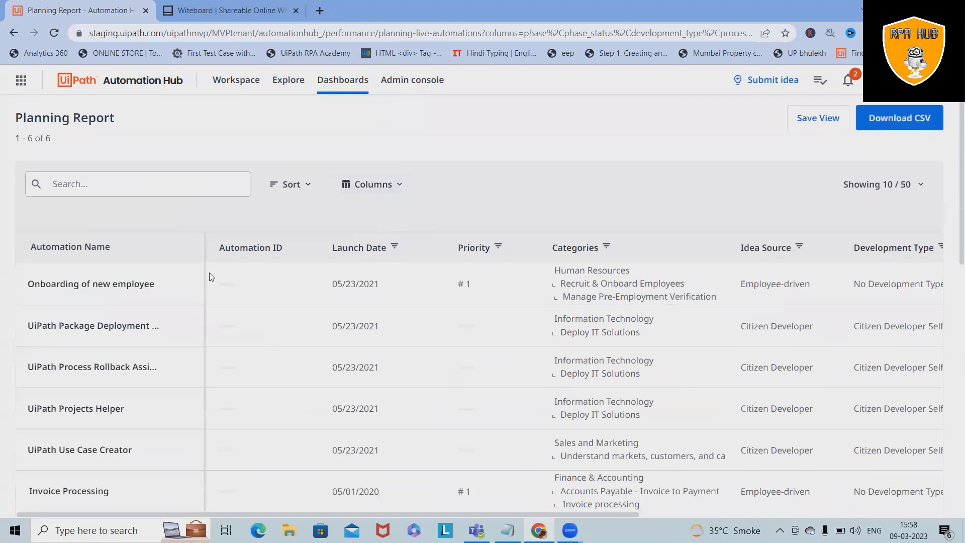
{"action": "mouse_move", "coordinate": [942, 226]}
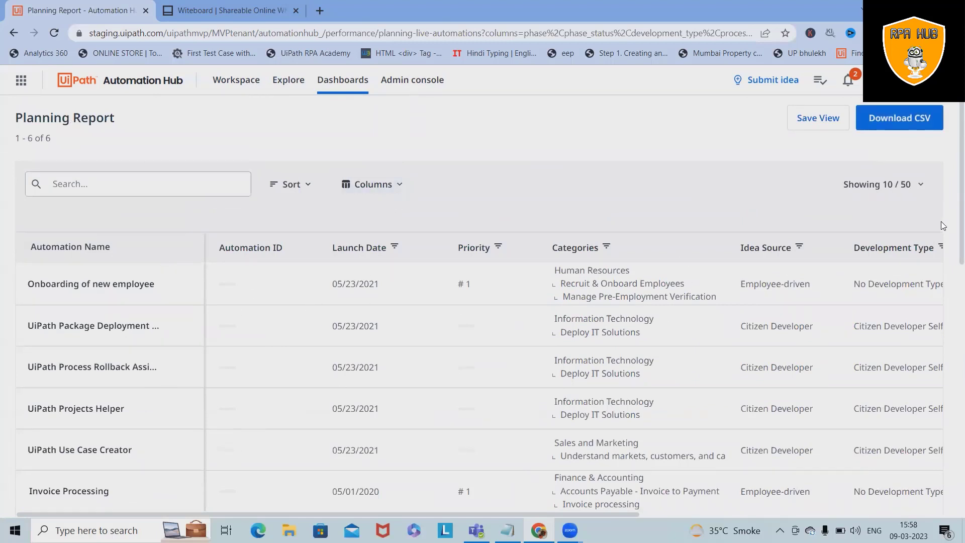
Show the Cost Report of six automations, closing the Onboarding of new employee side panel
{"action": "left_click", "coordinate": [342, 80]}
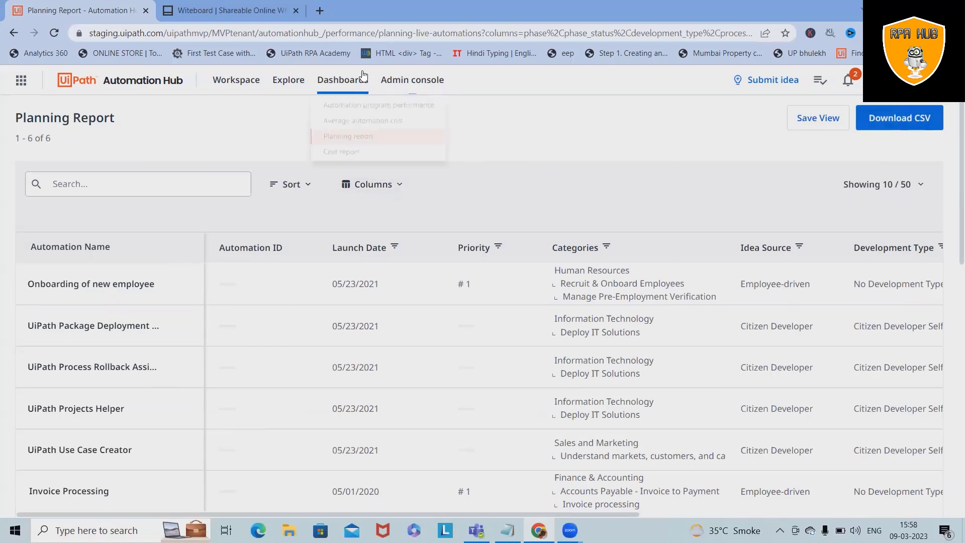
{"action": "left_click", "coordinate": [341, 151]}
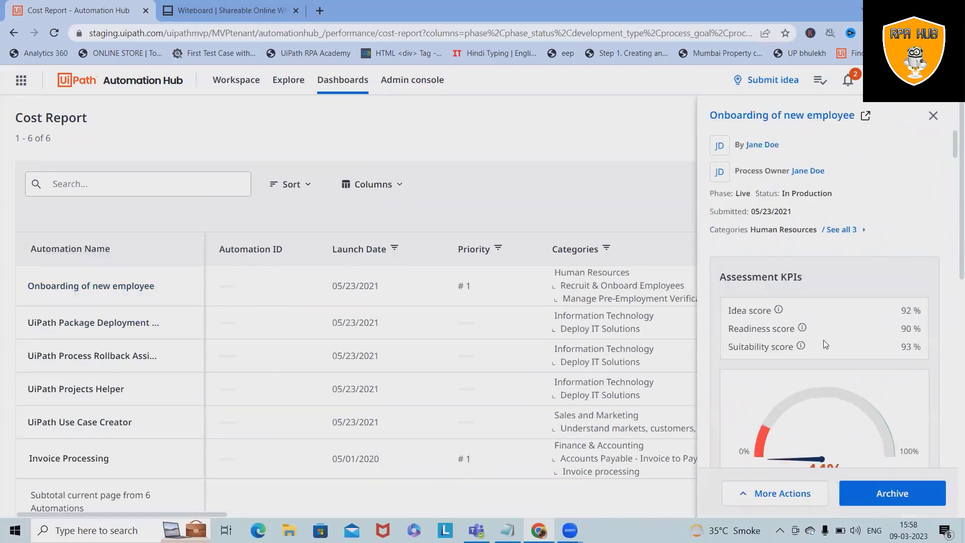
{"action": "scroll", "scroll_direction": "down", "scroll_amount": 3}
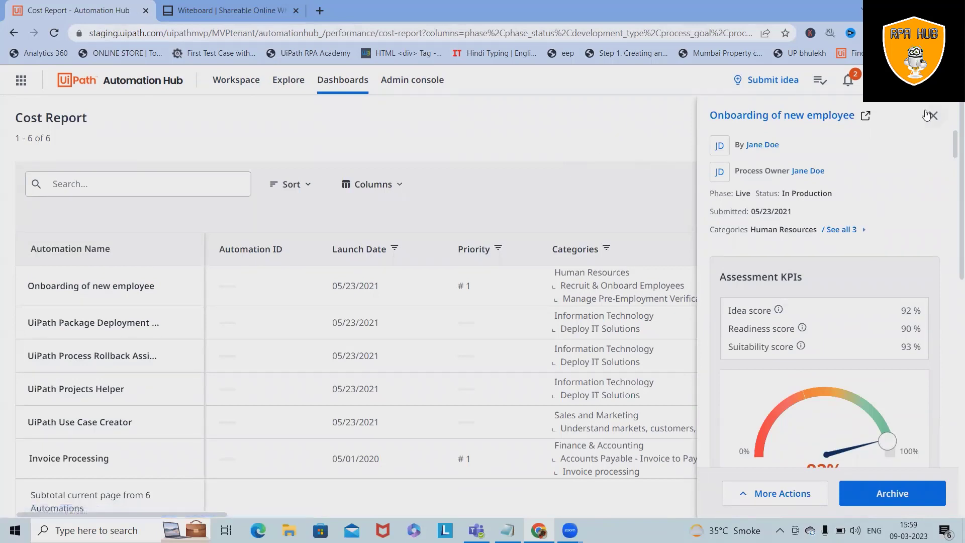
{"action": "left_click", "coordinate": [936, 115]}
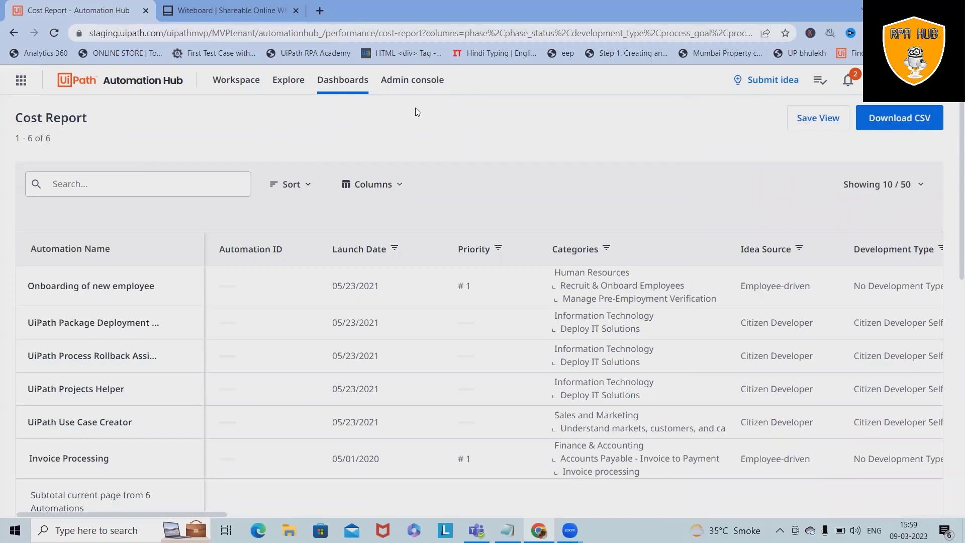
{"action": "mouse_move", "coordinate": [422, 128]}
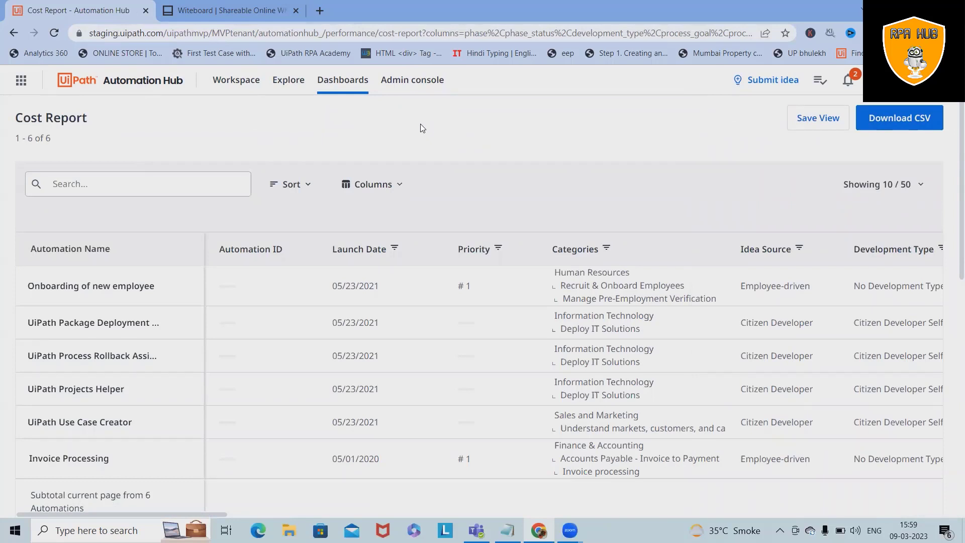